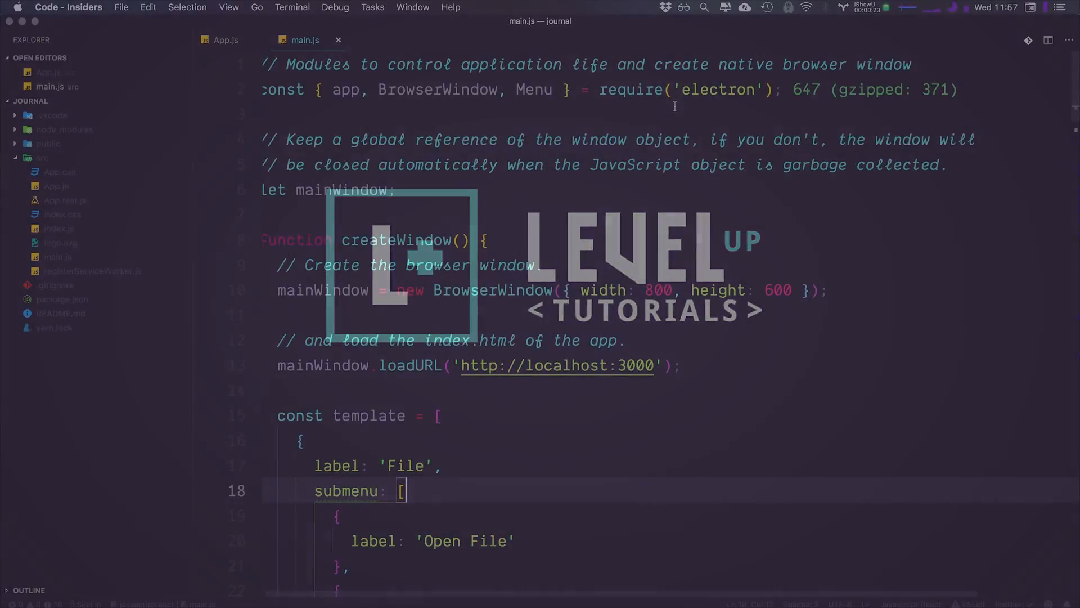
Review the menu template in main.js, then check the running app's File menu shows Open File and Open Folder.
double_click(533, 90)
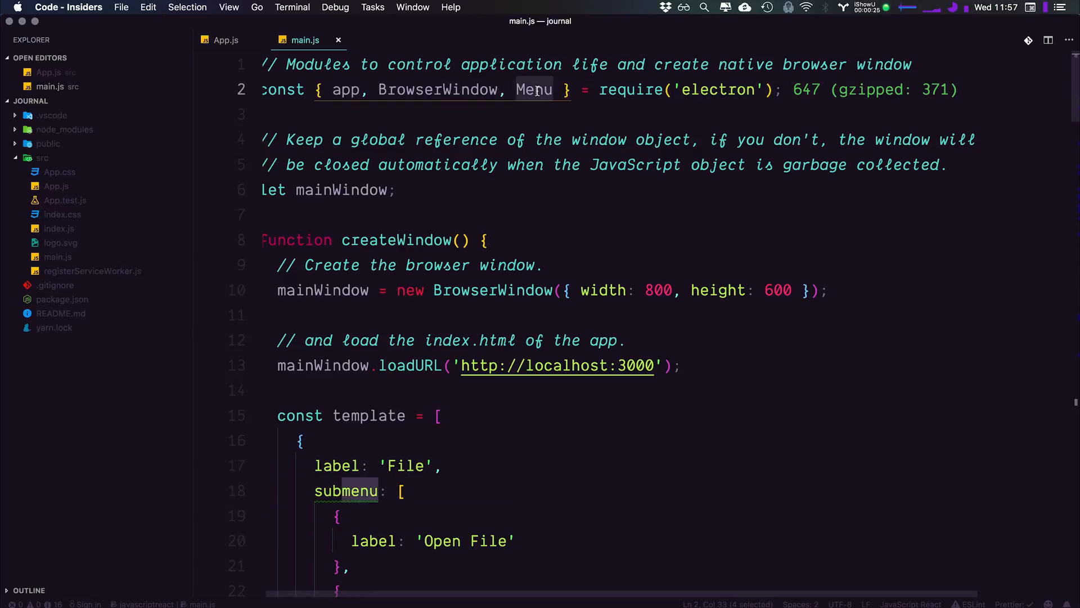
scroll(down, 3)
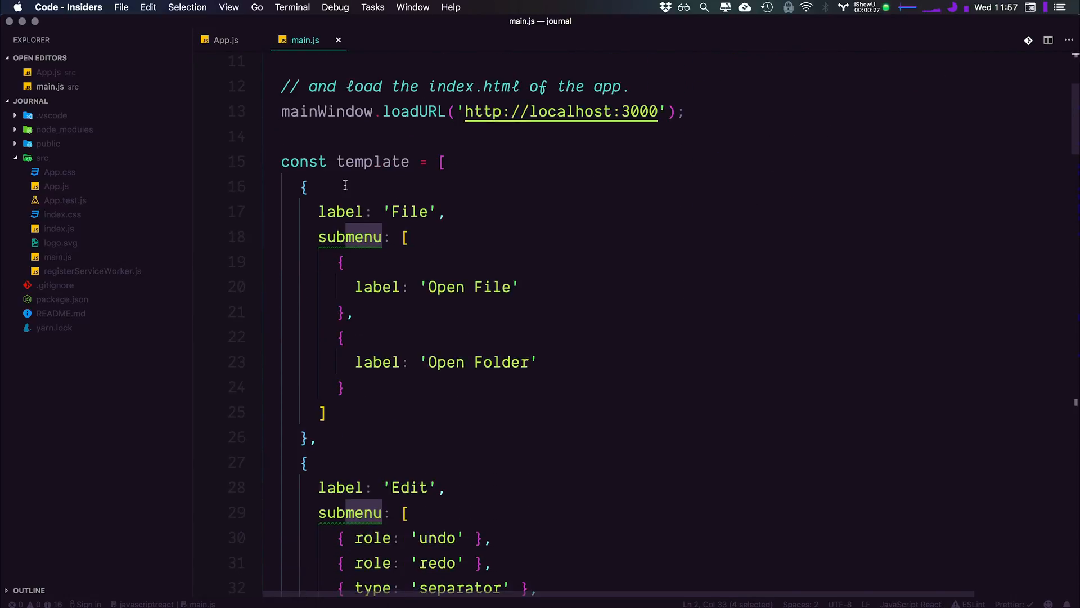
scroll(down, 3)
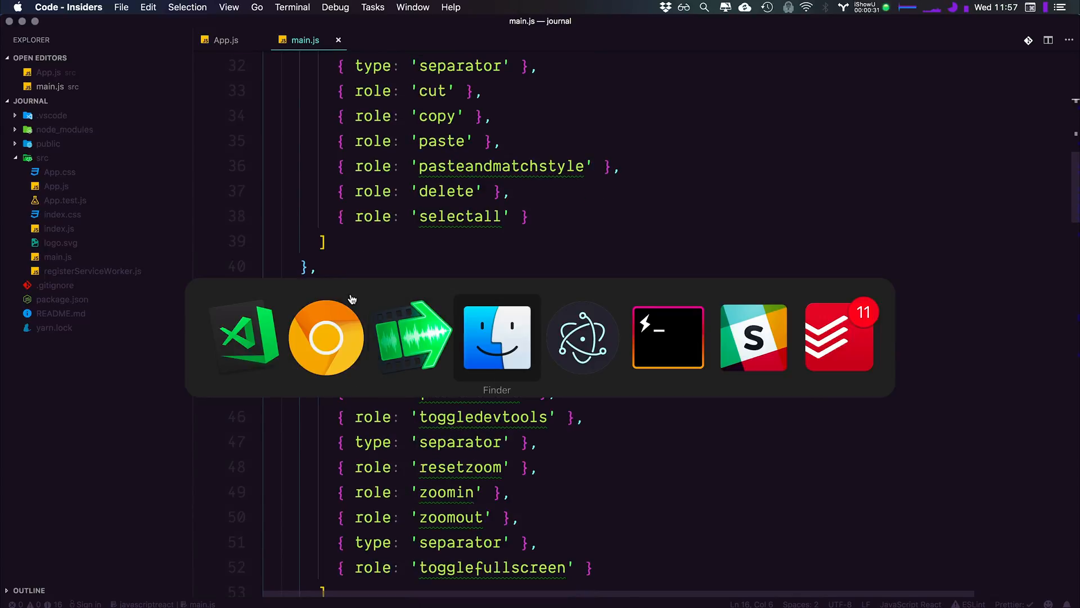
click(91, 8)
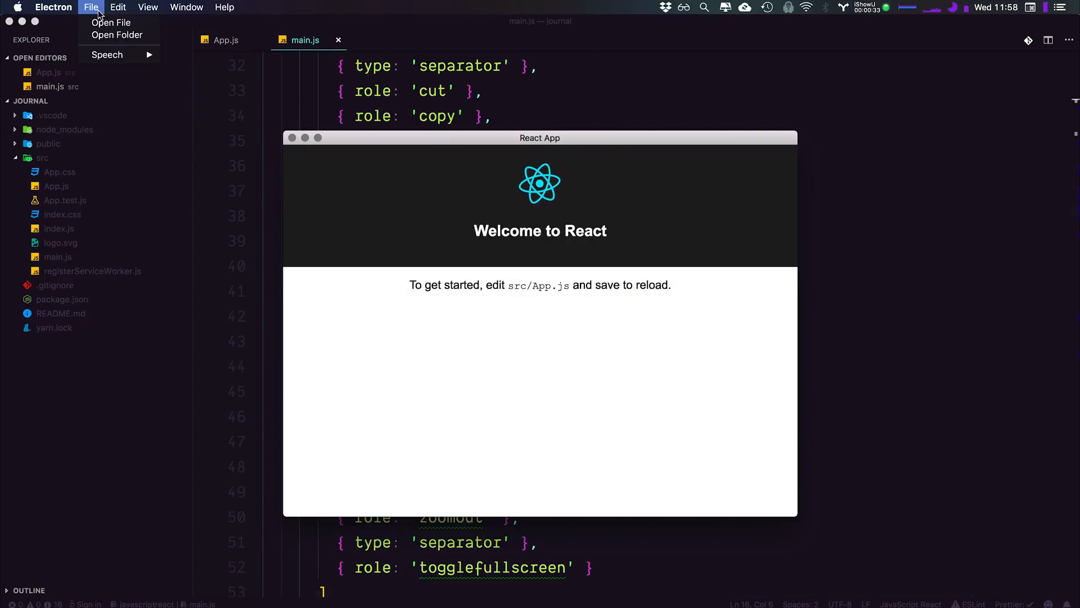
mouse_move(111, 23)
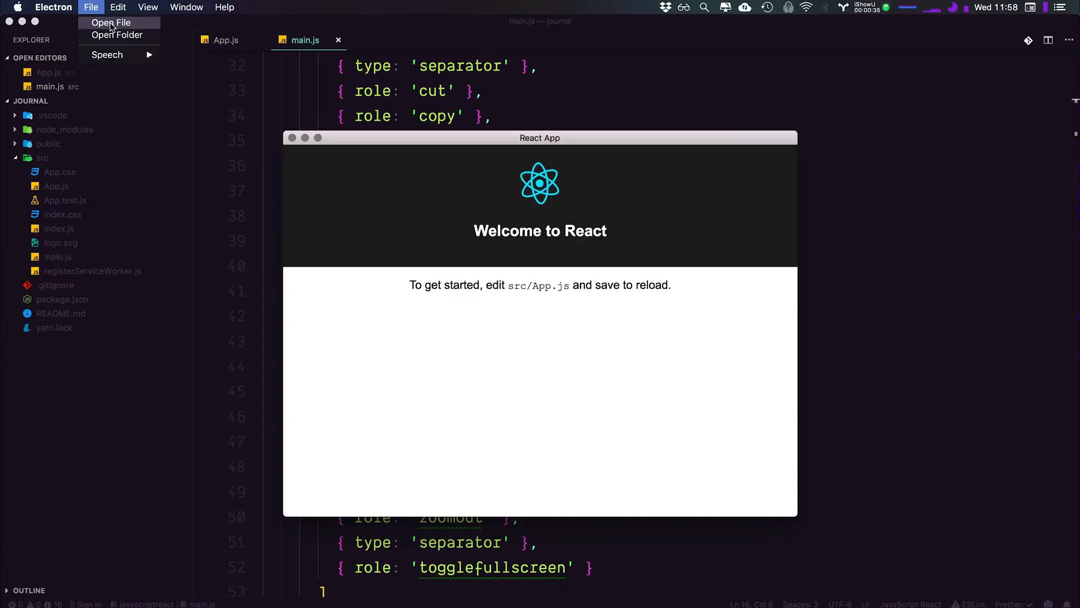
mouse_move(107, 54)
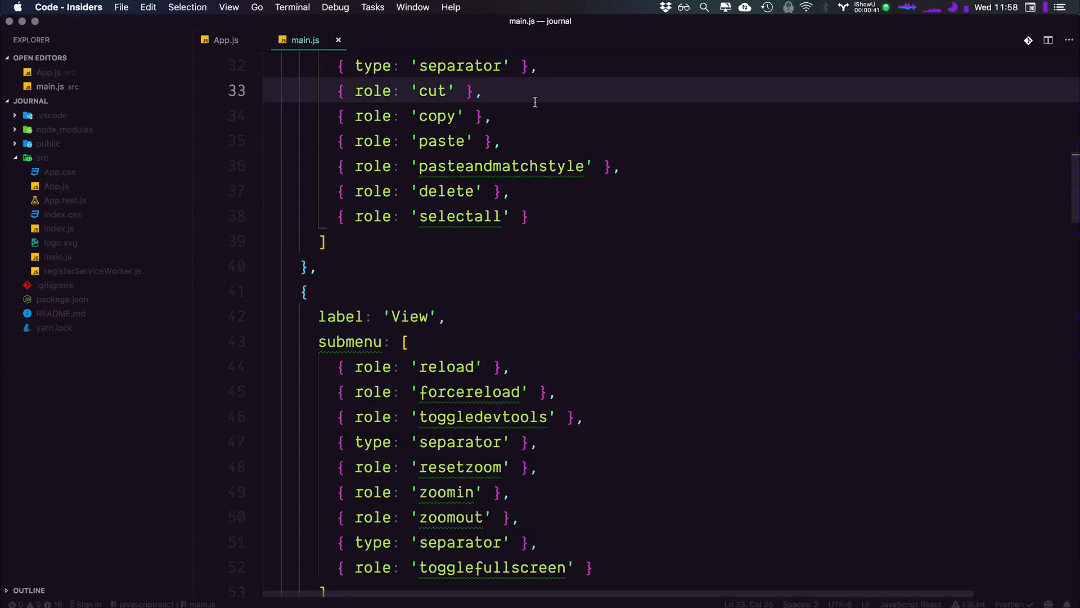
mouse_move(509, 301)
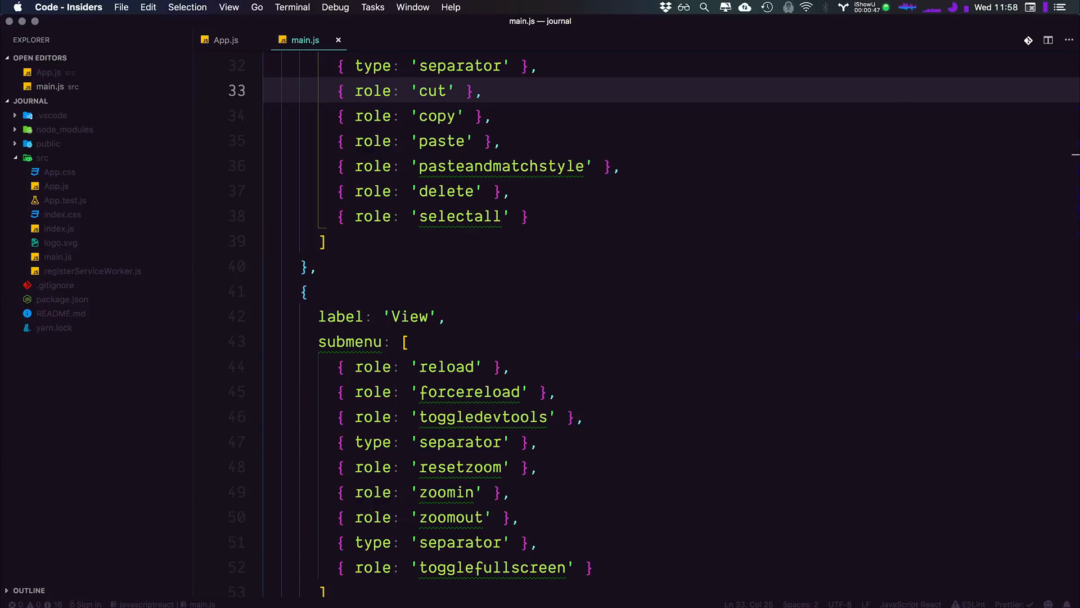
Add a trailing comma after the help menu object at the end of the template.
click(483, 90)
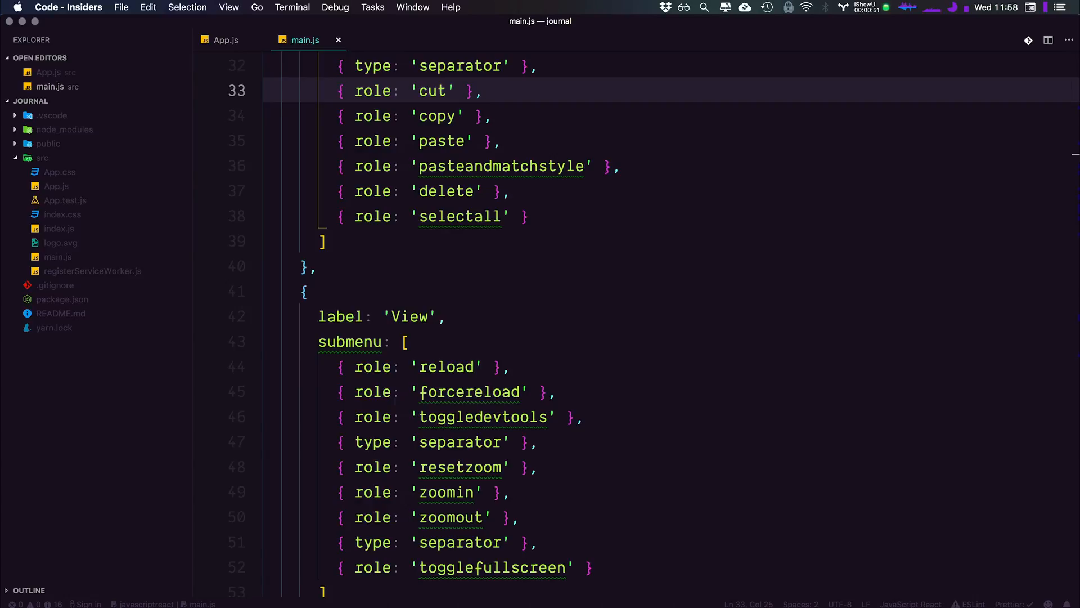
click(484, 90)
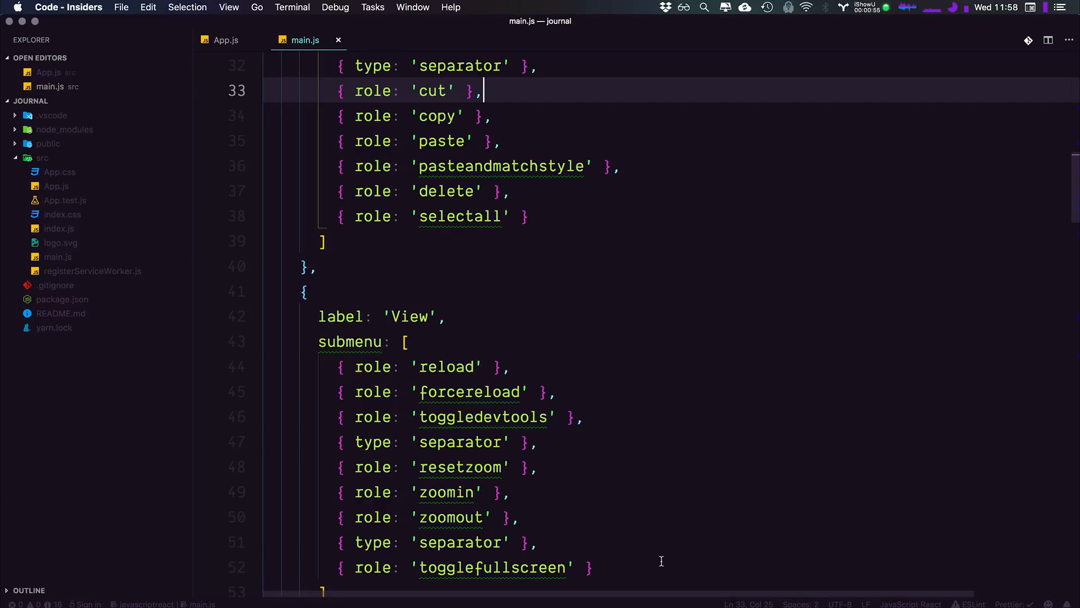
scroll(down, 3)
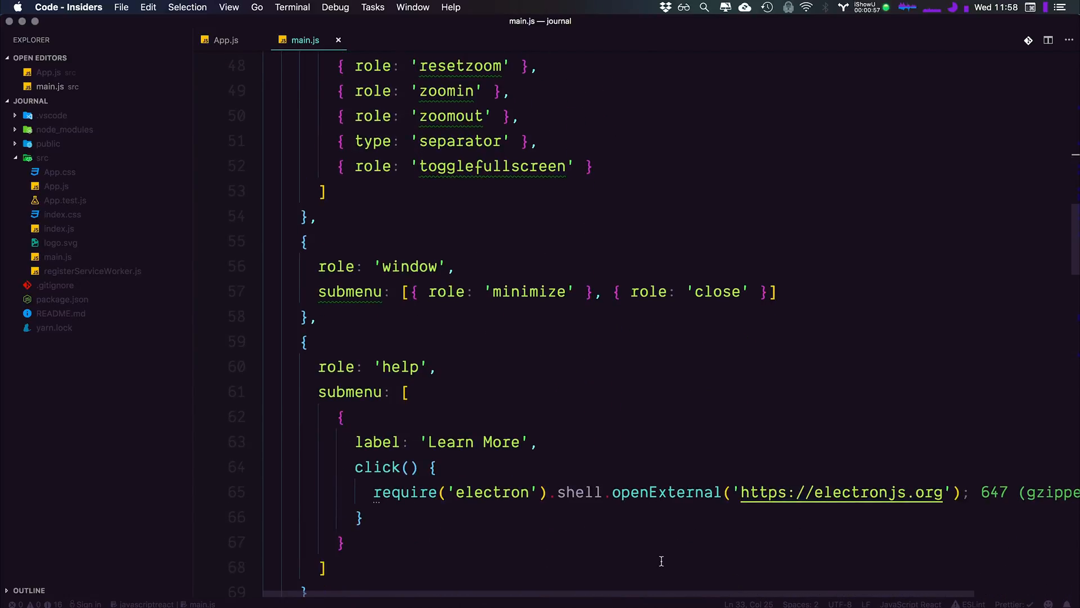
scroll(down, 3)
text(,)
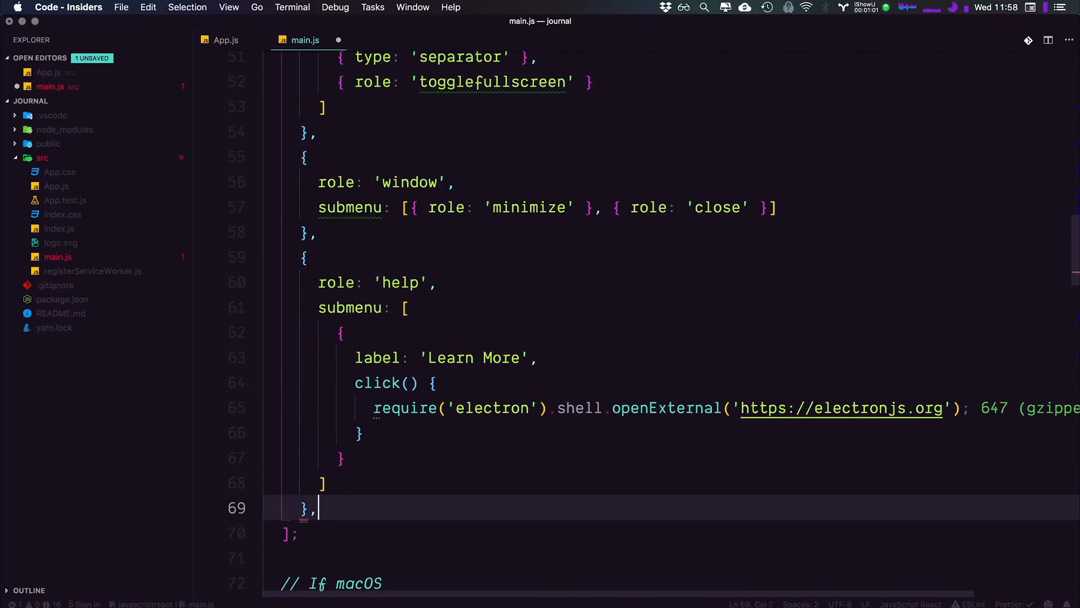
Add a Developer menu entry whose submenu holds an item labelled 'Toggle Developer Tools'.
text(label:)
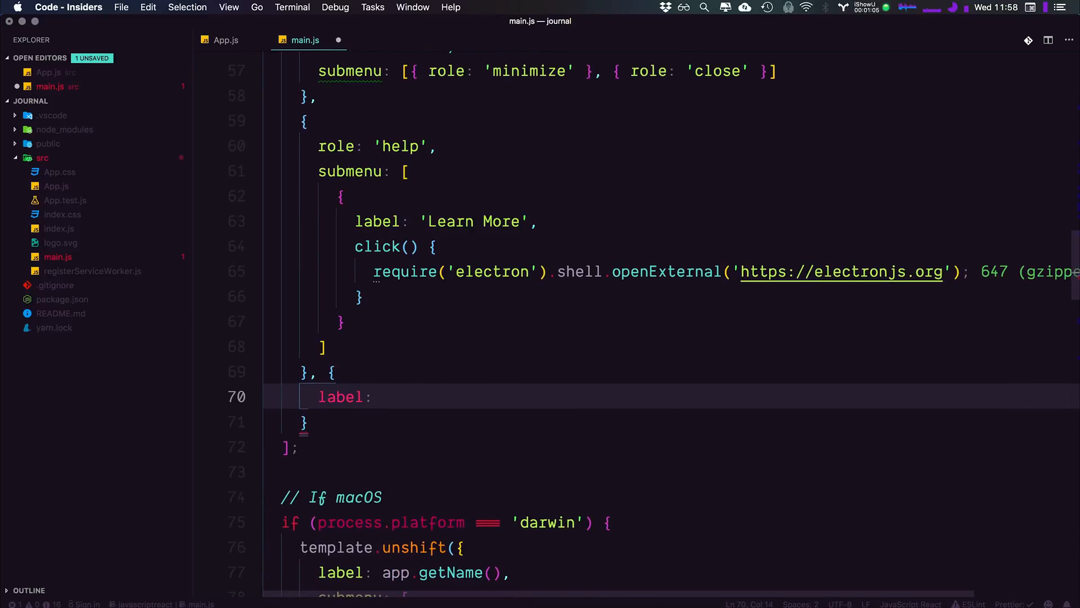
text('Developer',)
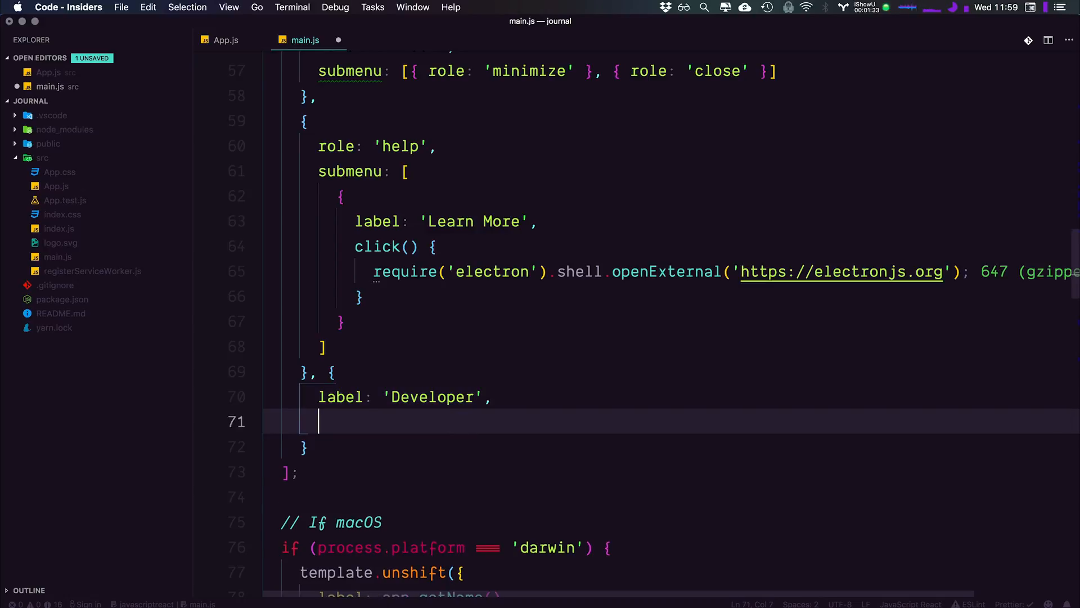
text(submenu: [)
text({)
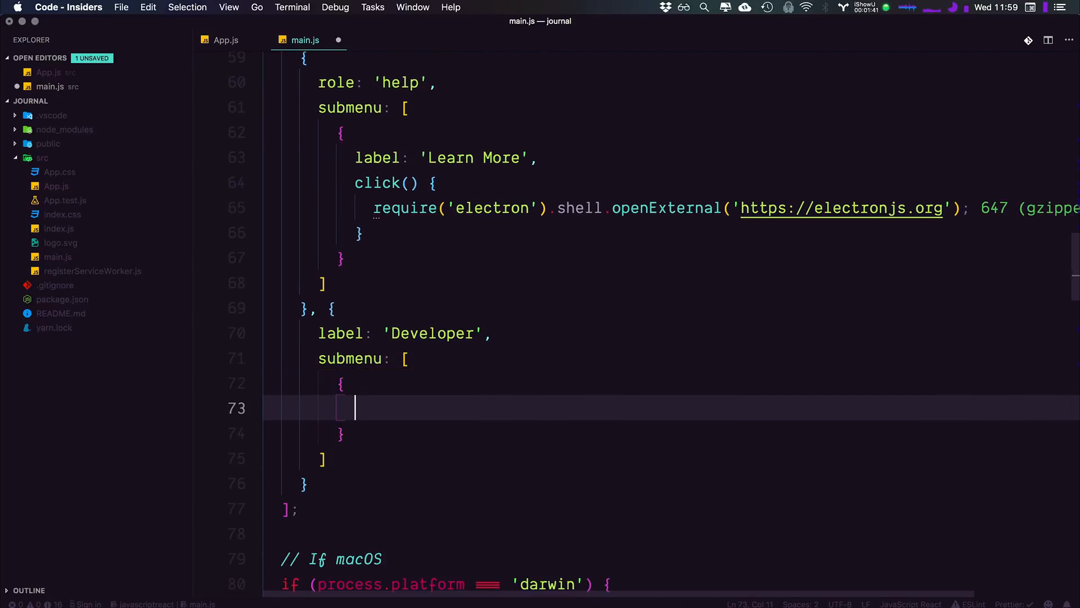
text(label:)
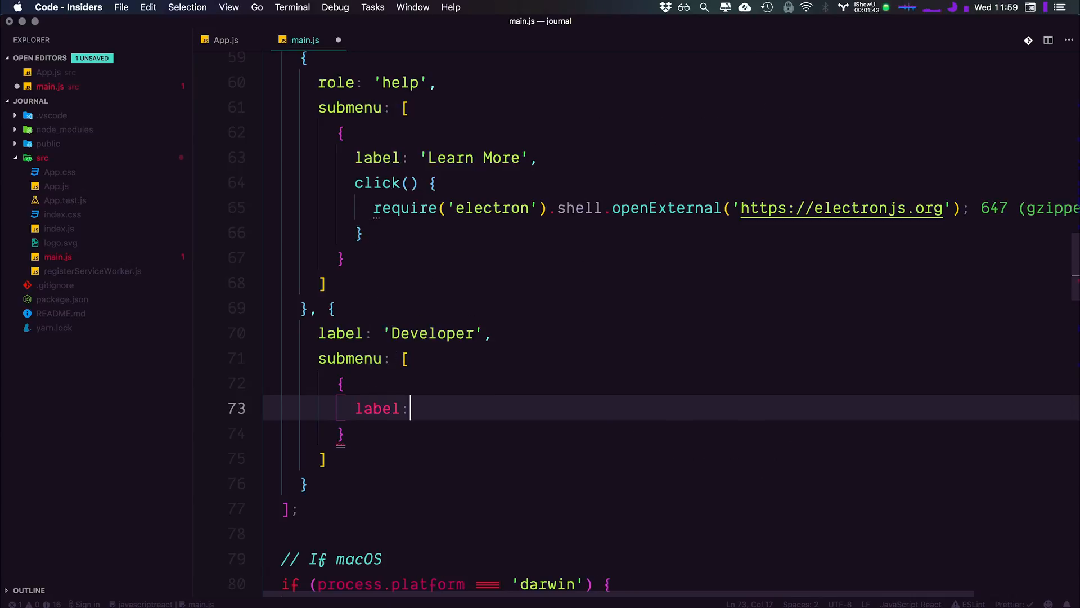
text('T')
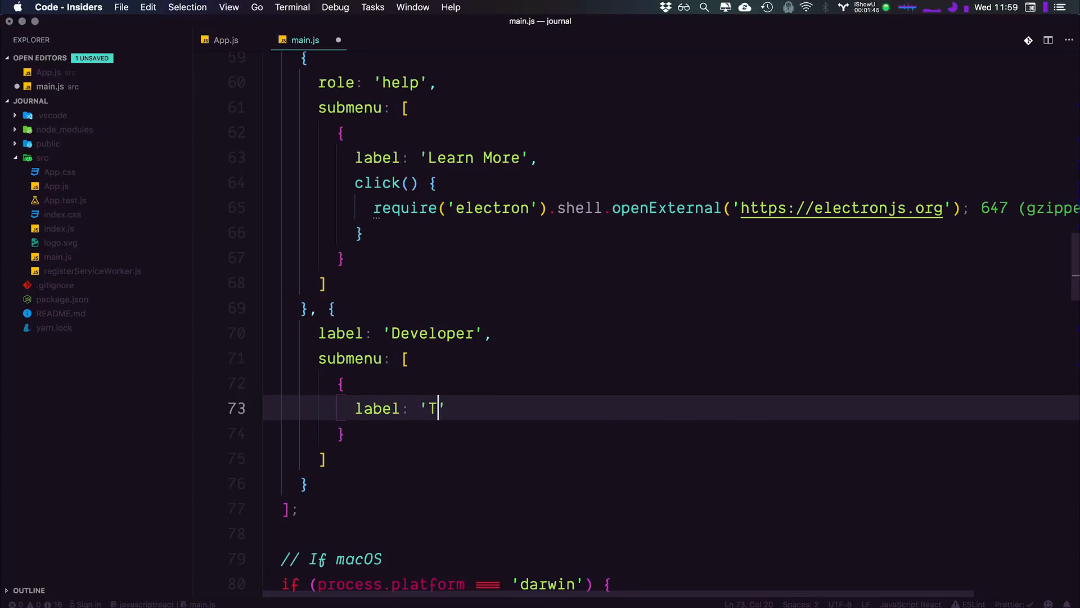
text(oggle Deve)
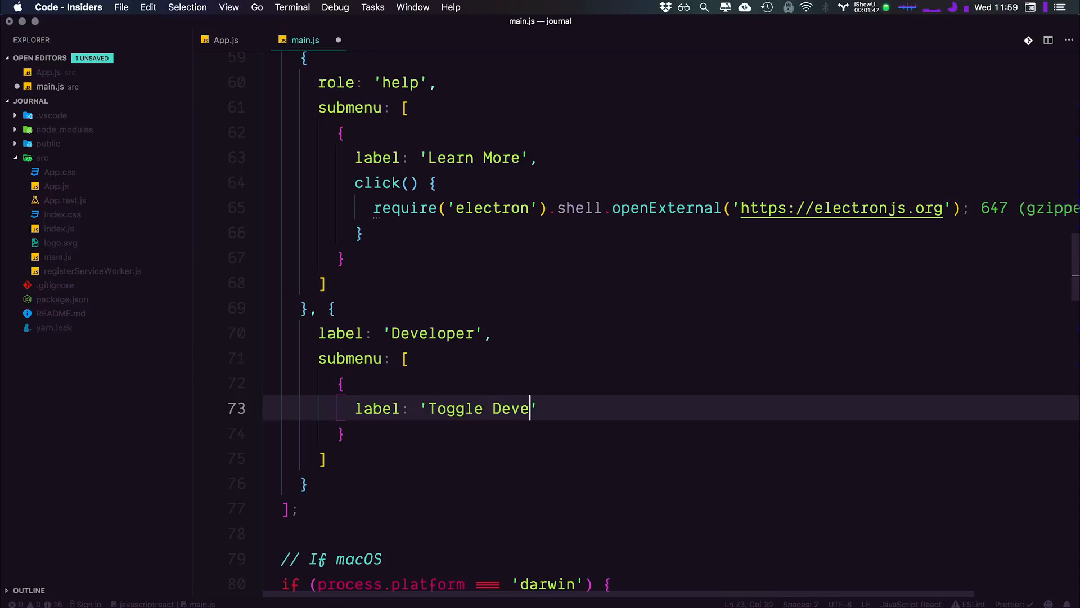
text(loper Too)
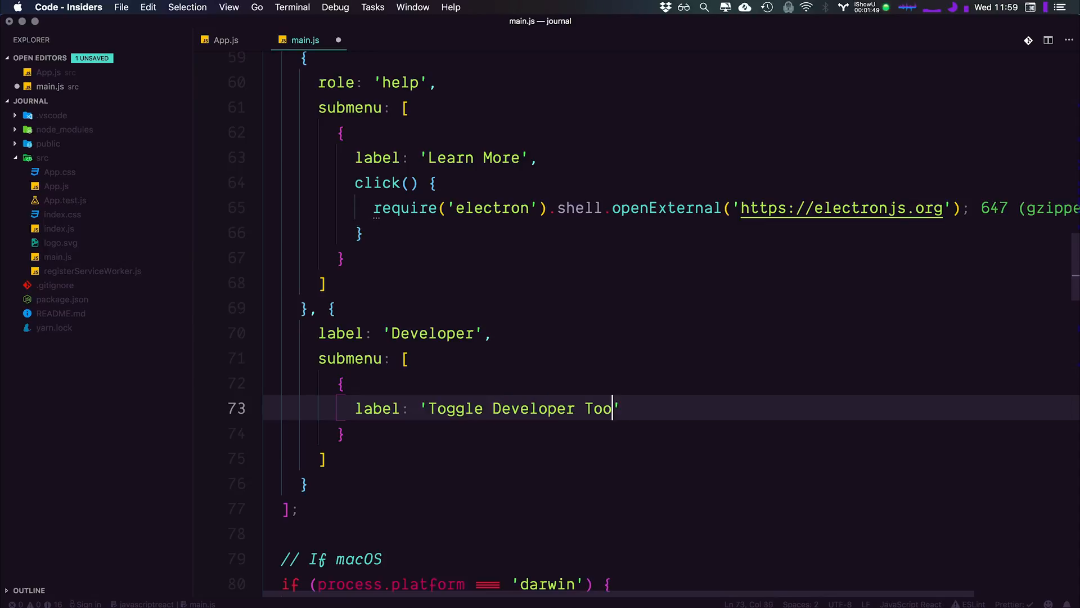
text(ls')
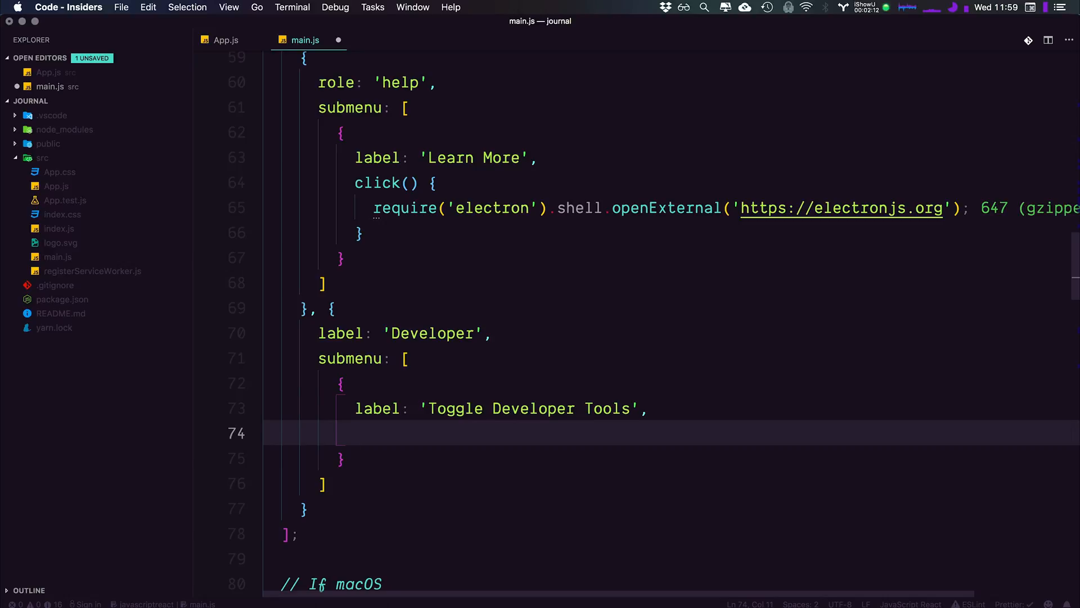
Give the item a click() handler that logs 'Hello!' via the clog snippet, and save main.js.
text(click()
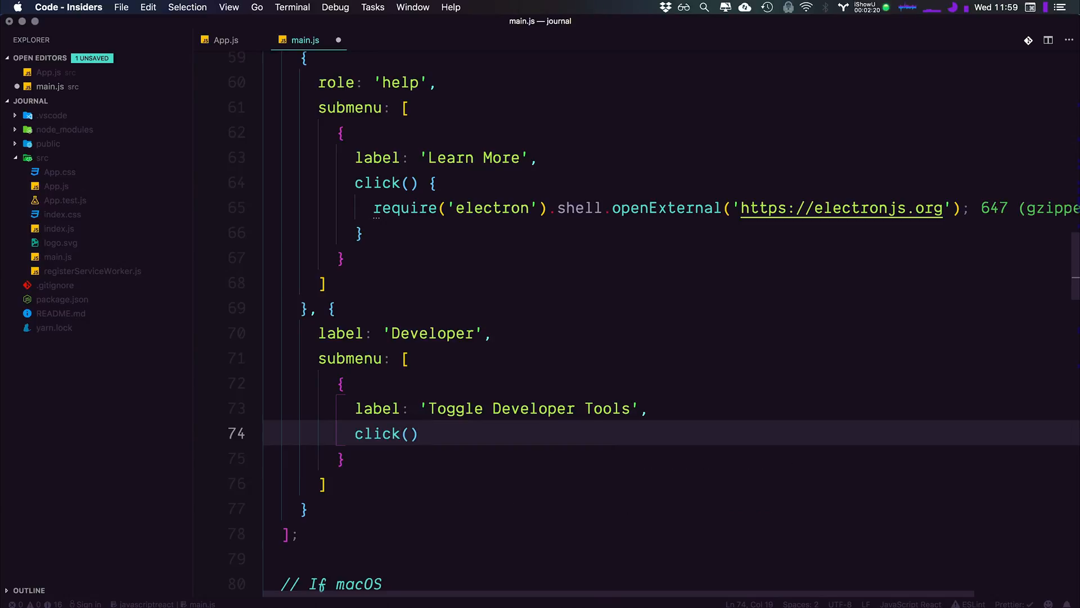
text({)
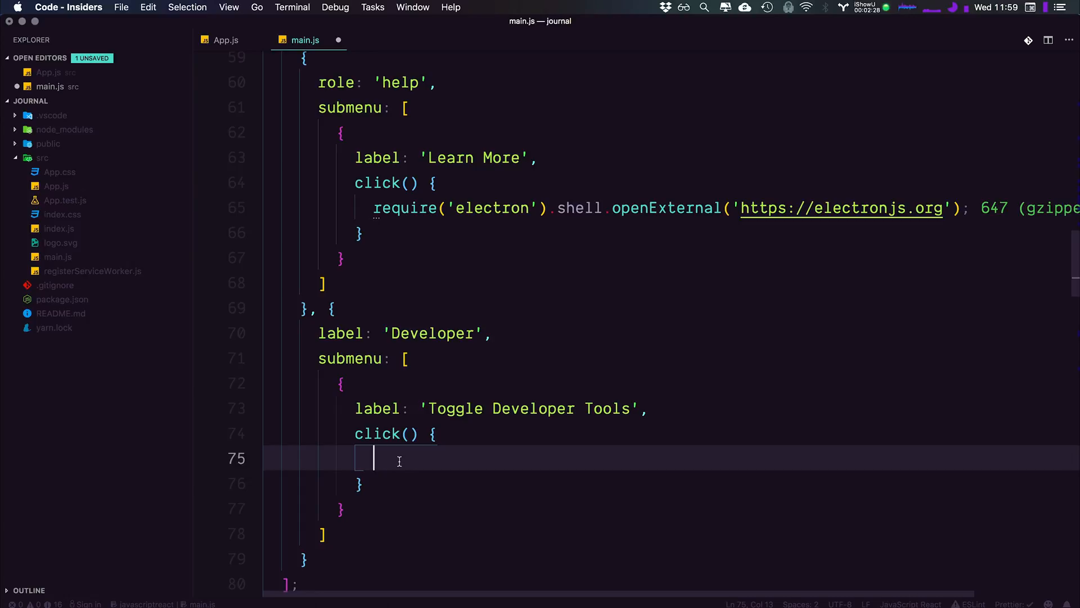
text(clog)
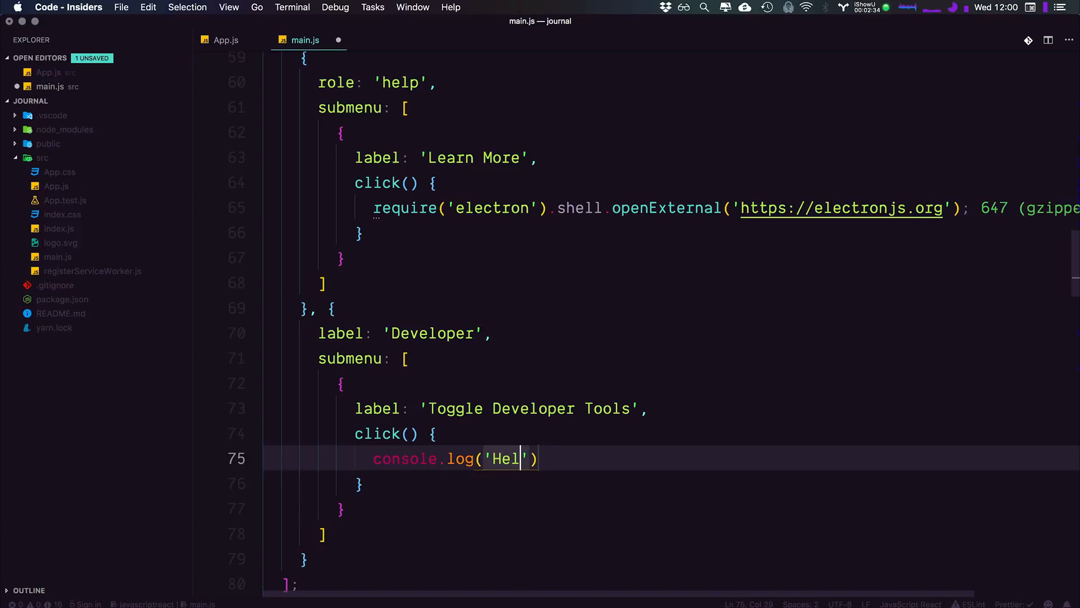
text(lo!');)
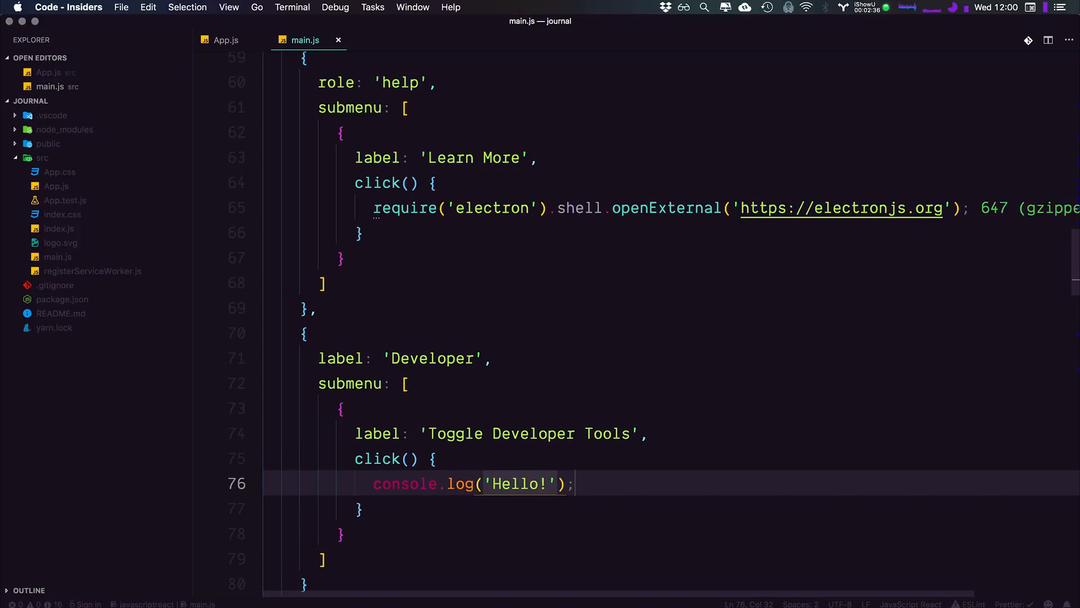
scroll(down, 3)
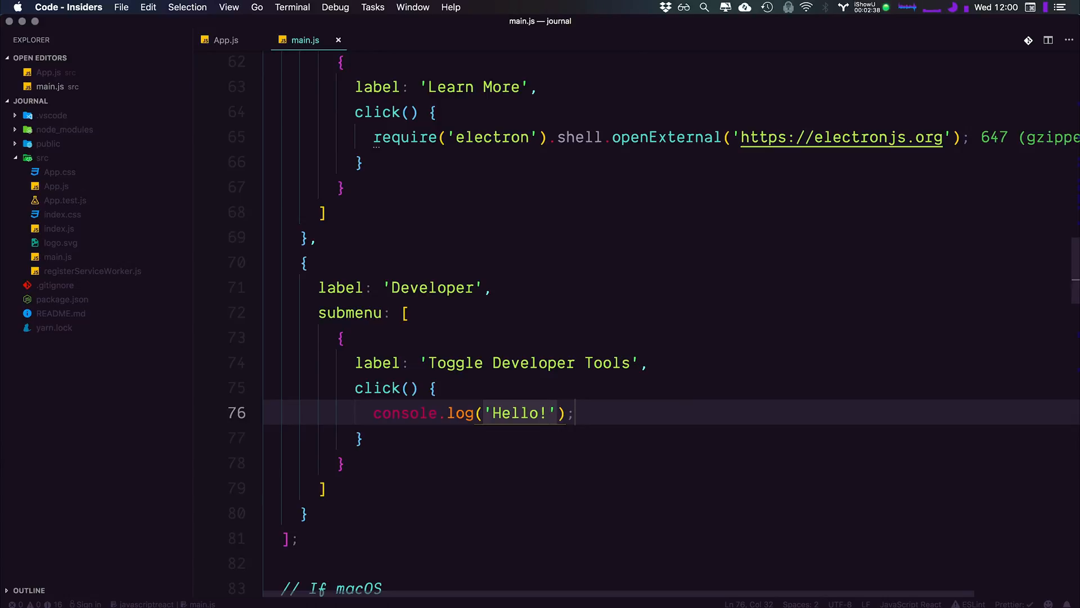
Switch to Hyper and rerun yarn electron so the app picks up the new menu.
key(cmd+tab)
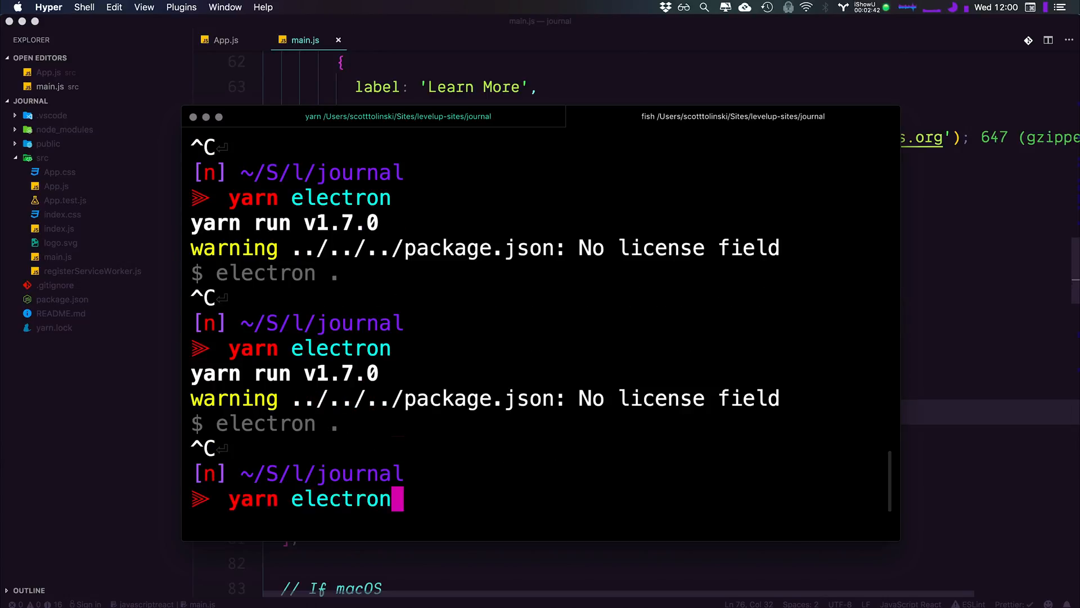
key(enter)
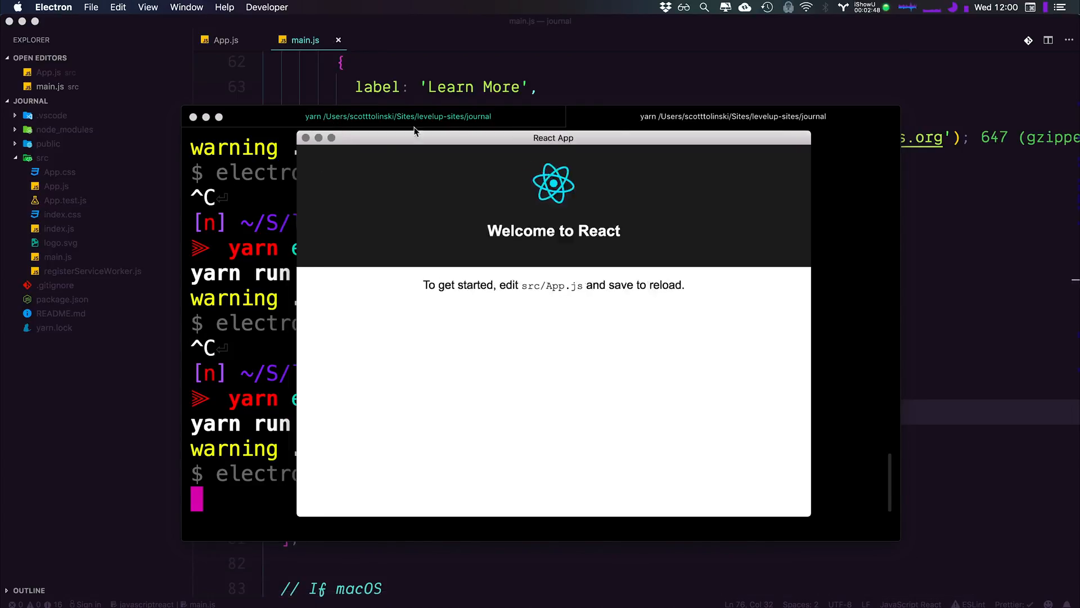
Choose Developer > Toggle Developer Tools and confirm 'Hello!' appears in the terminal.
drag(554, 137, 762, 132)
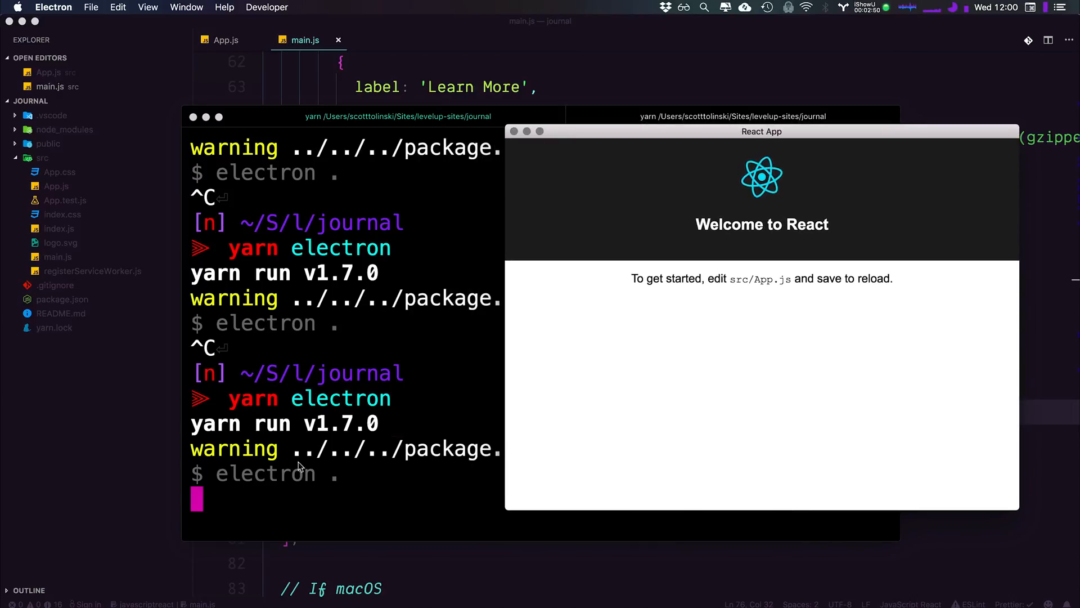
click(267, 7)
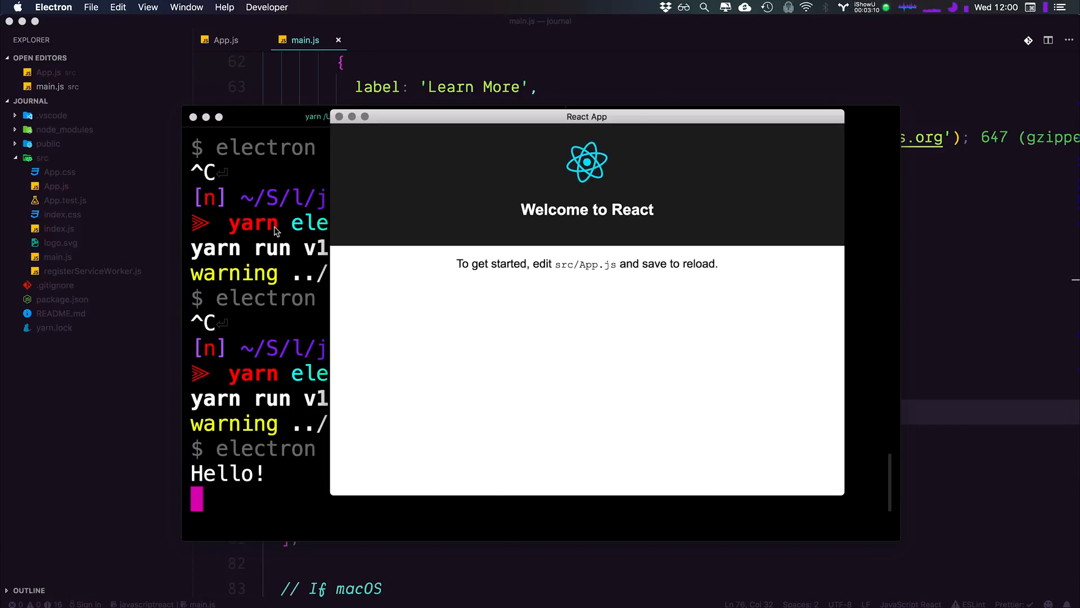
mouse_move(152, 168)
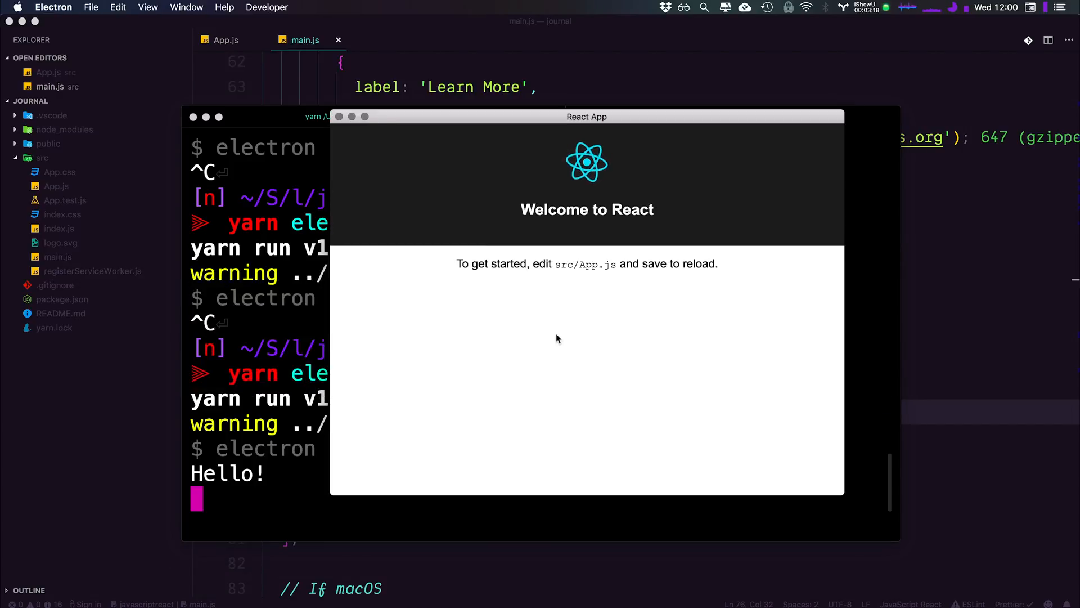
mouse_move(633, 316)
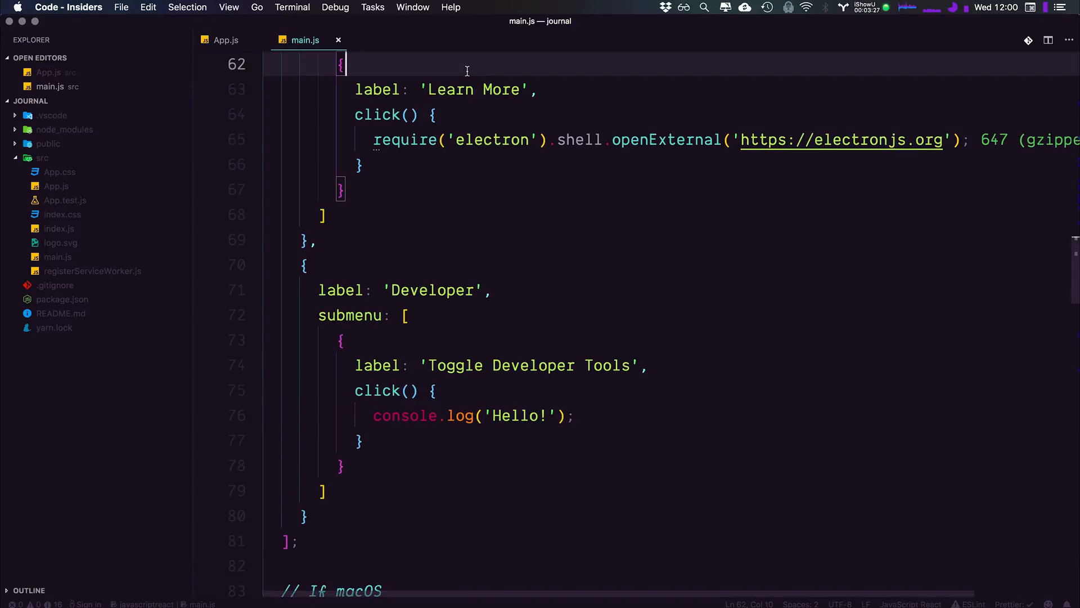
Delete the console.log('Hello!') line from the handler and confirm the mainWindow variable name.
drag(372, 416, 572, 415)
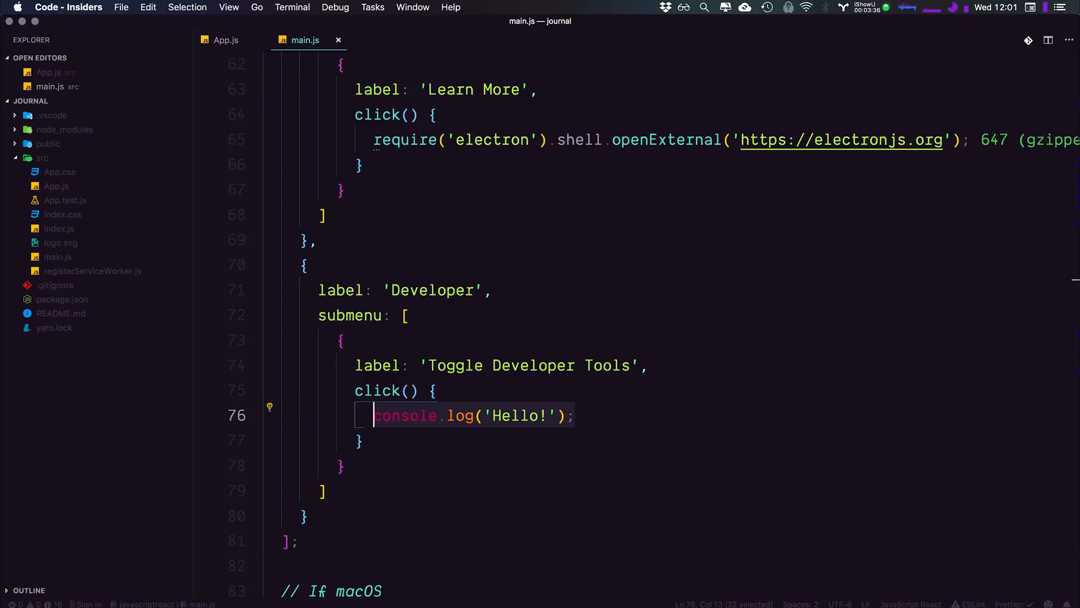
key(Backspace)
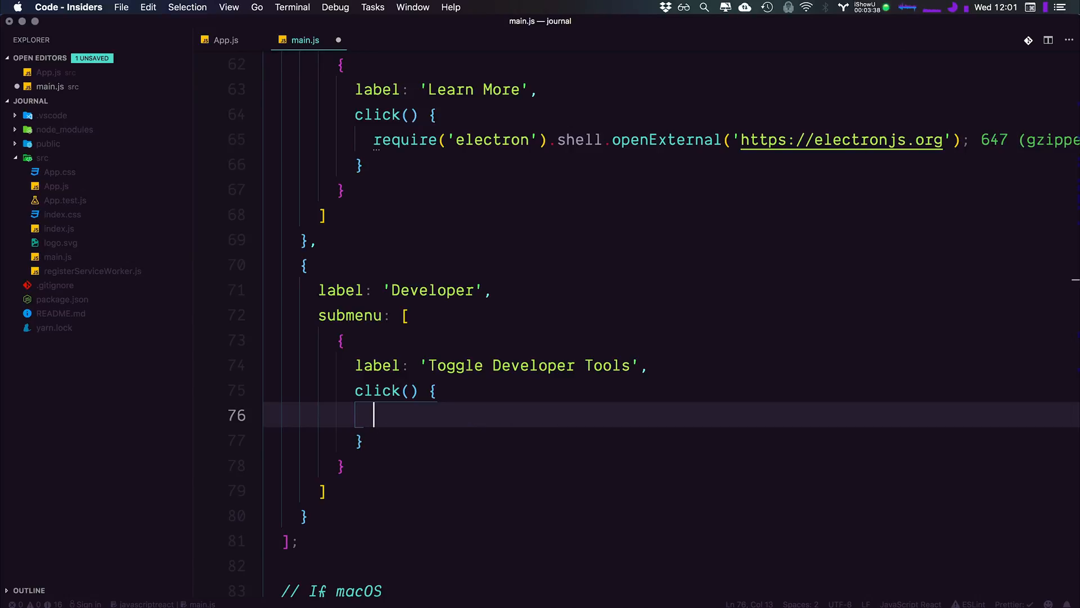
text(ma)
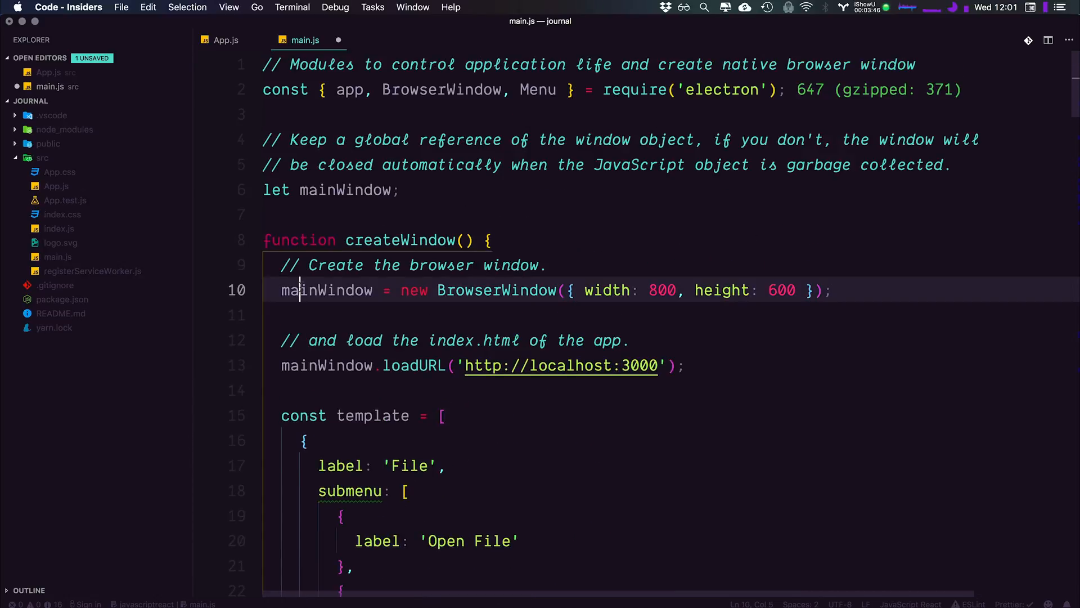
double_click(327, 289)
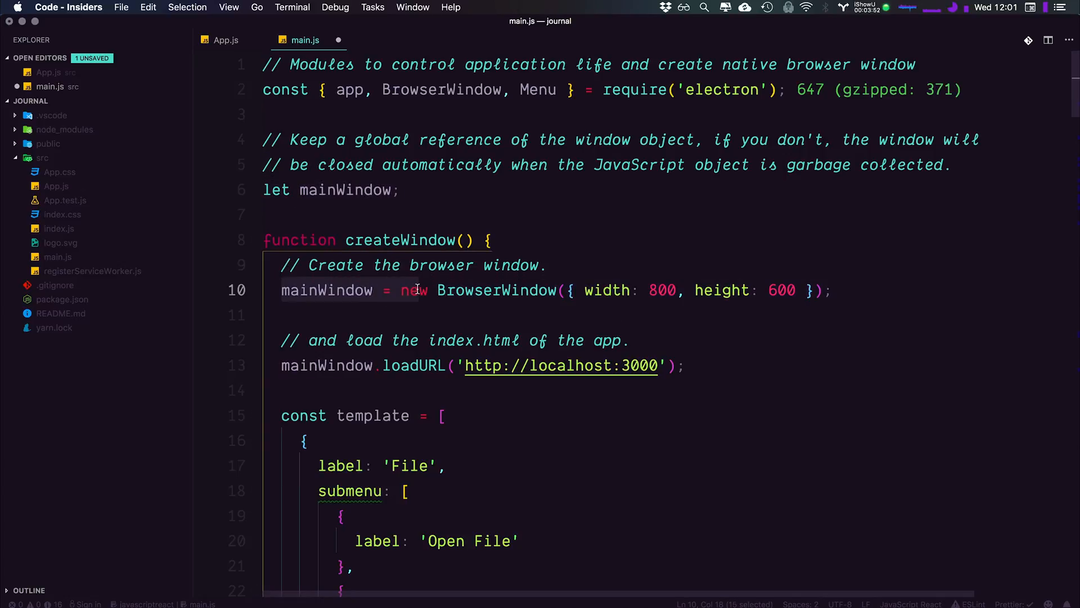
scroll(down, 3)
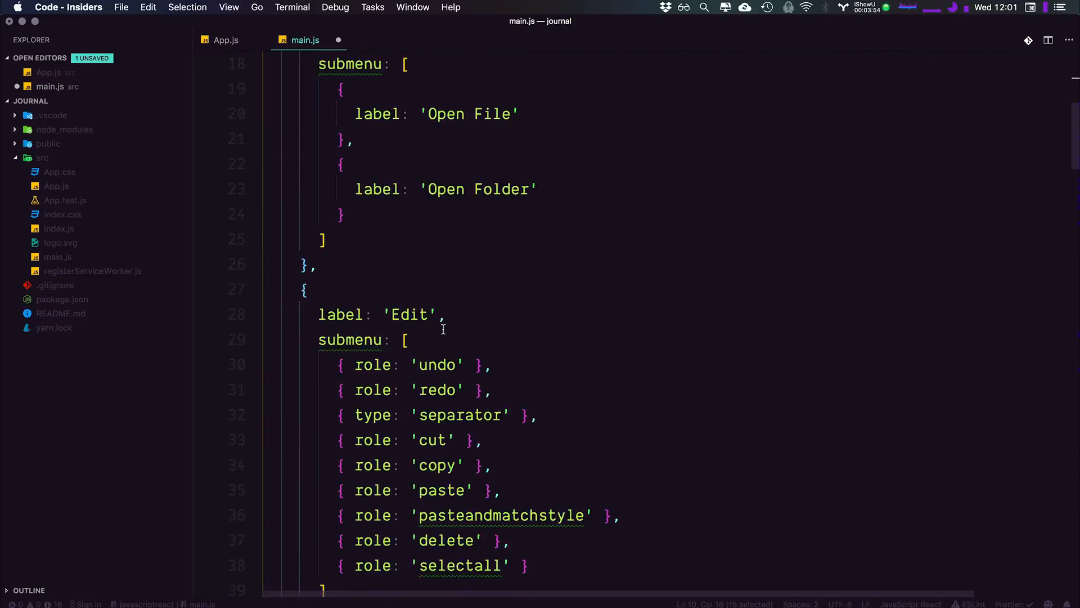
scroll(down, 3)
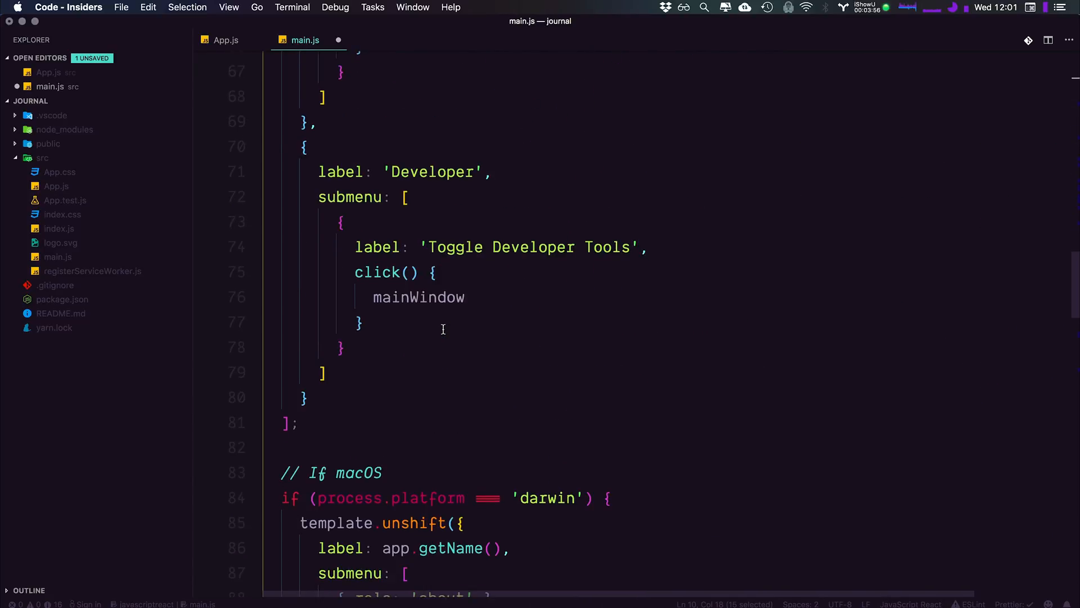
Make the handler call mainWindow.webContents.toggleDevTools(); and save main.js.
text(.)
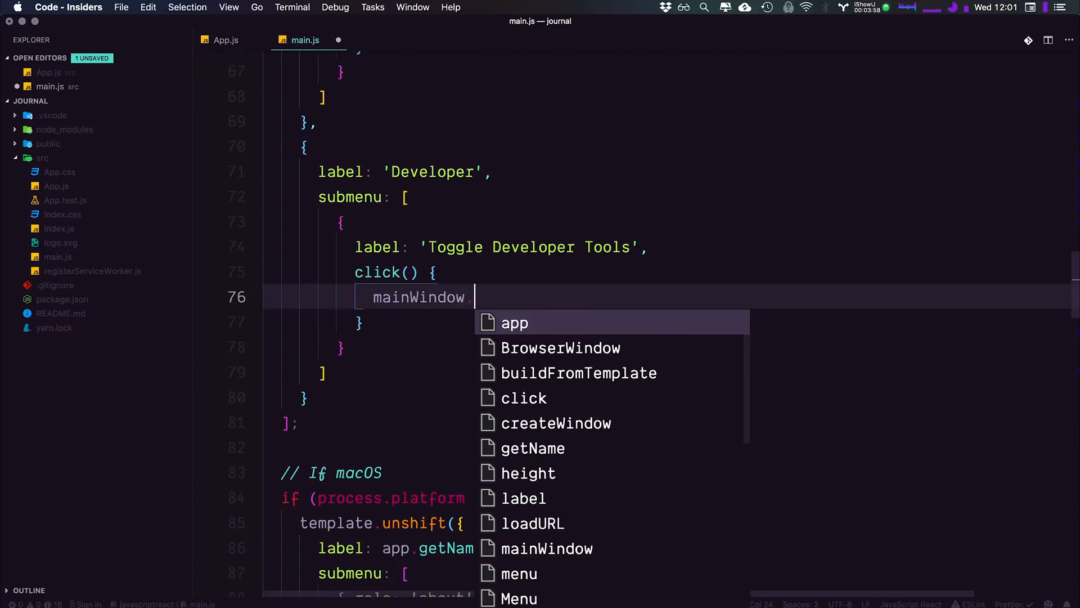
text(.web)
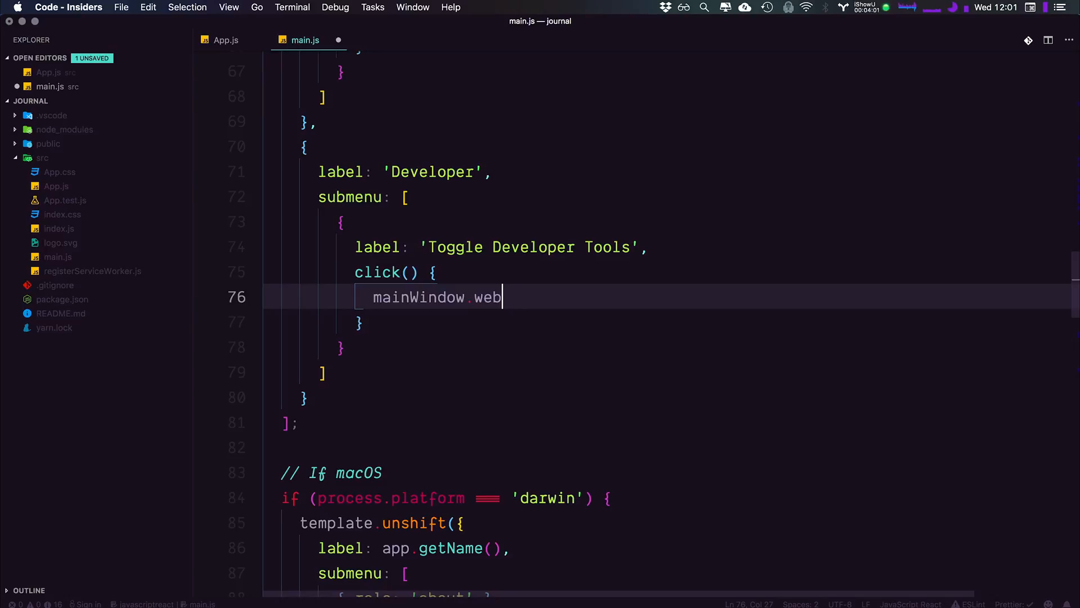
text(Contents)
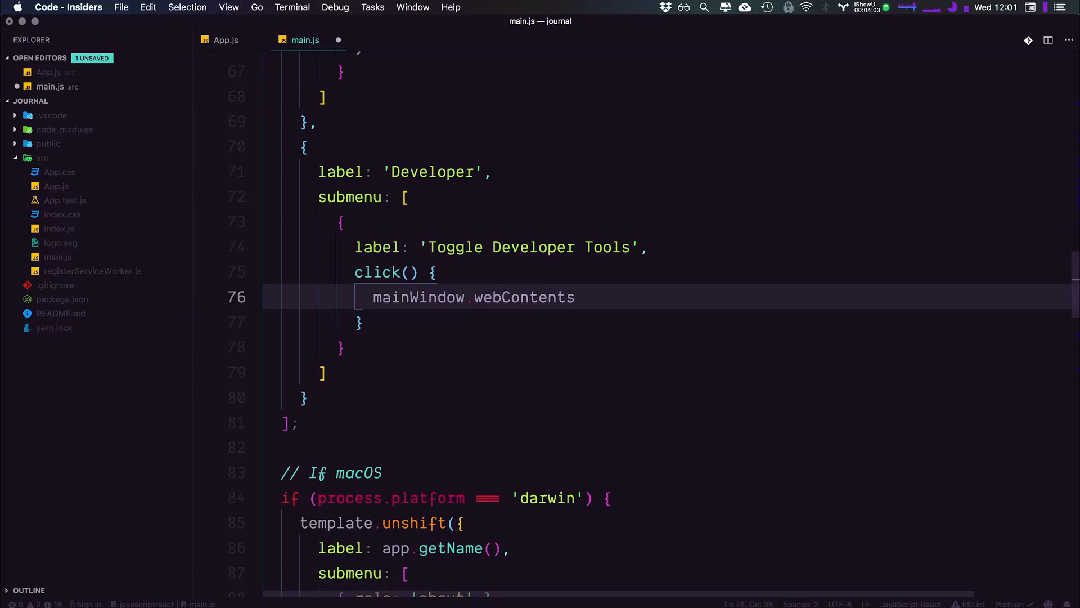
text(.)
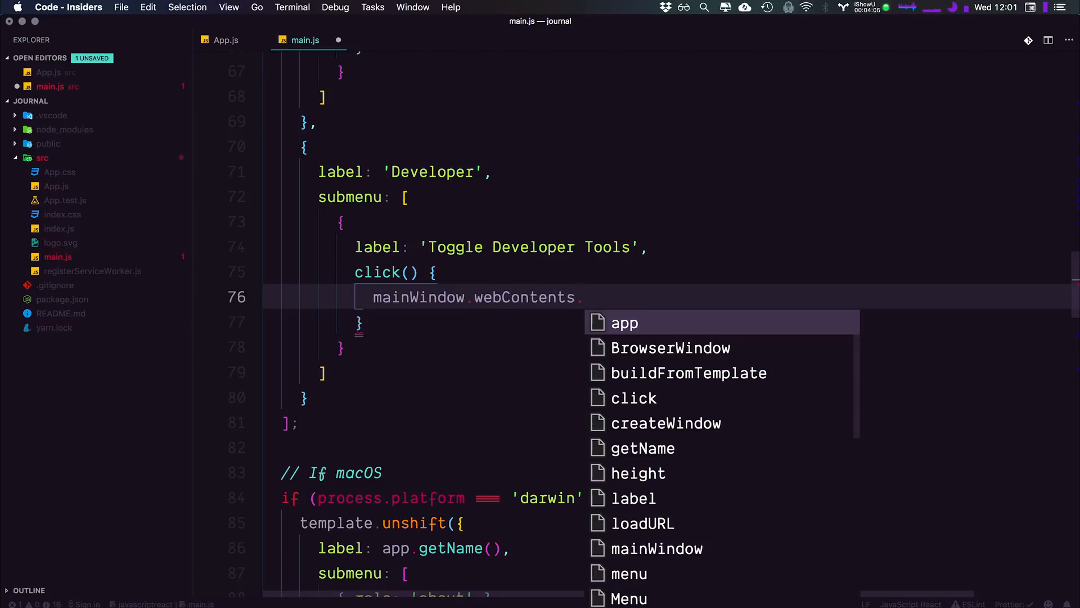
text(toggle)
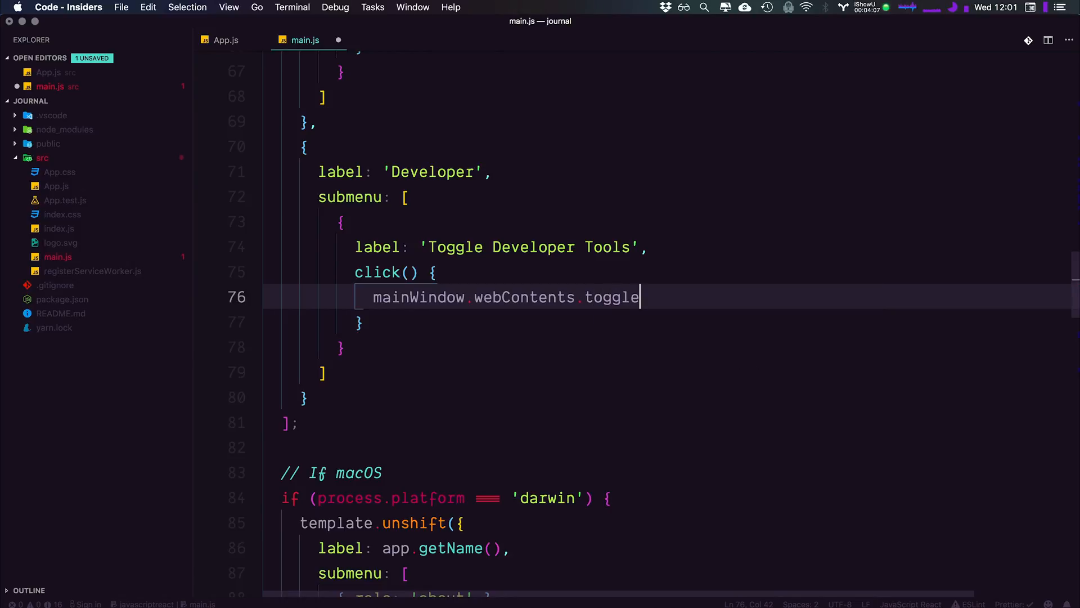
text(DevTools)
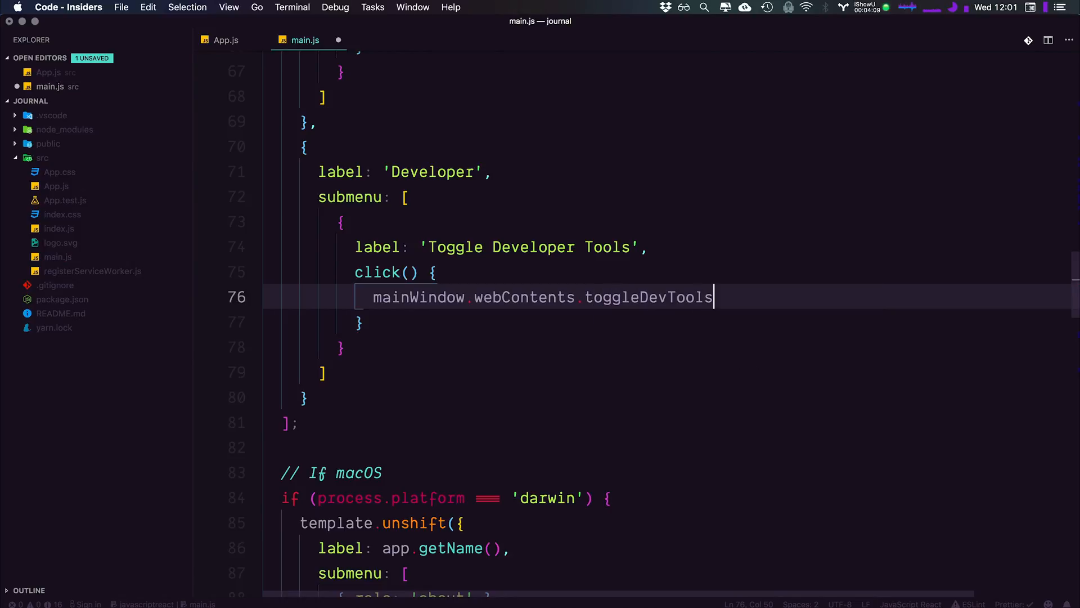
text(();)
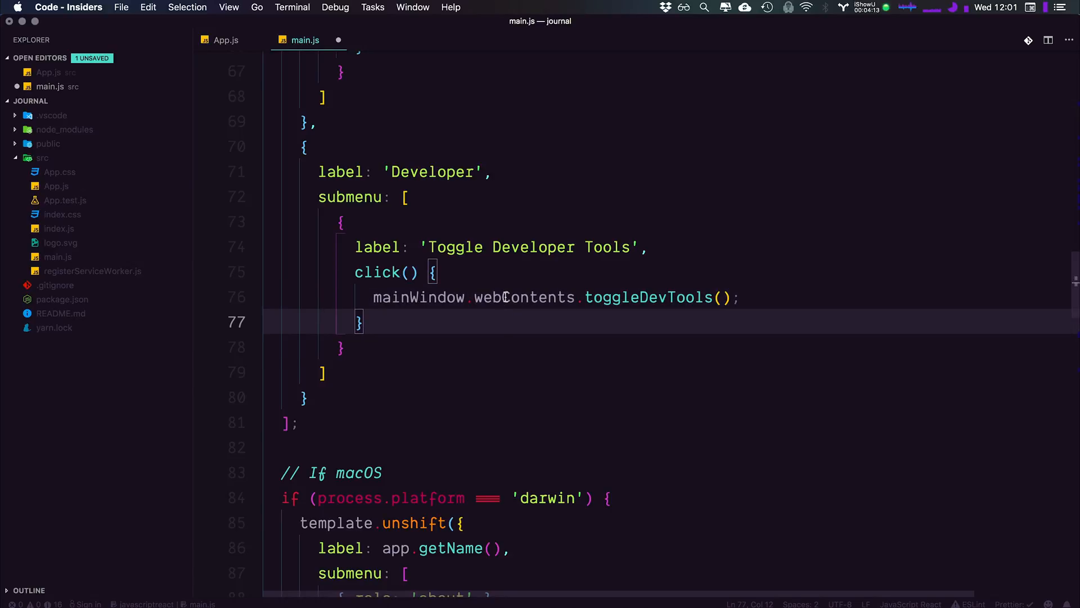
click(431, 297)
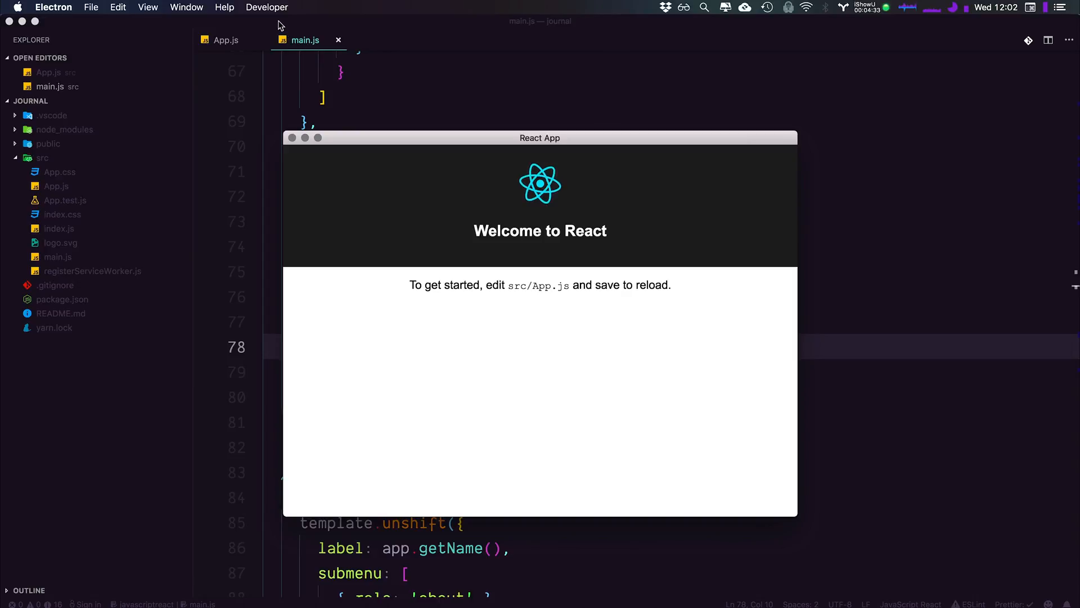
Choose Developer > Toggle Developer Tools in the app to open the DevTools panel beside the React page.
click(268, 7)
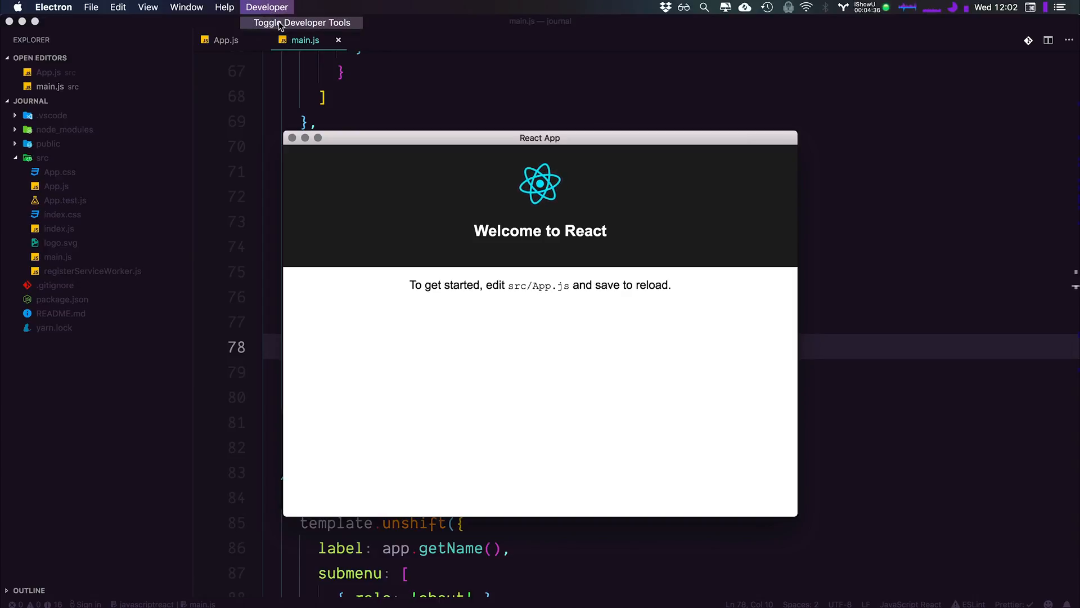
click(300, 23)
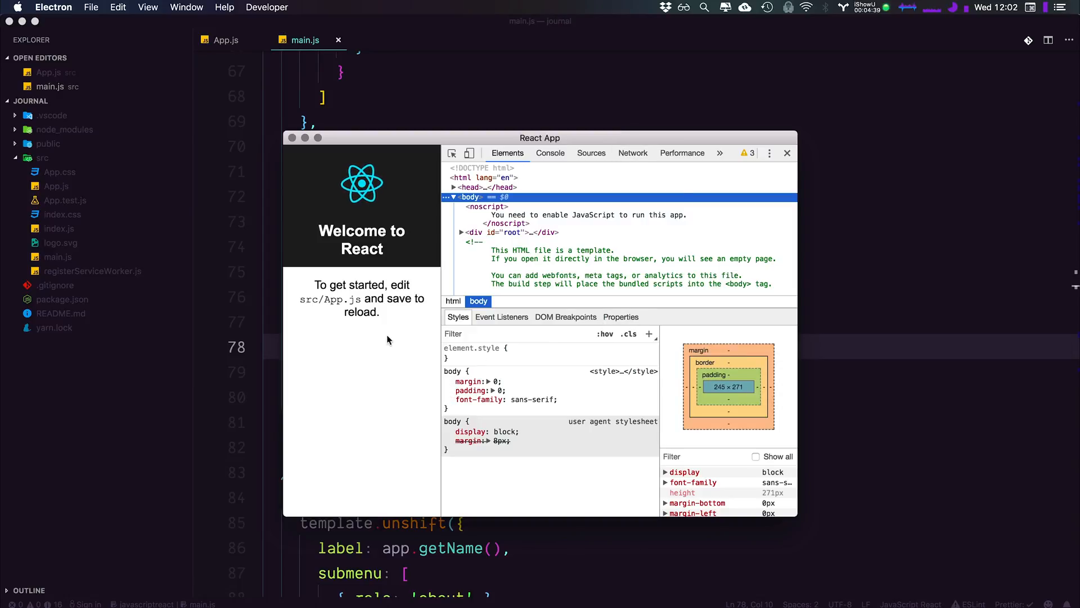
mouse_move(525, 421)
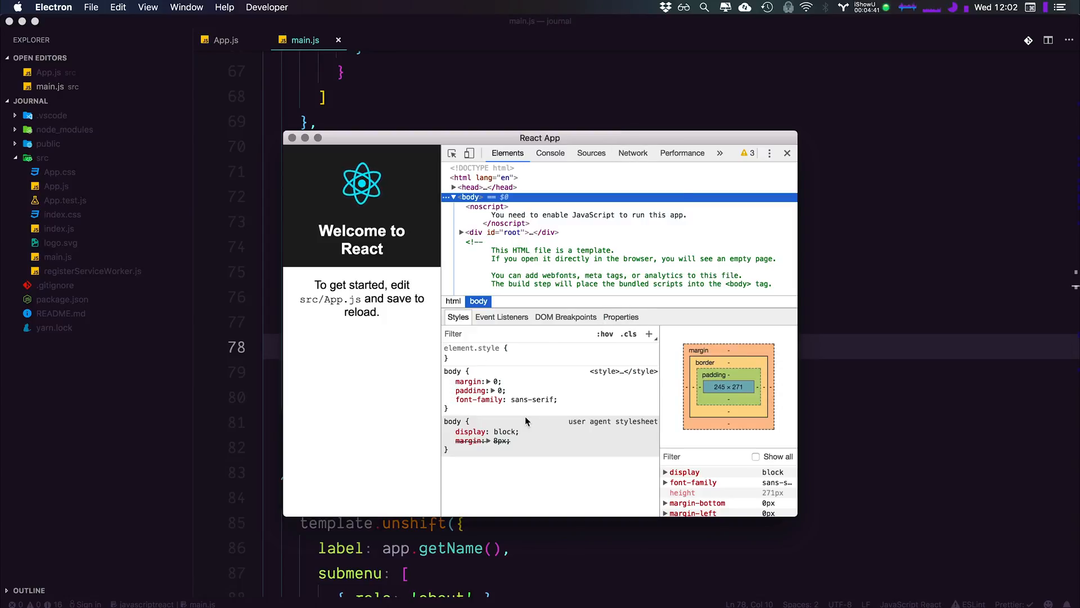
mouse_move(459, 278)
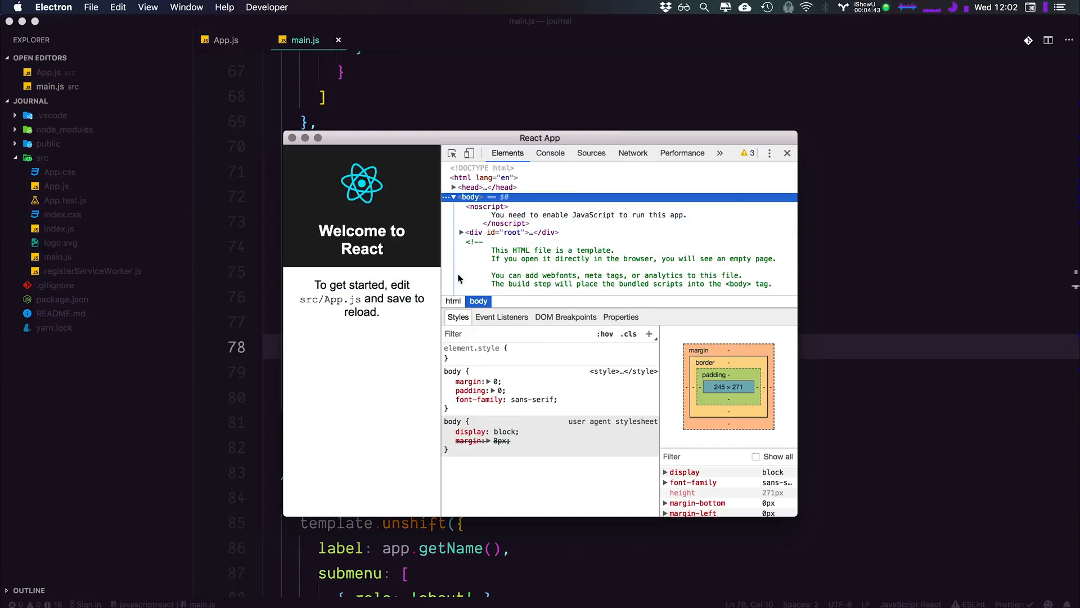
click(550, 153)
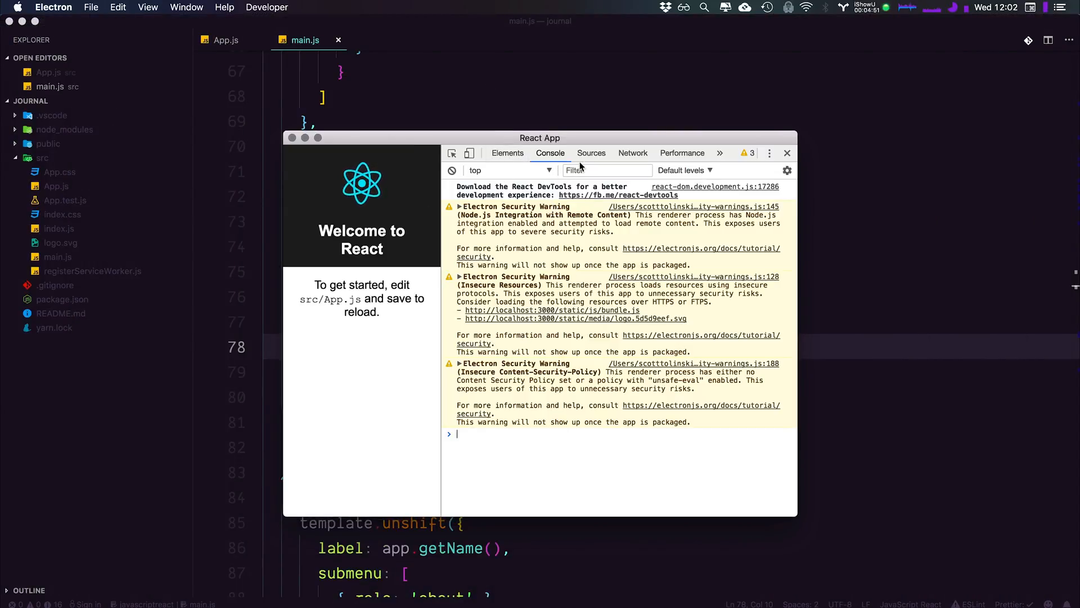
click(632, 153)
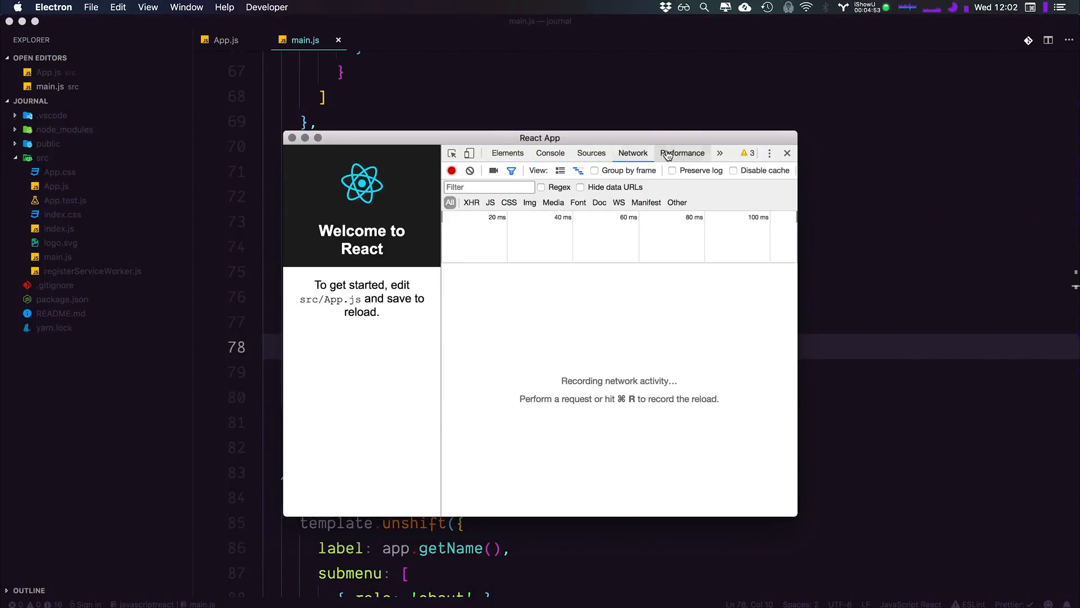
Browse the Elements, Console and other DevTools panels, then return to the main.js code.
click(507, 153)
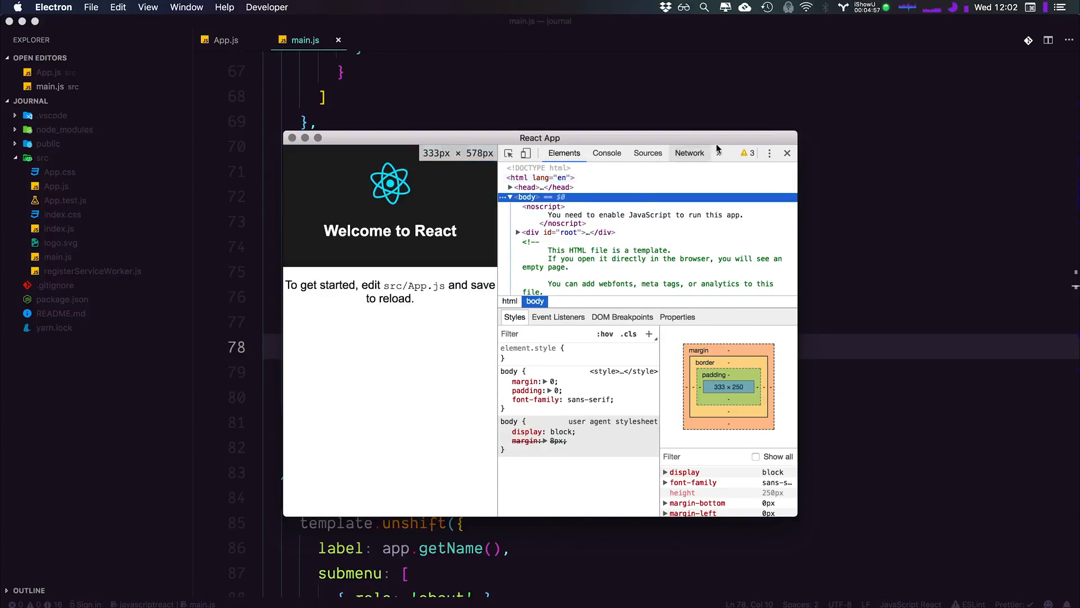
click(719, 153)
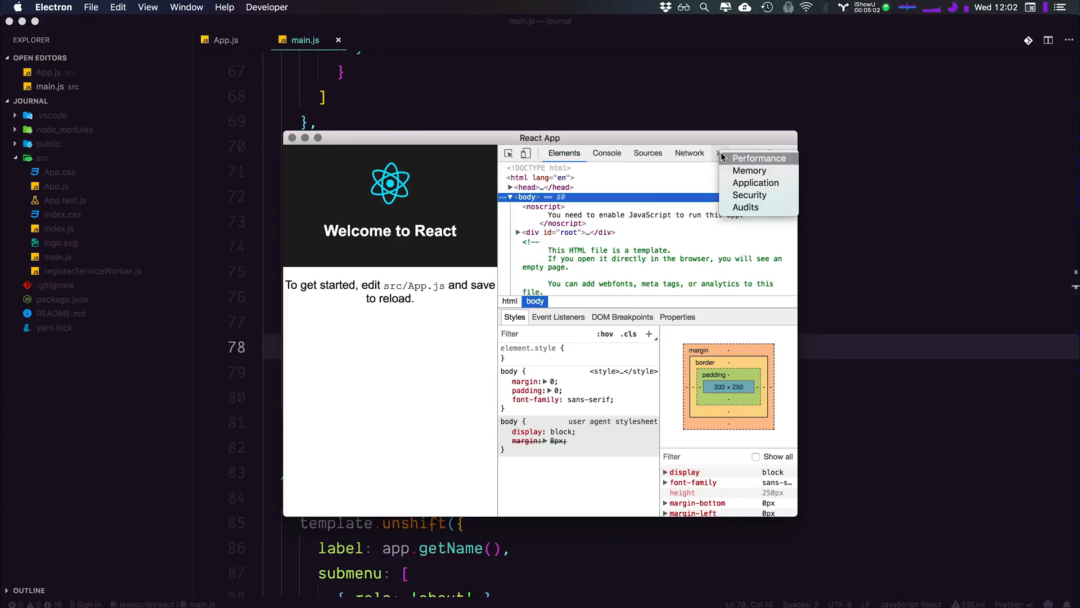
mouse_move(750, 194)
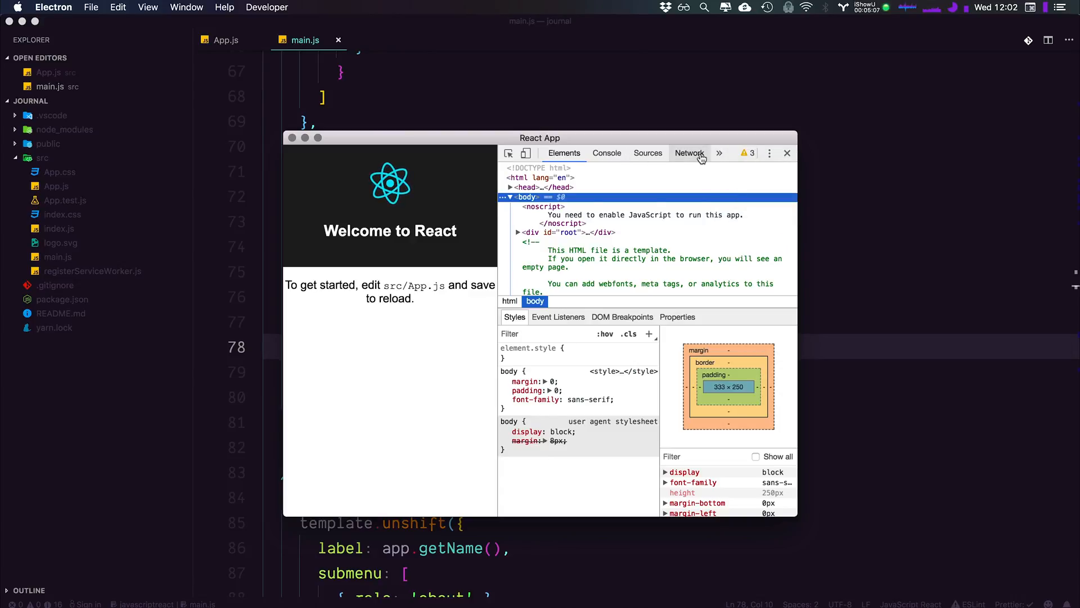
click(607, 153)
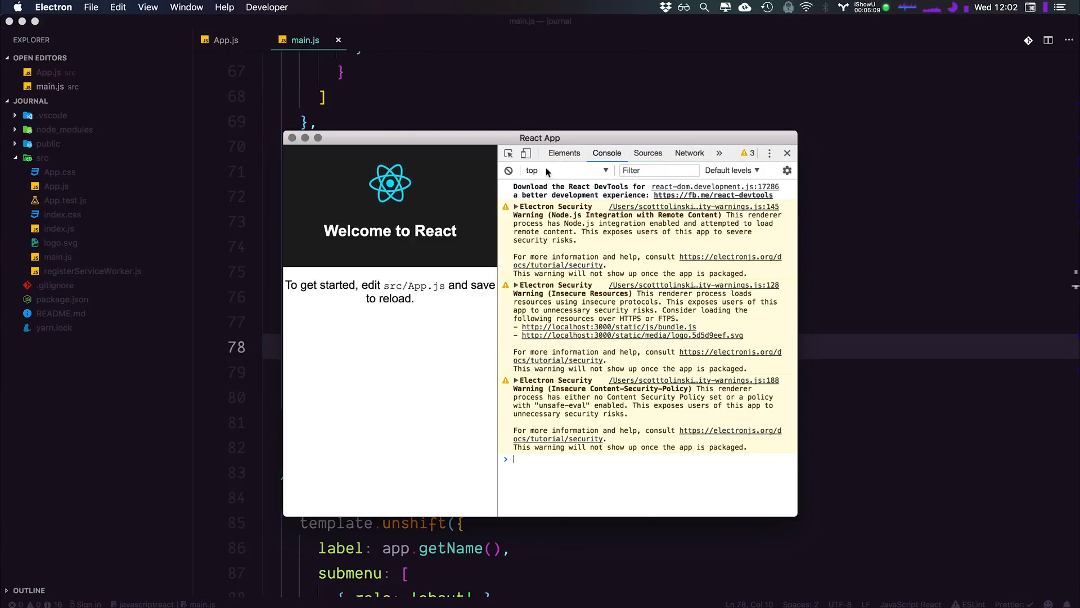
click(562, 153)
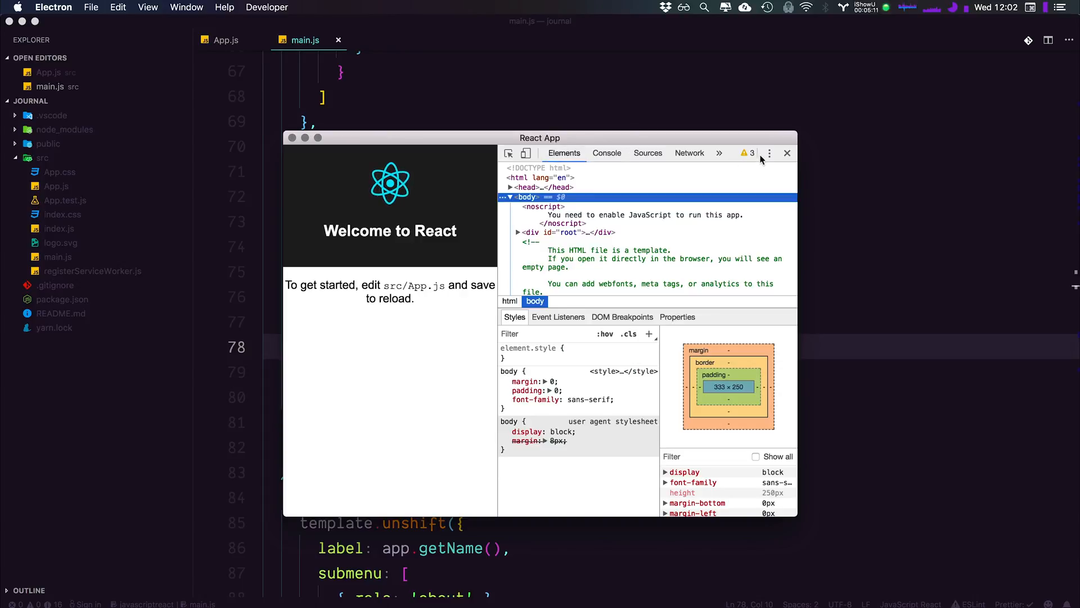
mouse_move(422, 469)
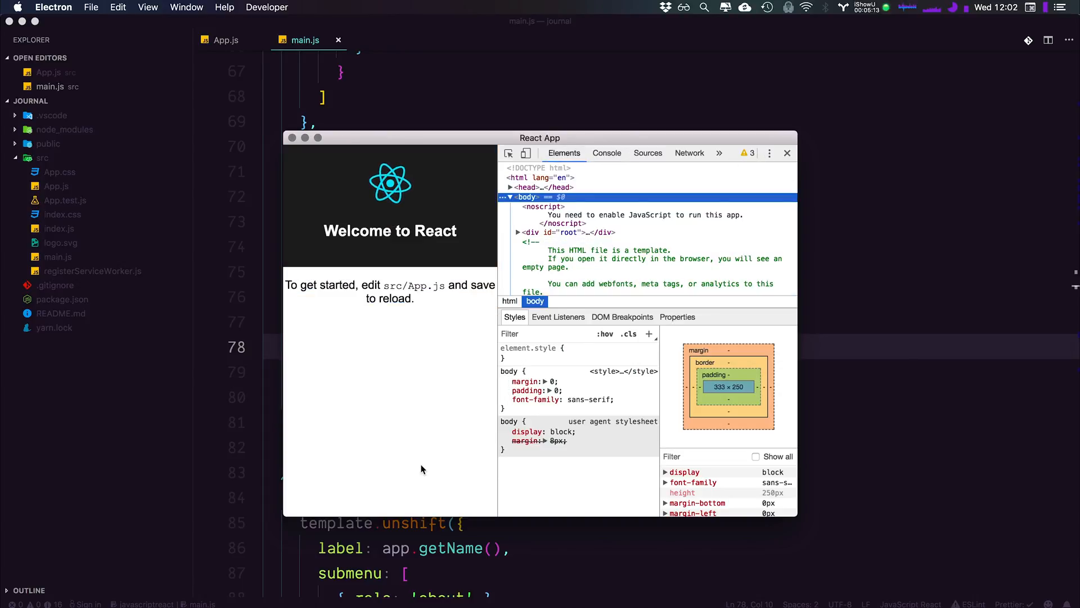
mouse_move(481, 221)
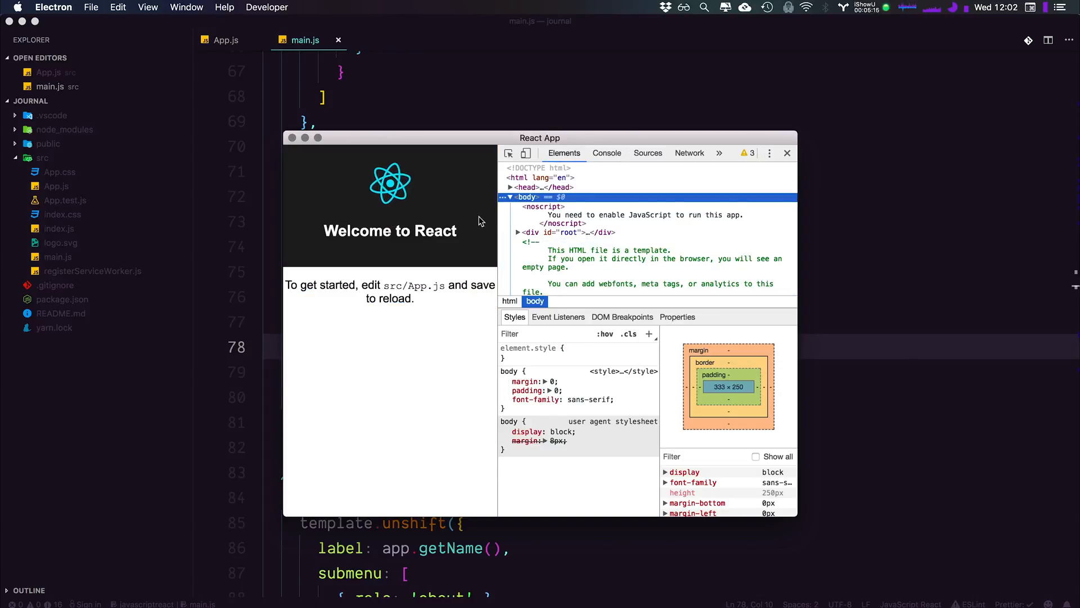
mouse_move(460, 300)
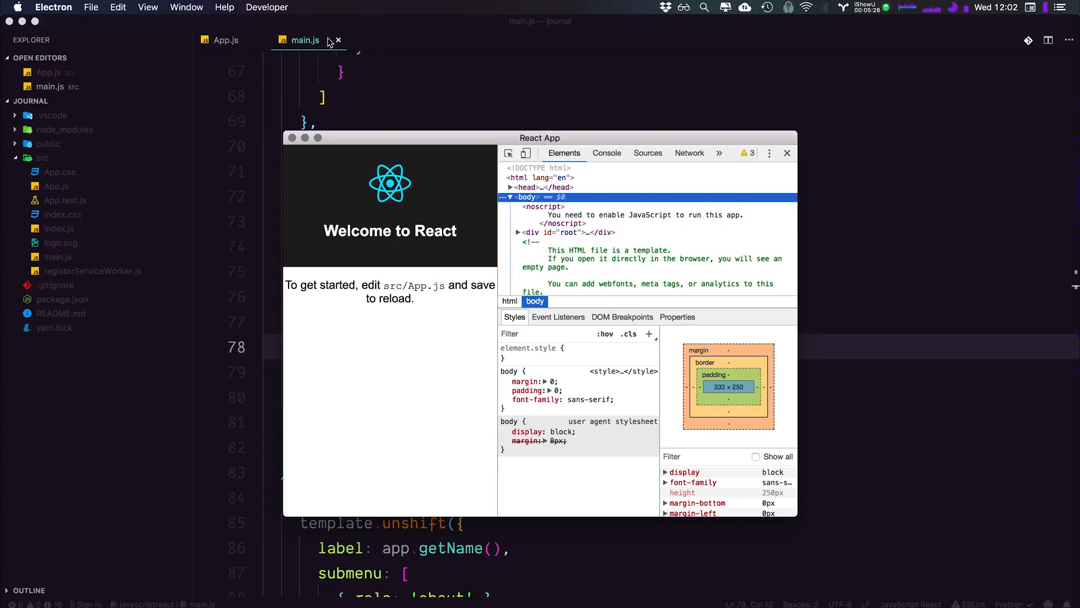
click(268, 7)
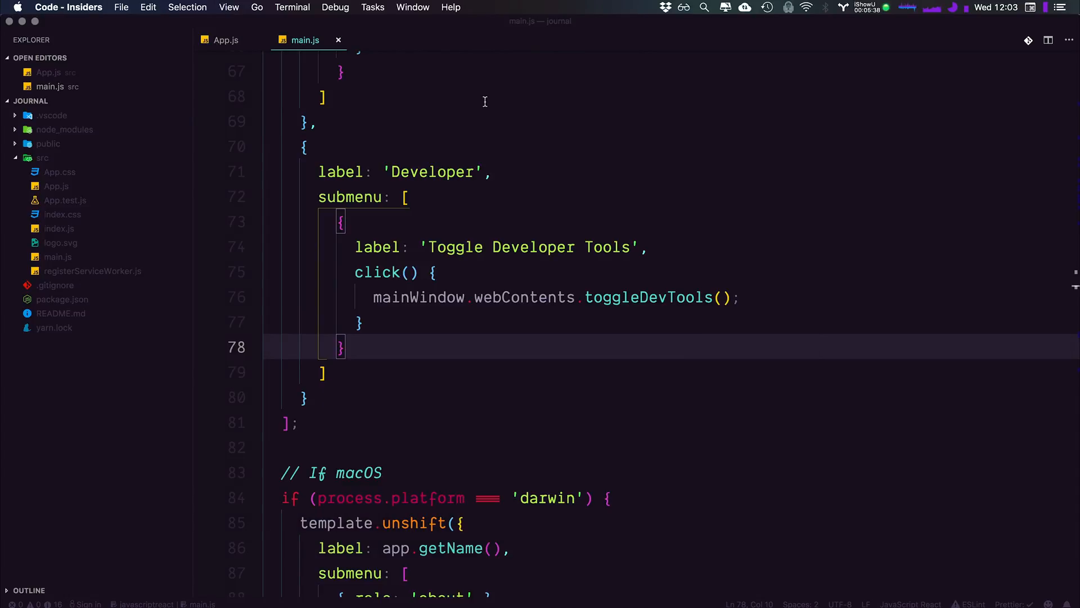
Add accelerator: 'CmdOrCtrl+O' on a new line under the Toggle Developer Tools label.
click(322, 97)
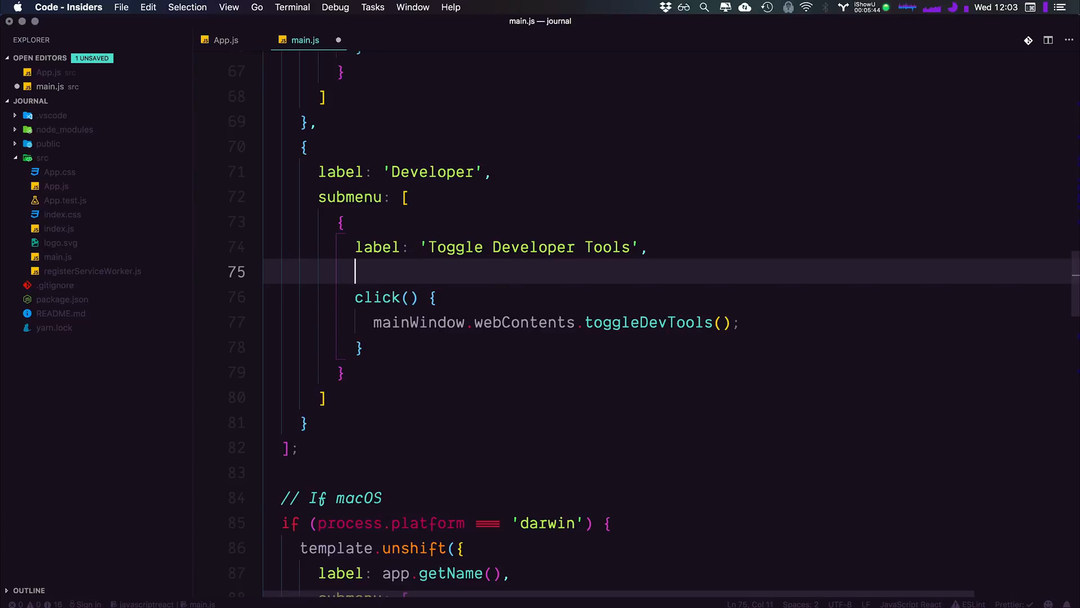
text(accelerator)
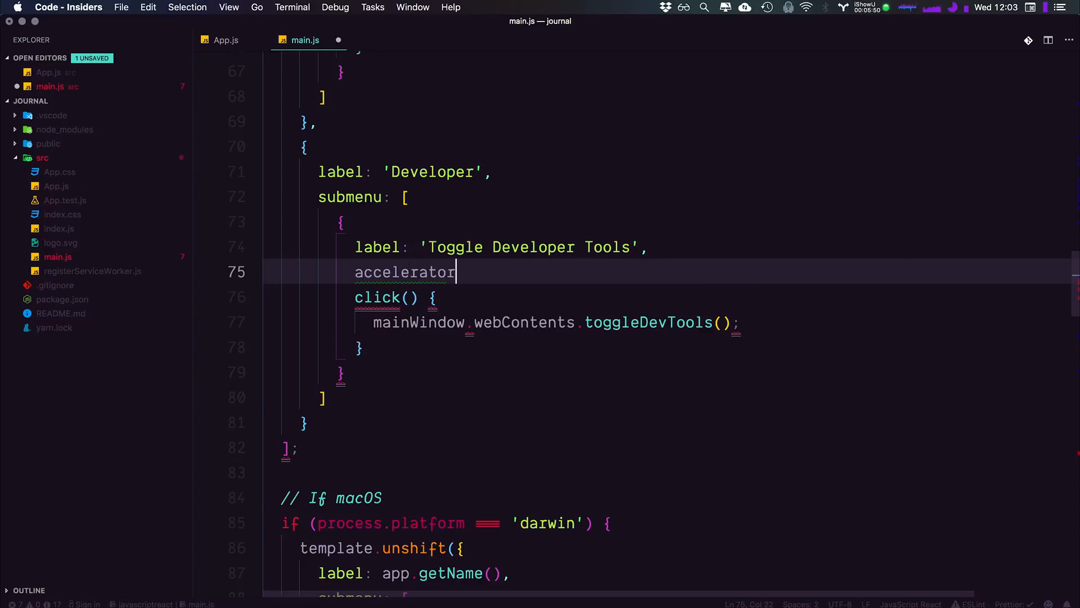
text(:)
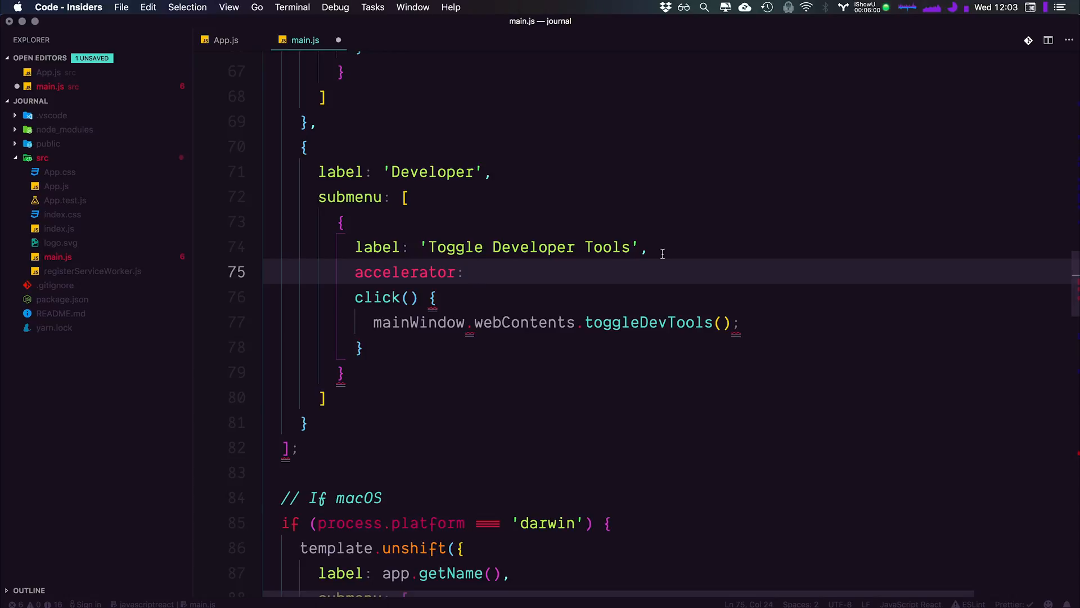
text(')
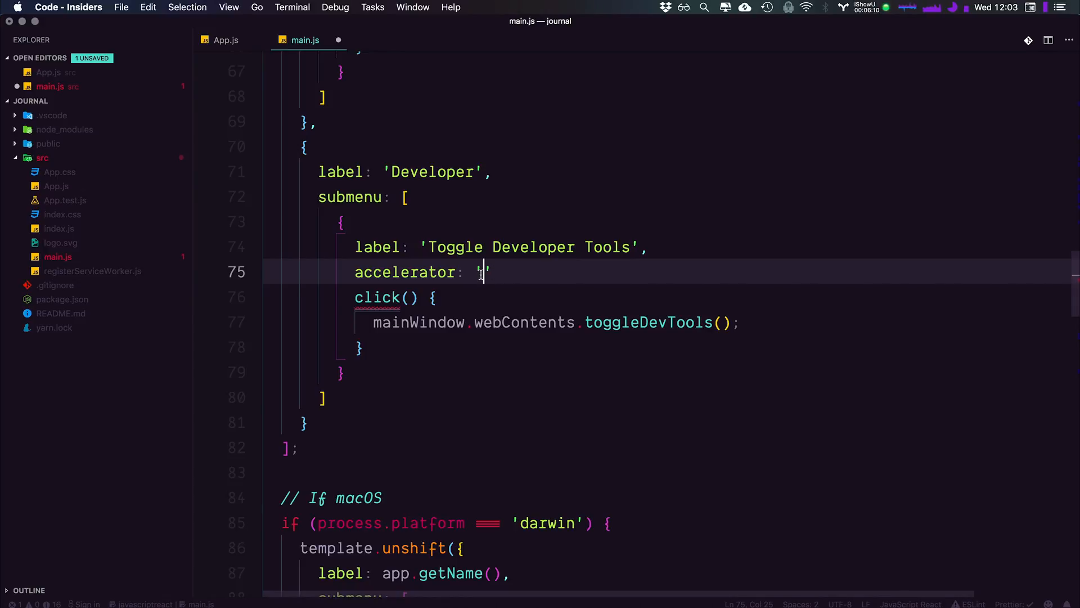
text(C)
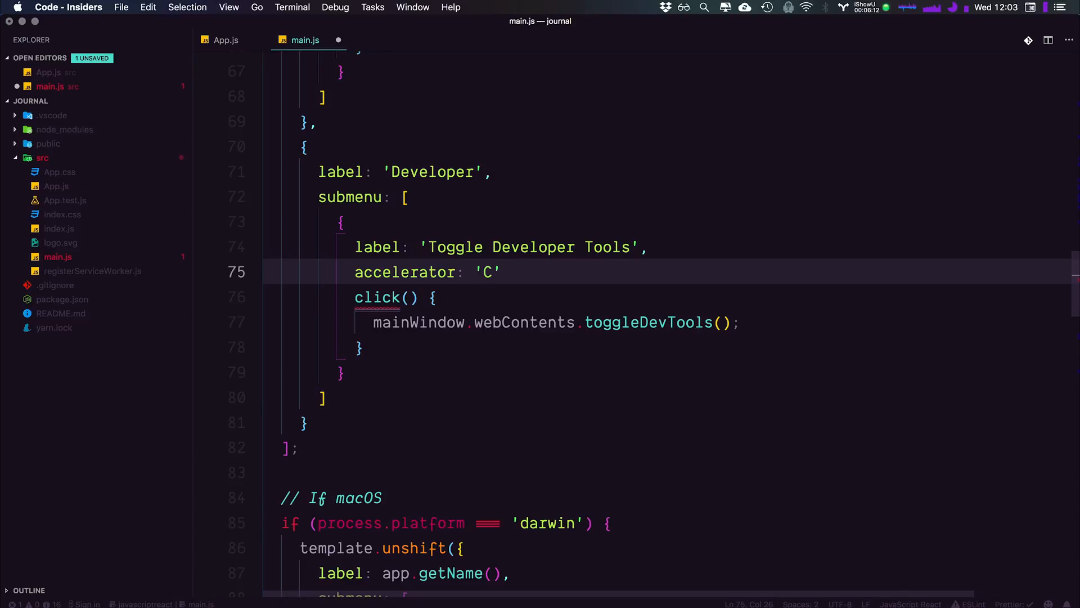
text(md)
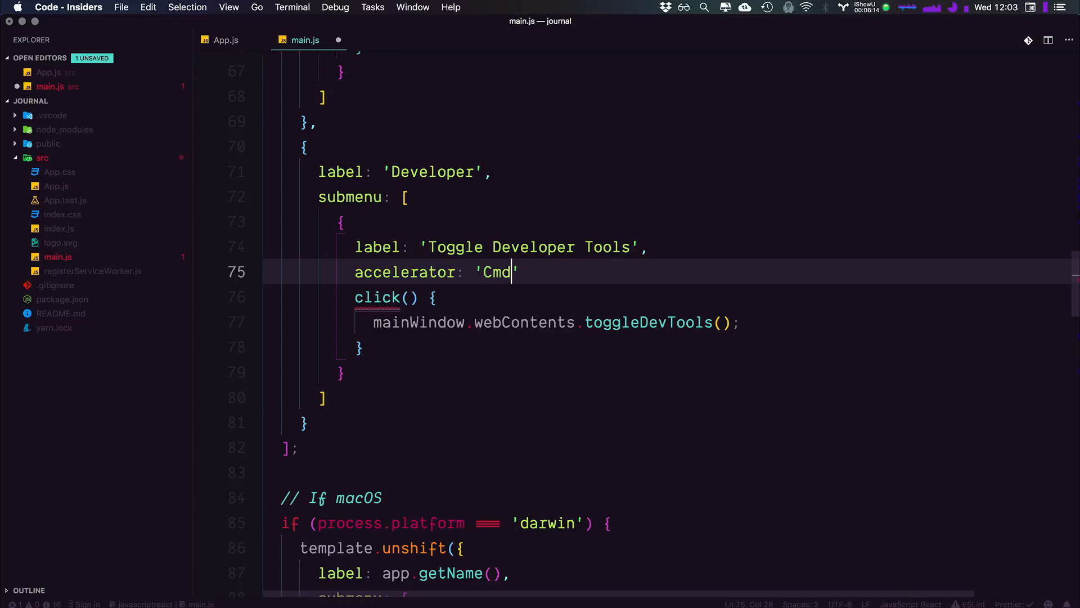
text(OrCt)
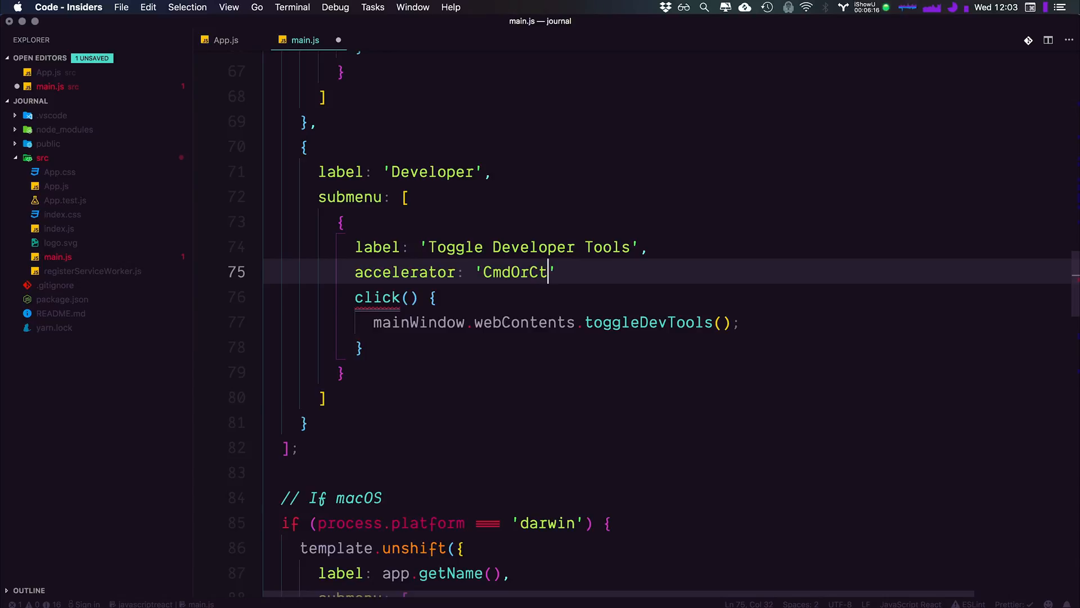
text(rl+')
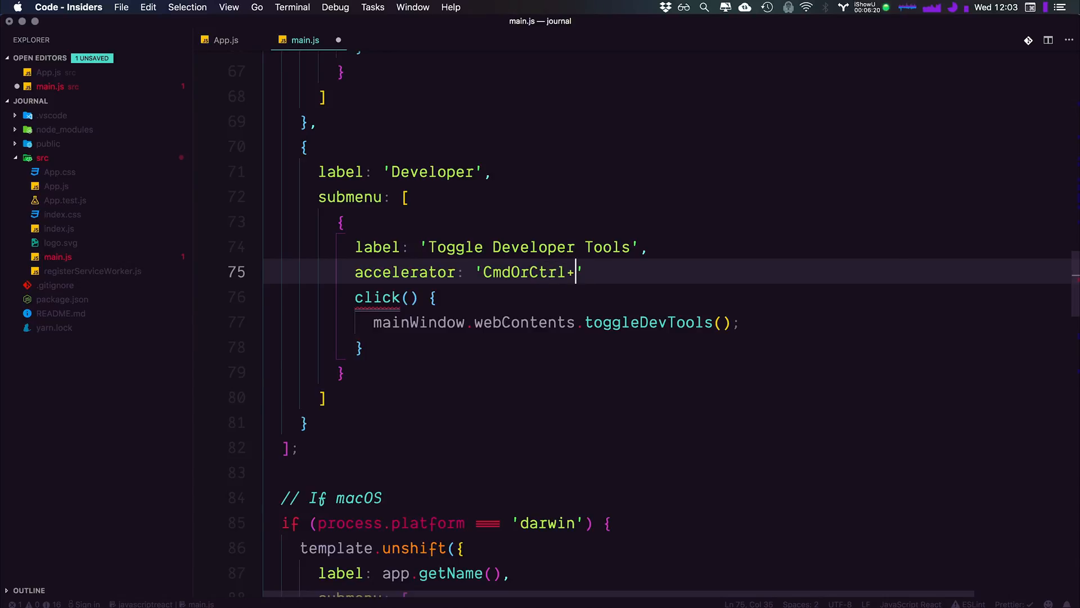
text(O)
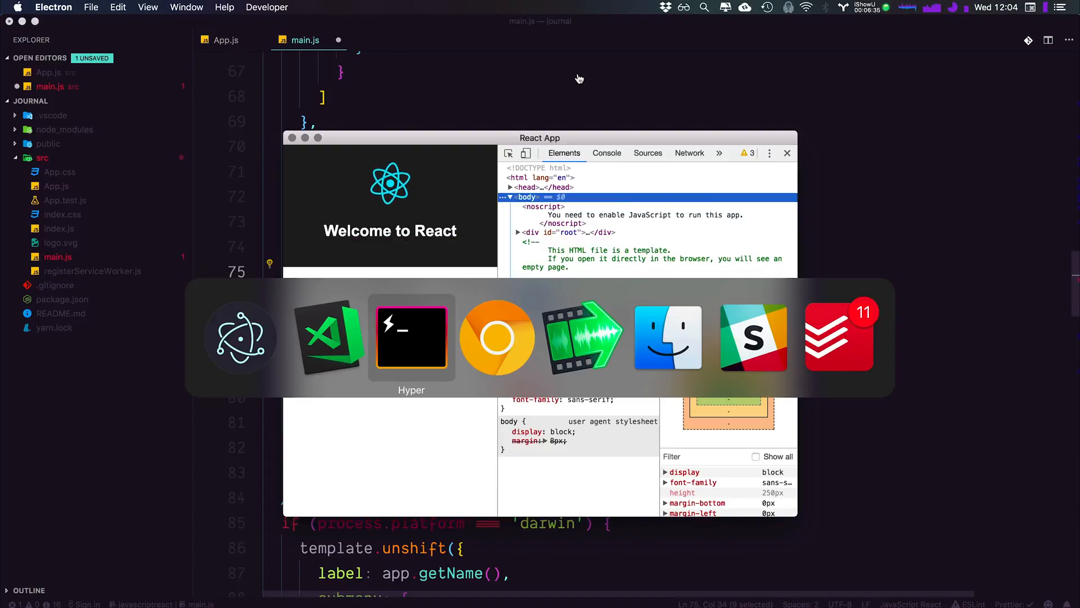
Review Electron's Accelerator docs in Chrome (platform notice, available modifiers), then return to main.js.
click(497, 336)
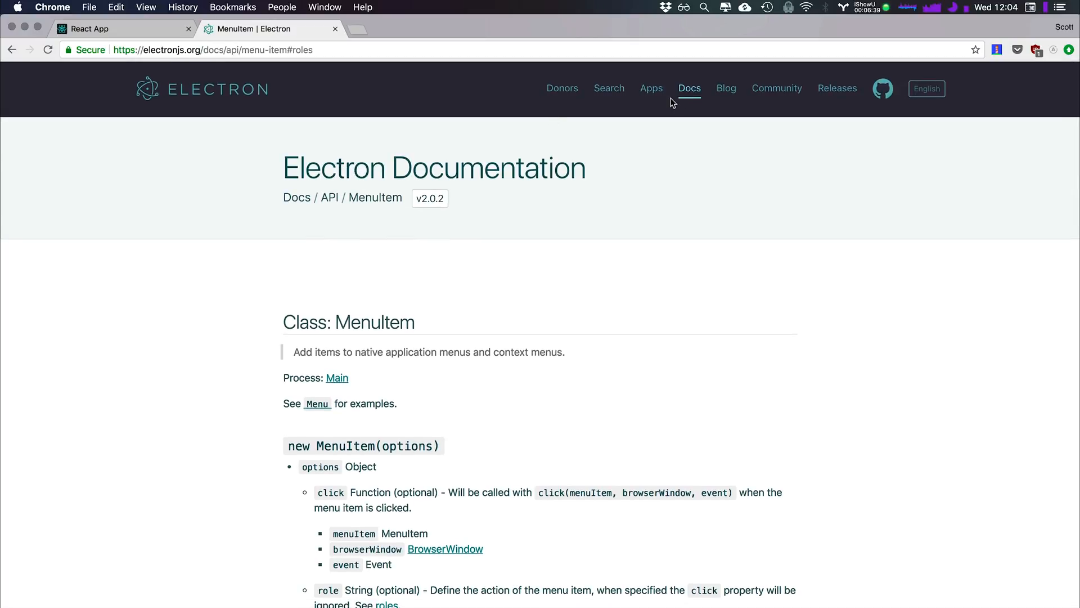
click(688, 88)
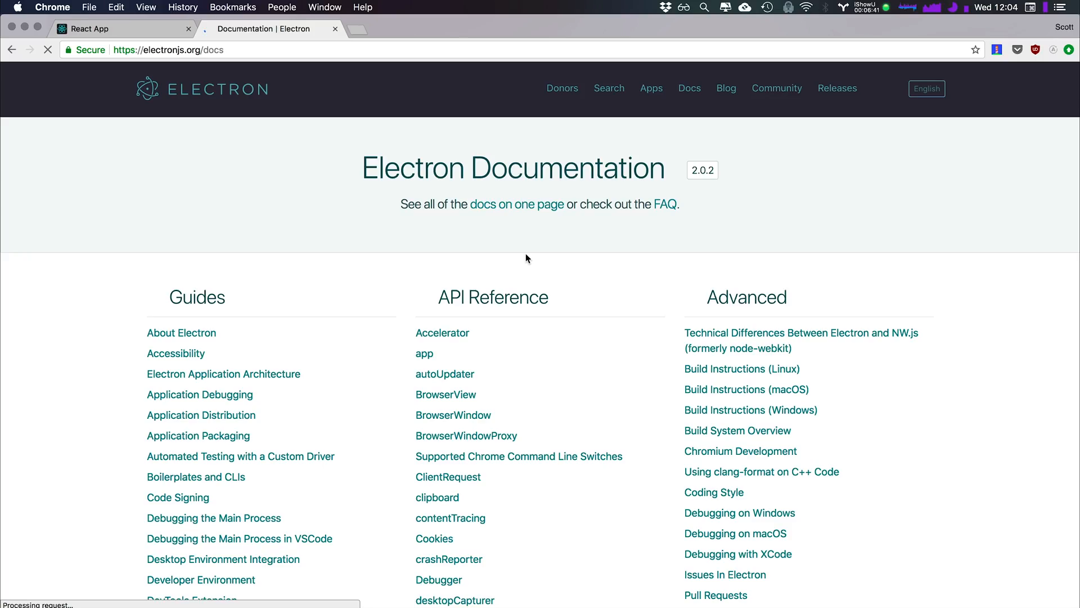
click(442, 333)
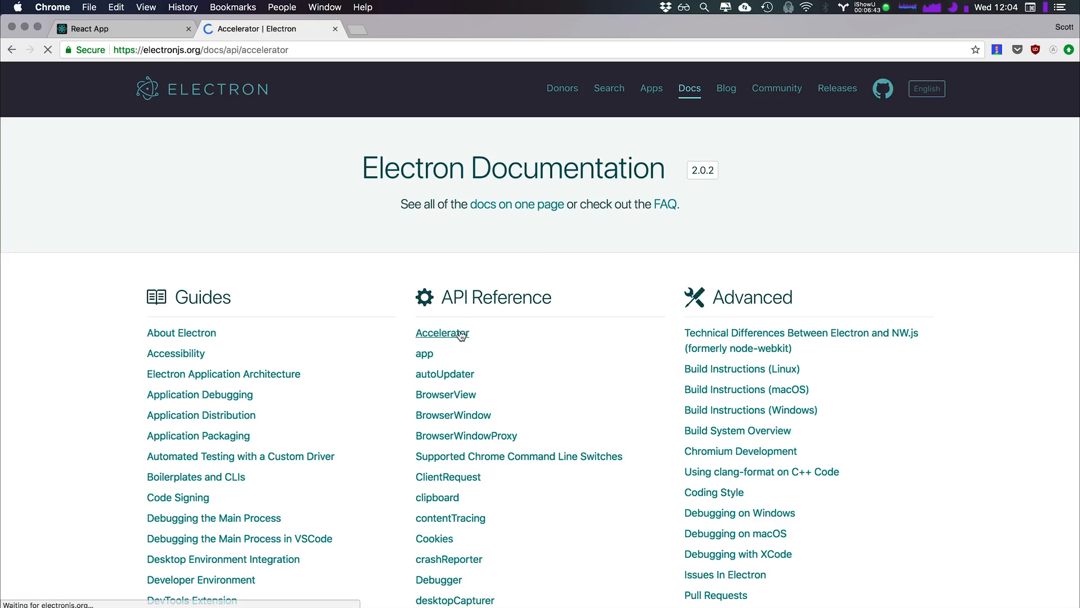
click(441, 333)
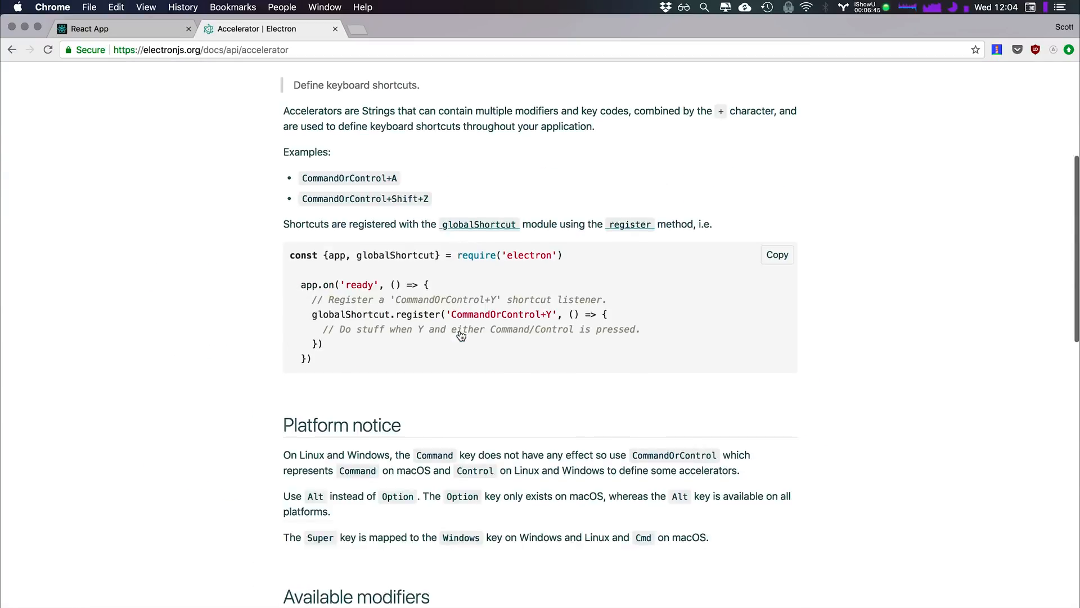
scroll(down, 3)
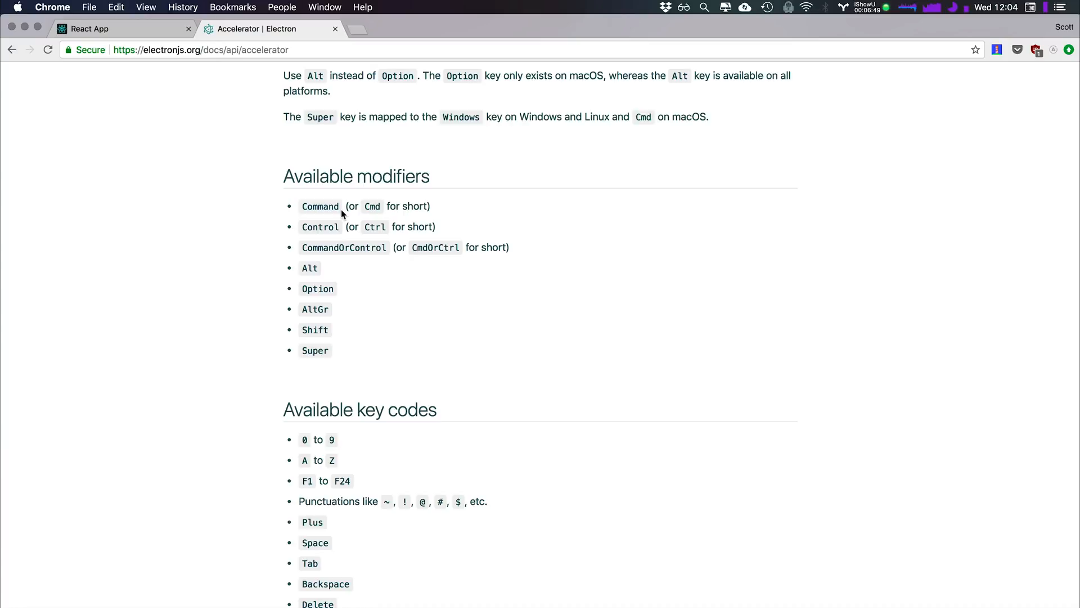
mouse_move(331, 324)
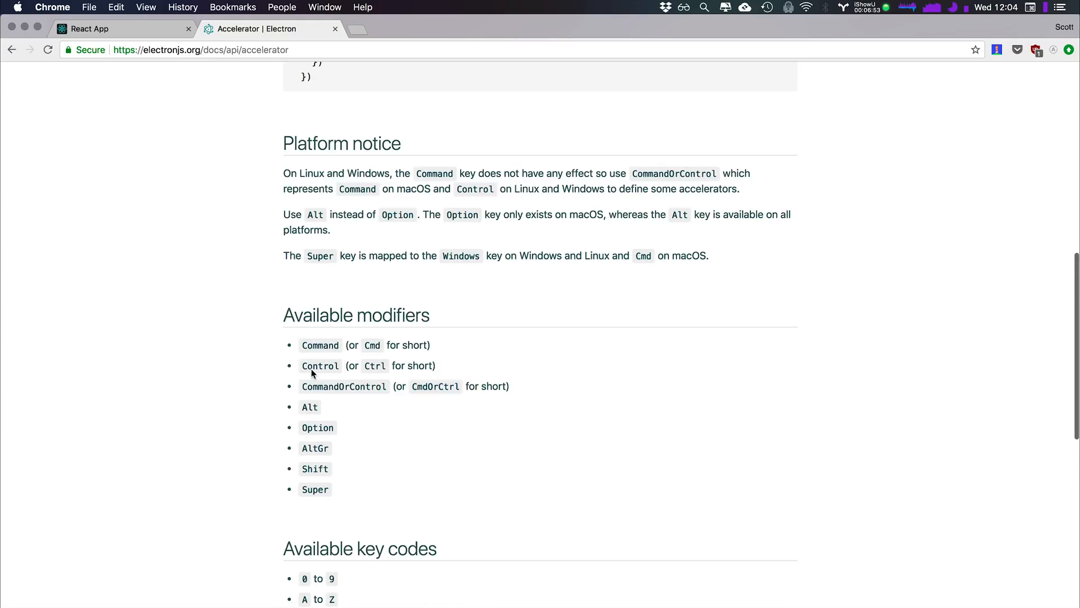
mouse_move(542, 239)
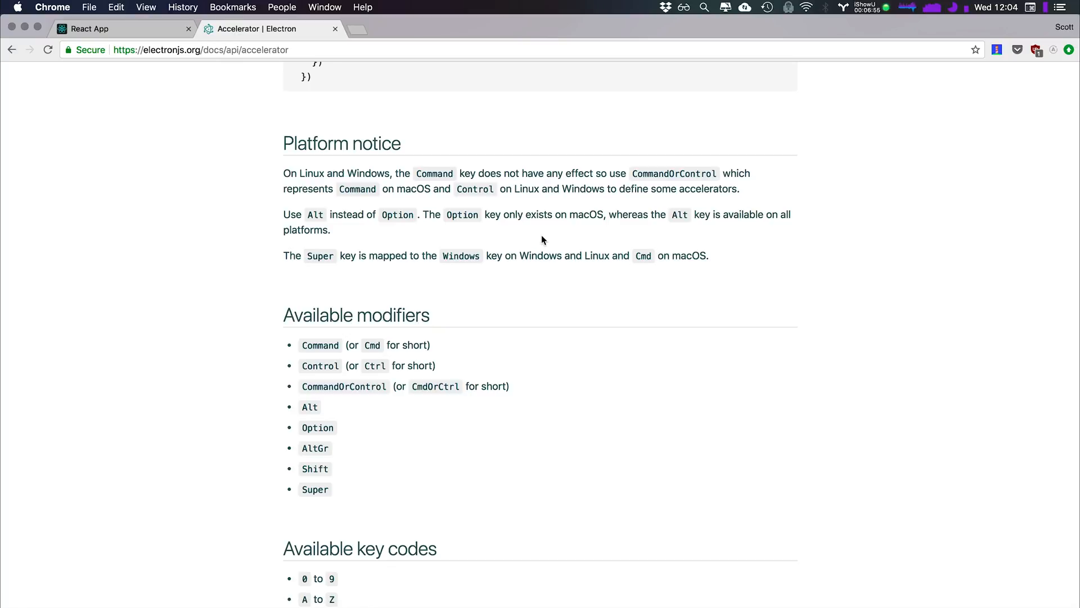
mouse_move(561, 176)
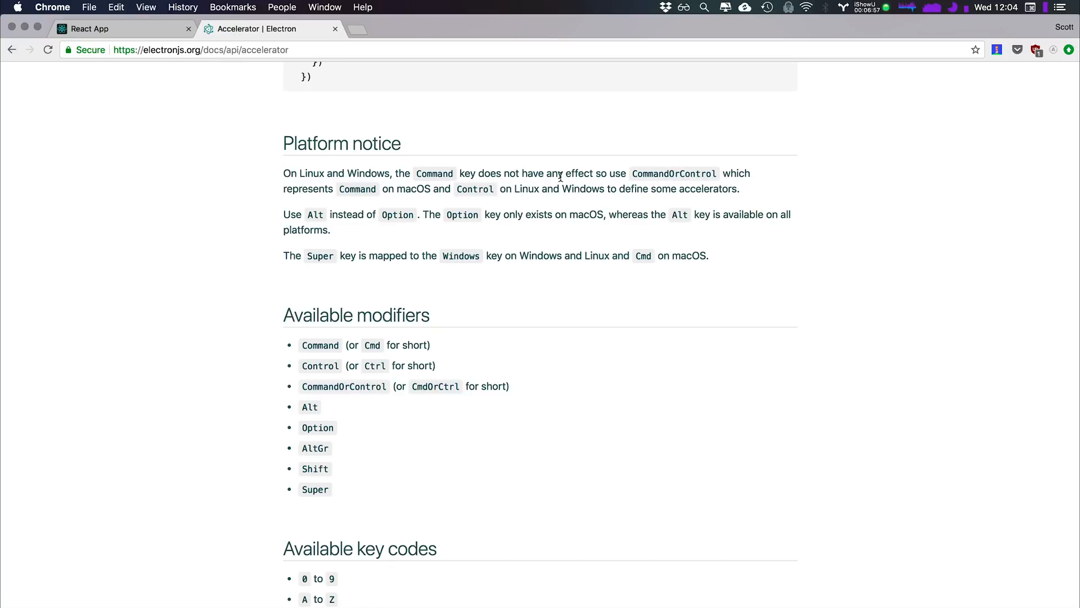
mouse_move(389, 192)
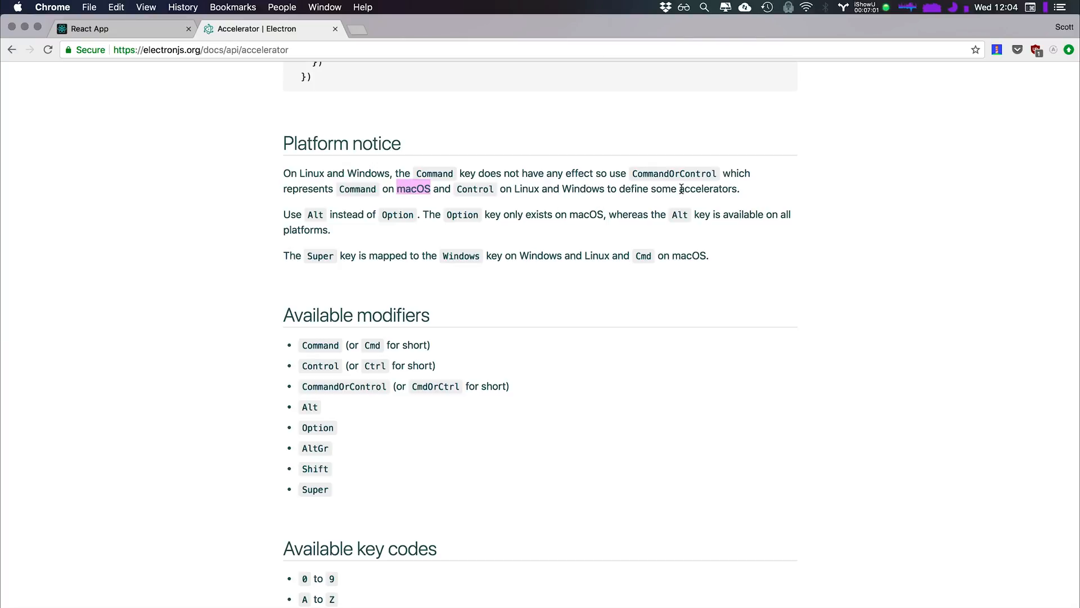
mouse_move(681, 186)
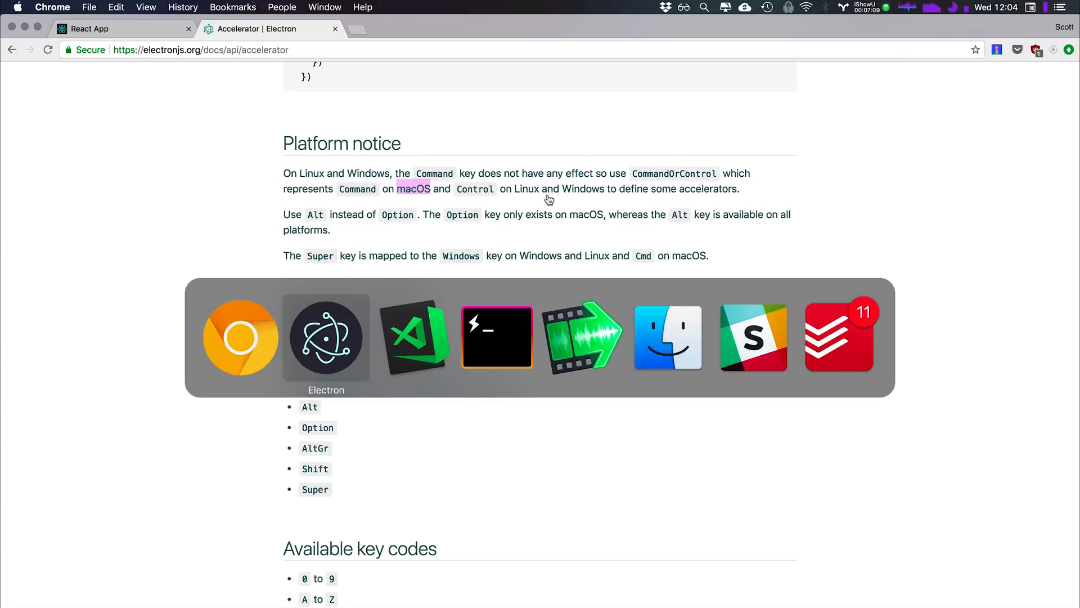
click(325, 336)
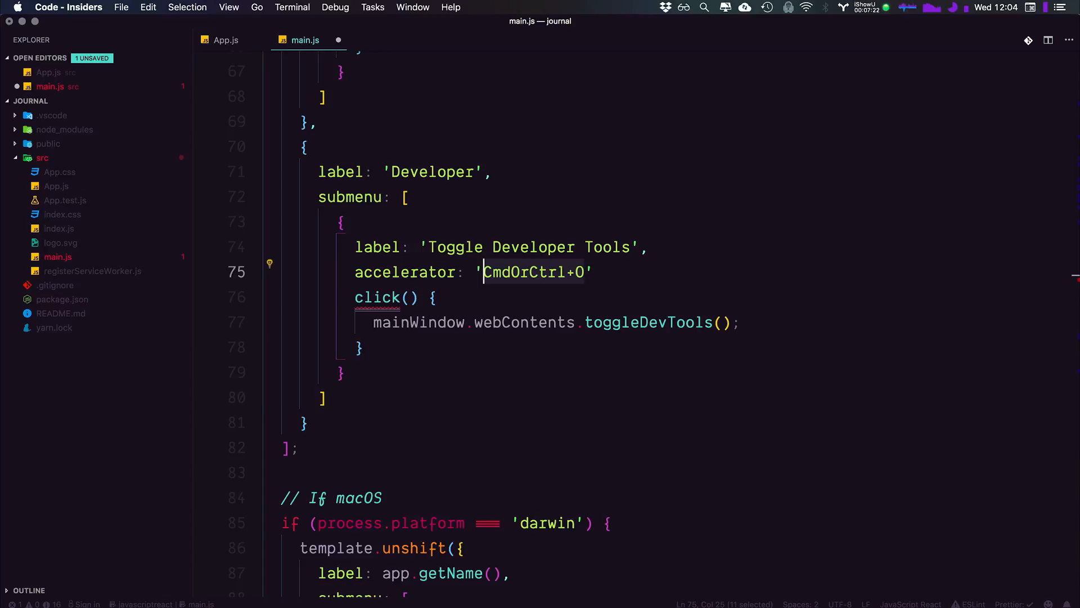
Replace the CmdOrCtrl+O accelerator with a process.platform === 'darwin' ? ternary condition.
key(Delete)
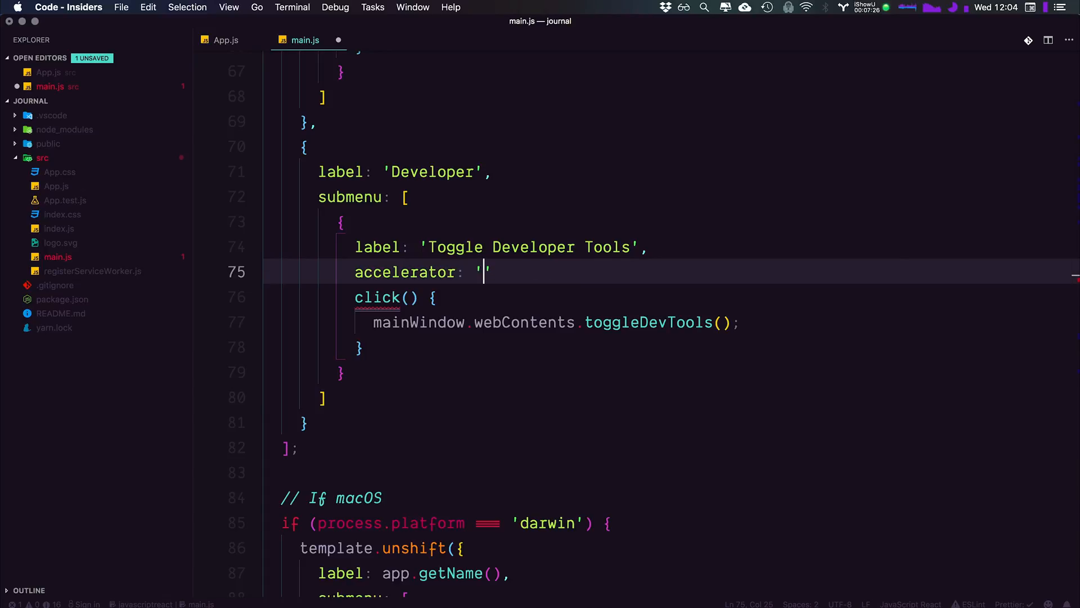
key(backspace)
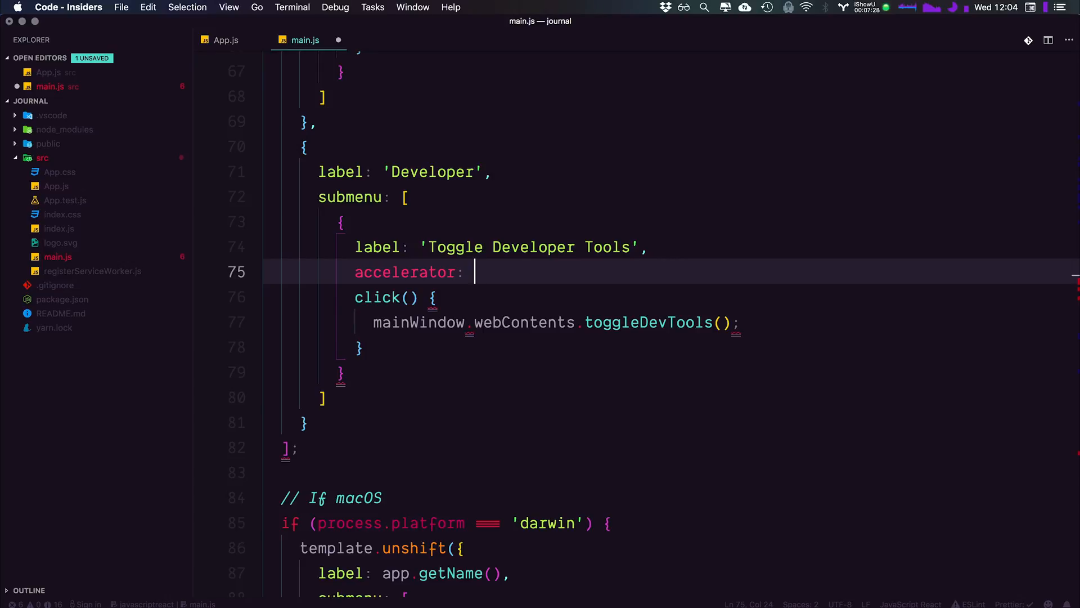
mouse_move(548, 269)
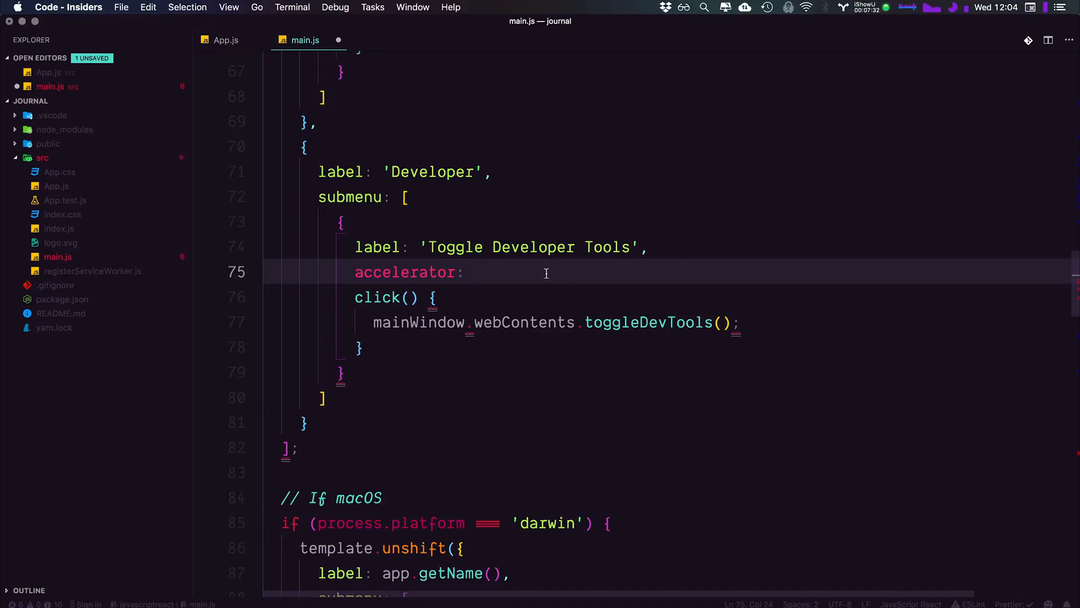
text(pr)
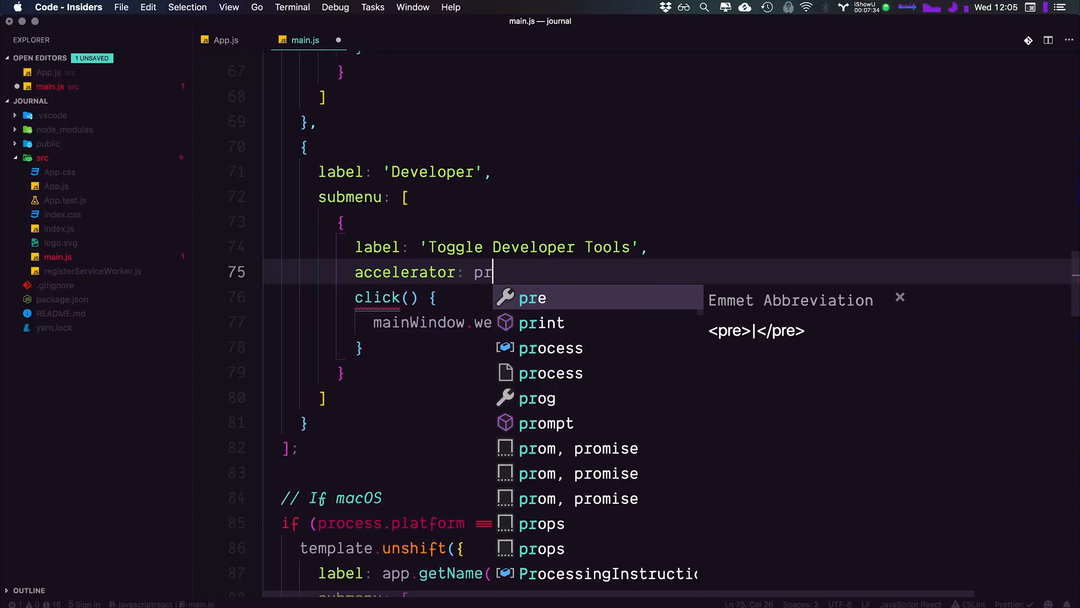
text(ocess.platform)
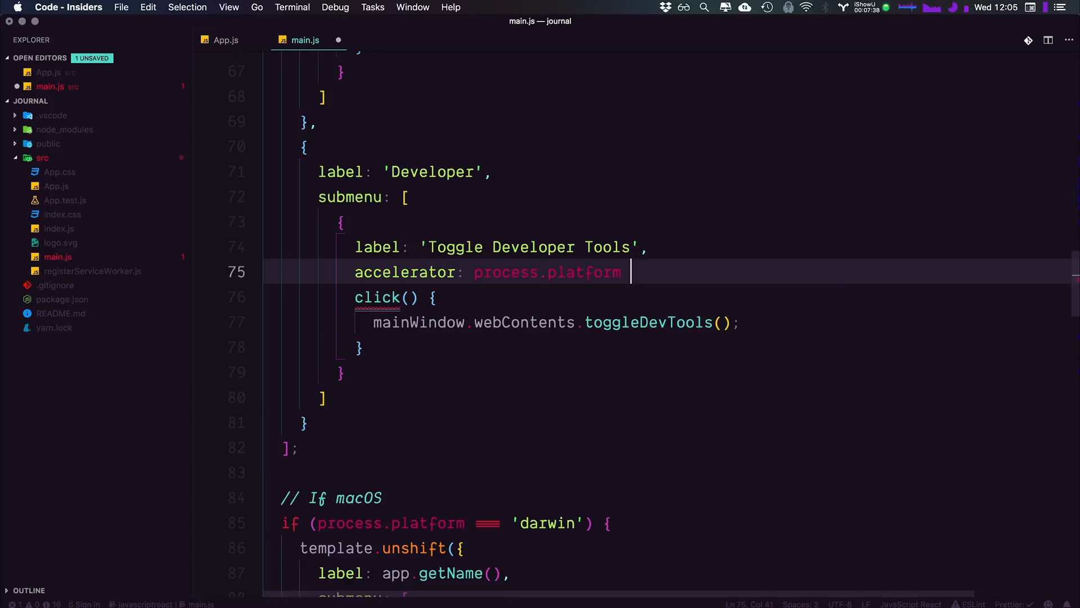
text(===)
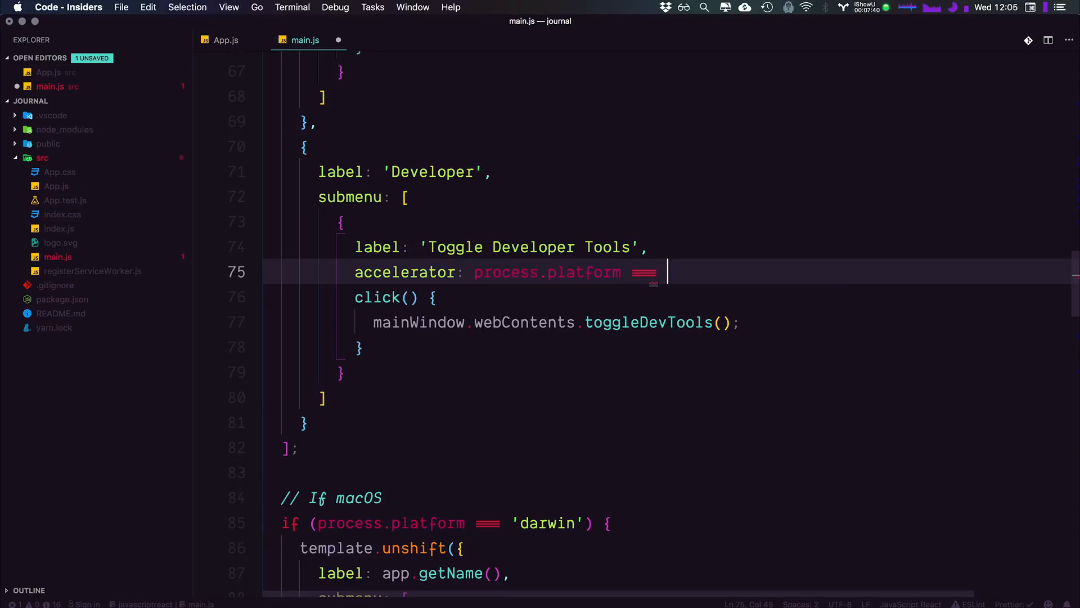
text('darwin')
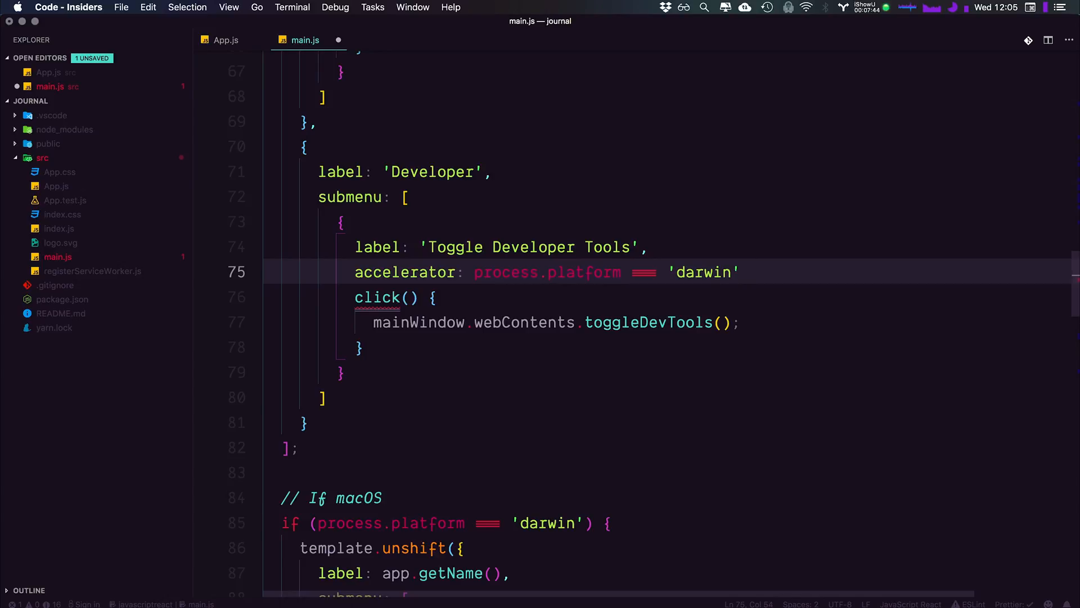
text(?)
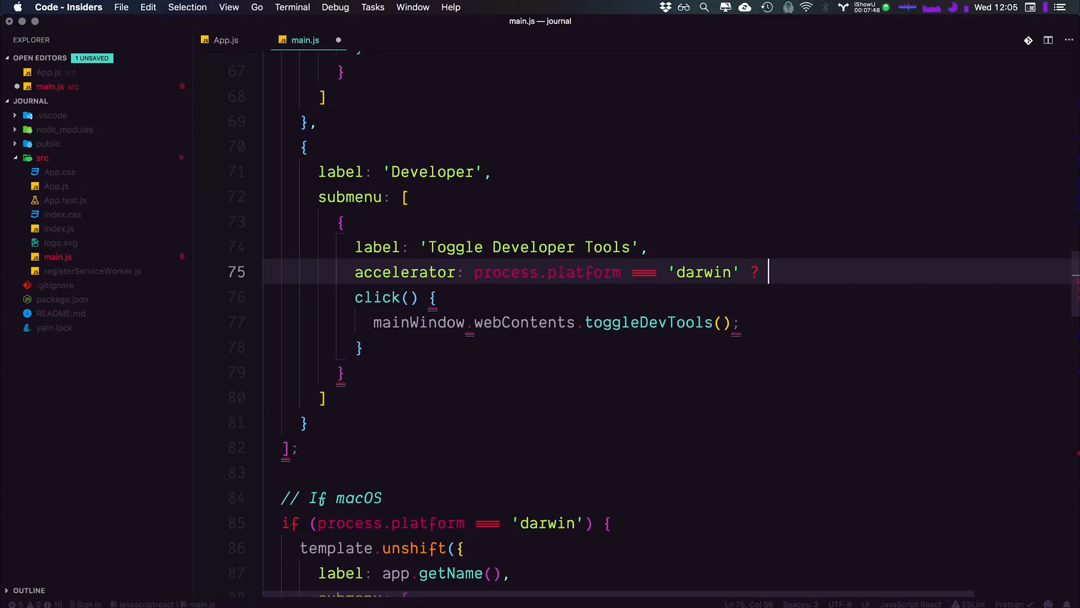
Complete the ternary with 'Alt+Command+I' for macOS and 'Ctrl+Shift+I' otherwise, then save main.js.
text('')
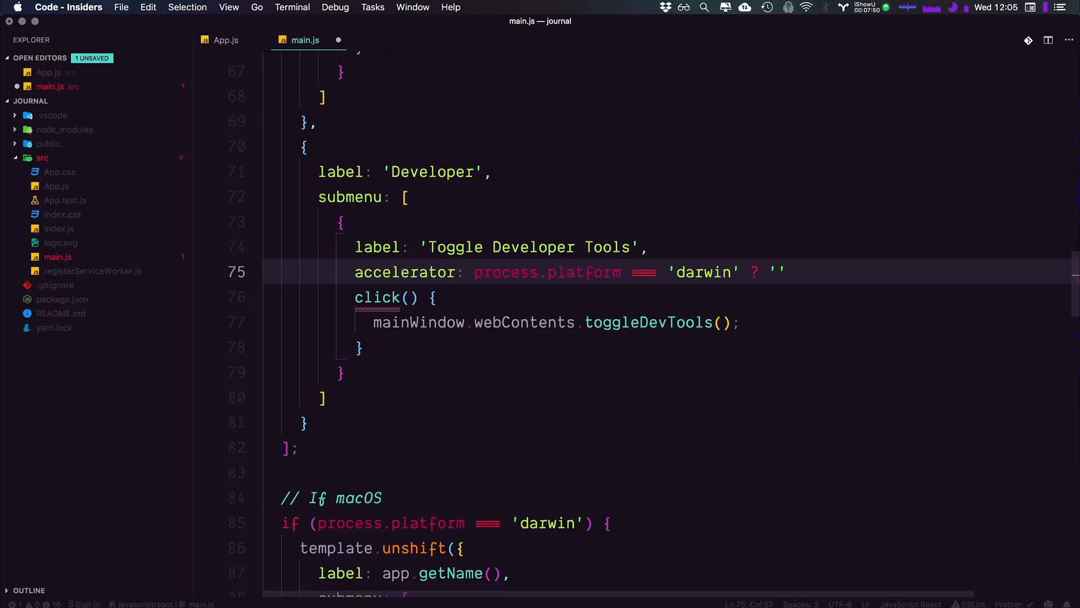
text(At)
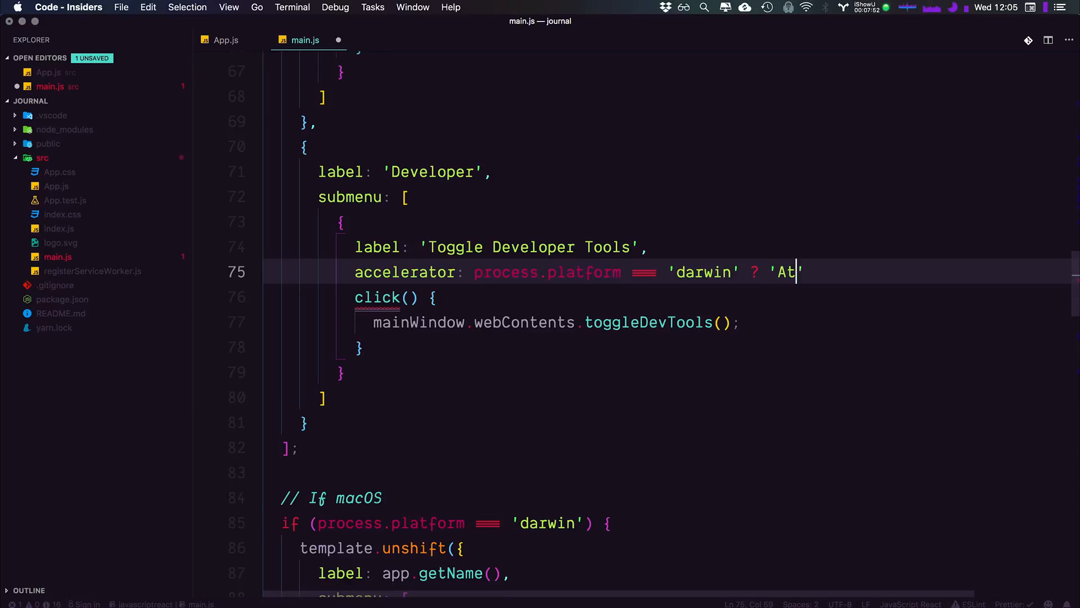
text(lt)
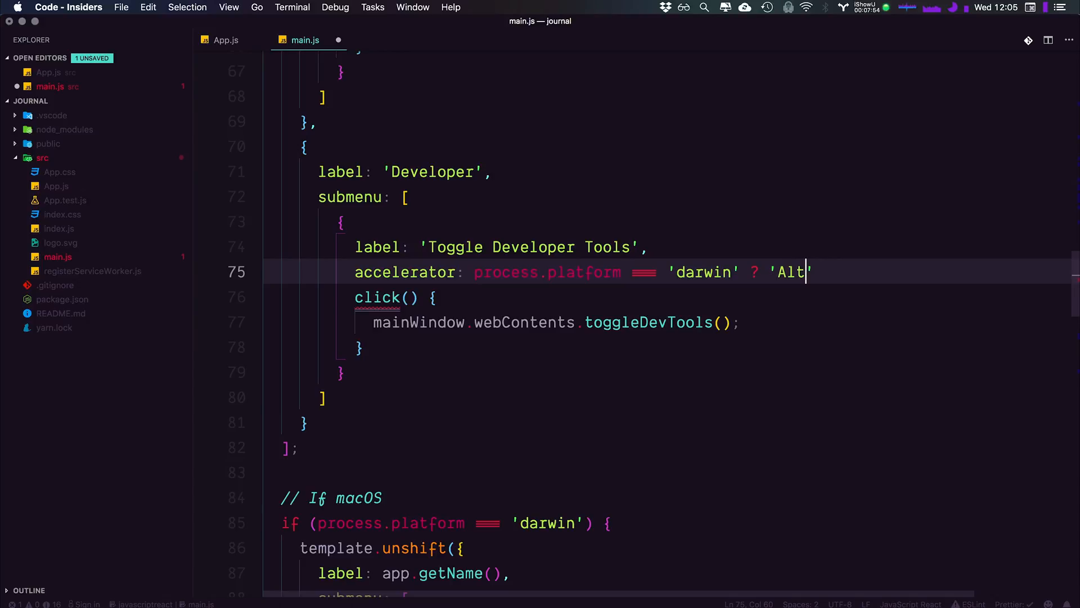
text(+)
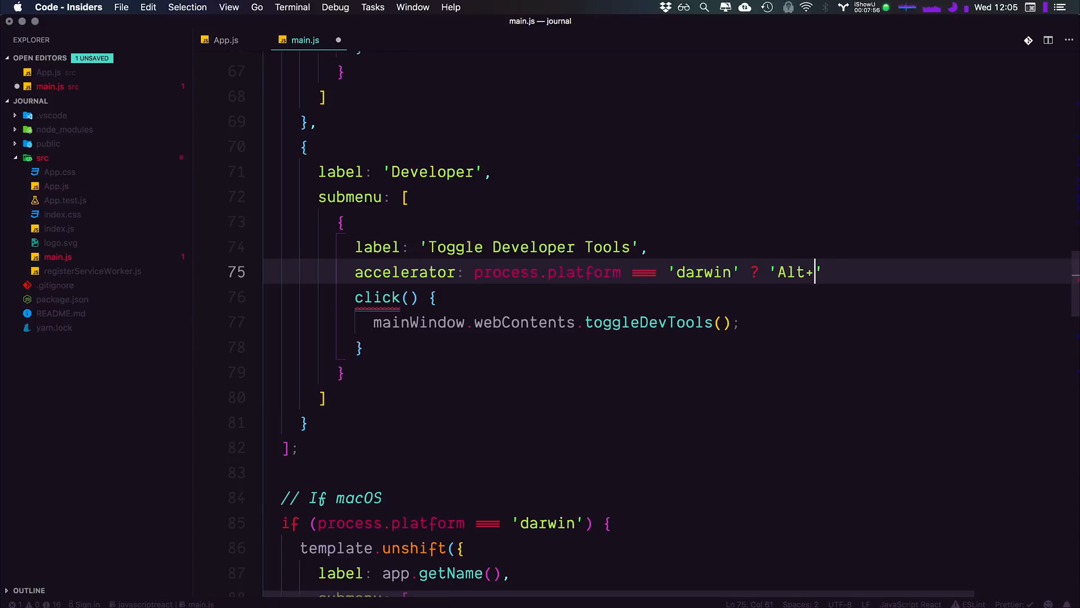
text(Command)
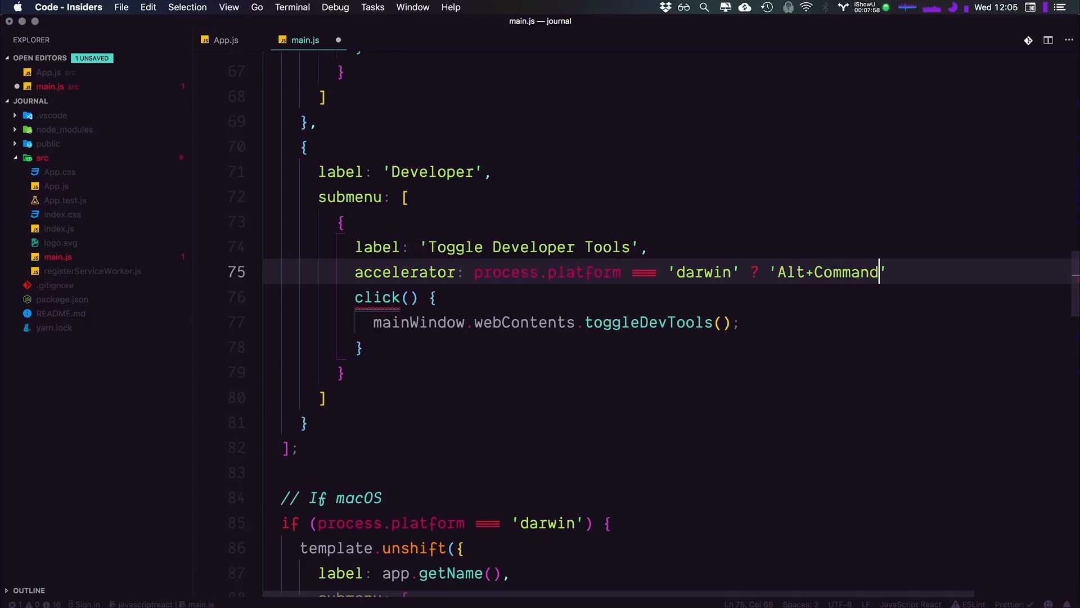
text(+I)
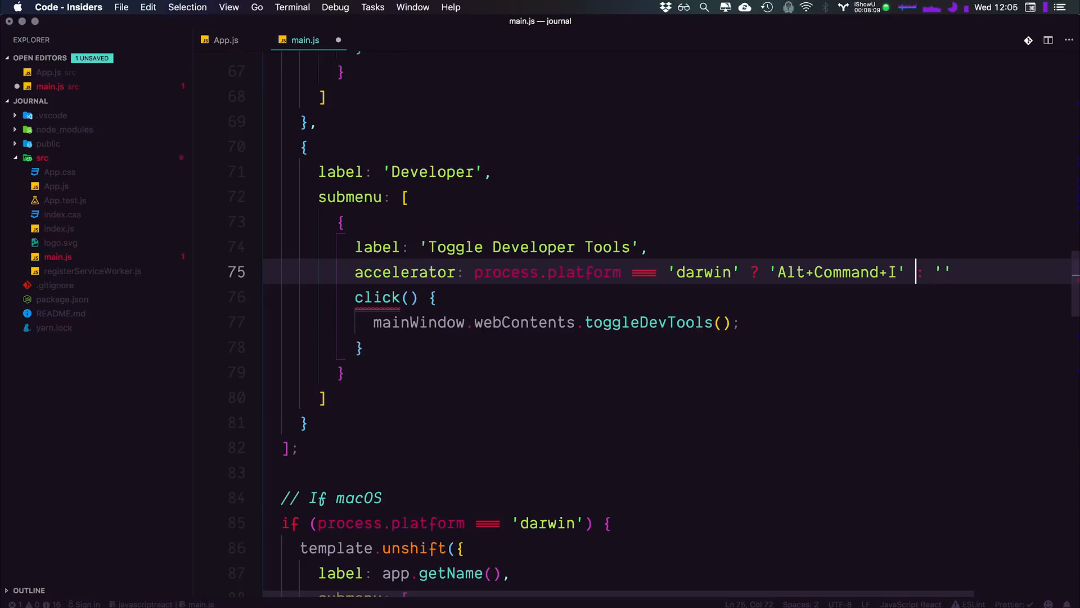
text(C)
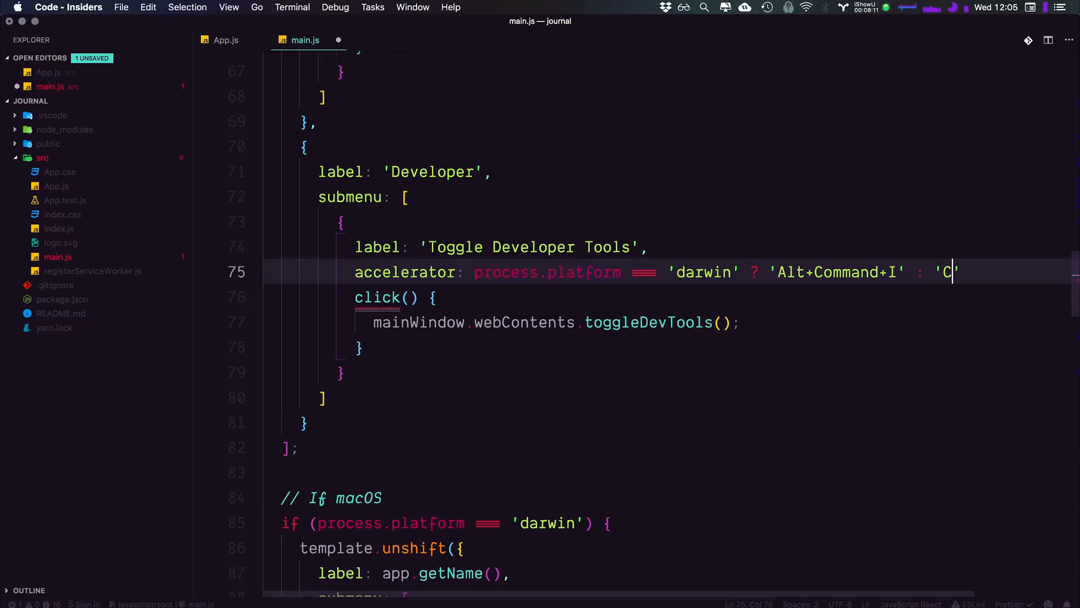
text(trl)
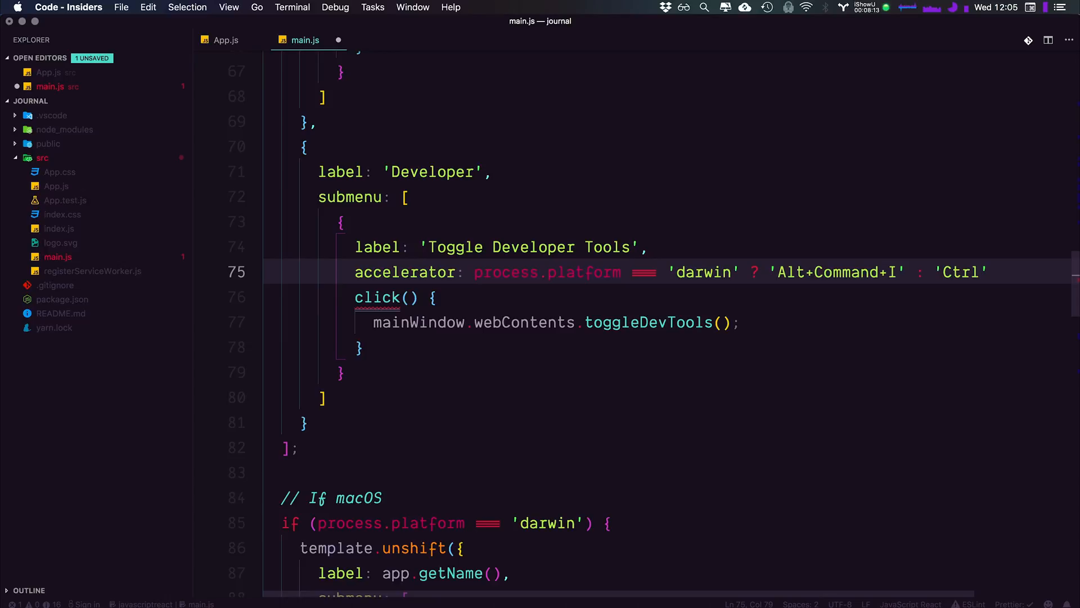
text(+Shift)
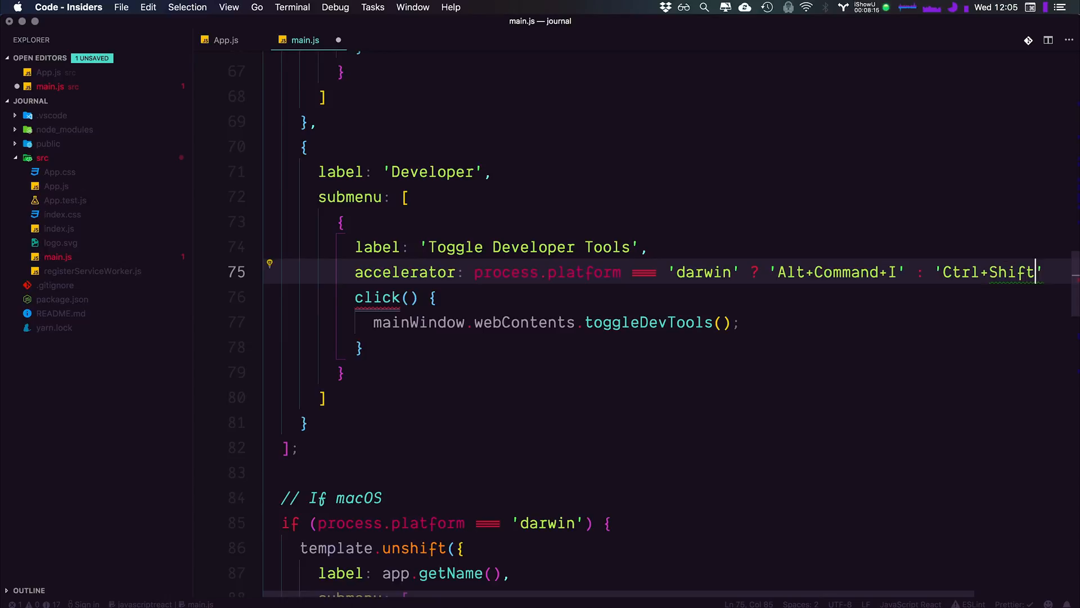
text(+I)
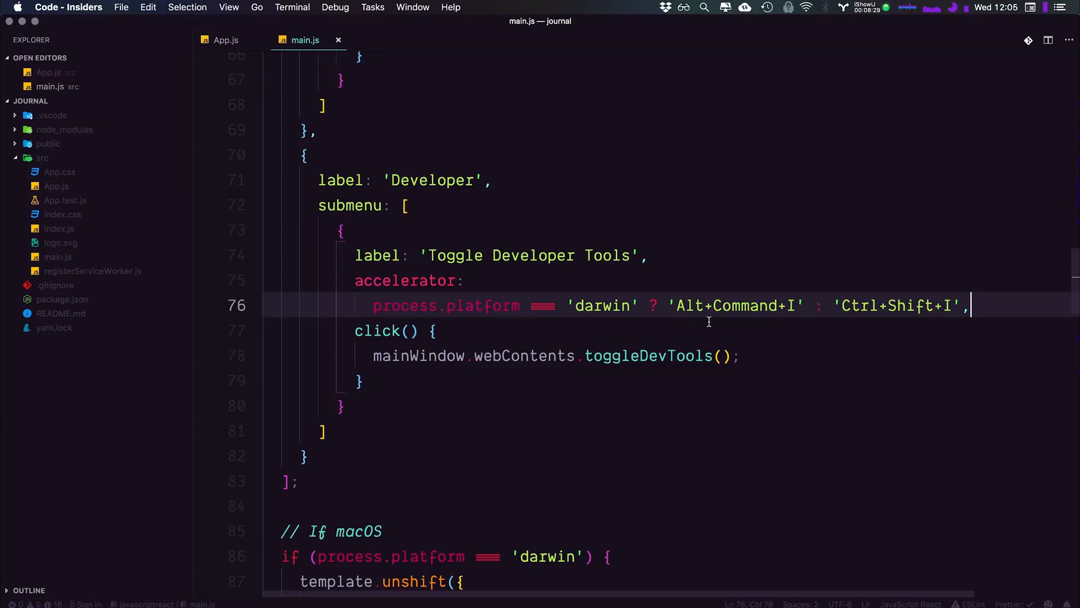
key(cmd+tab)
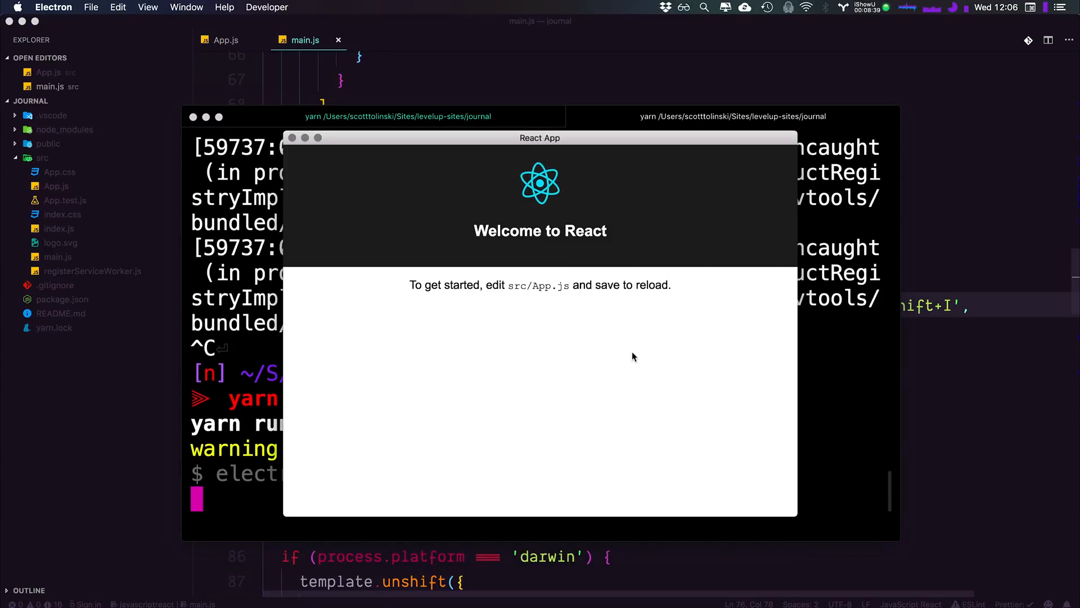
In the running React App, choose Developer > Toggle Developer Tools to show the dev tools.
click(268, 8)
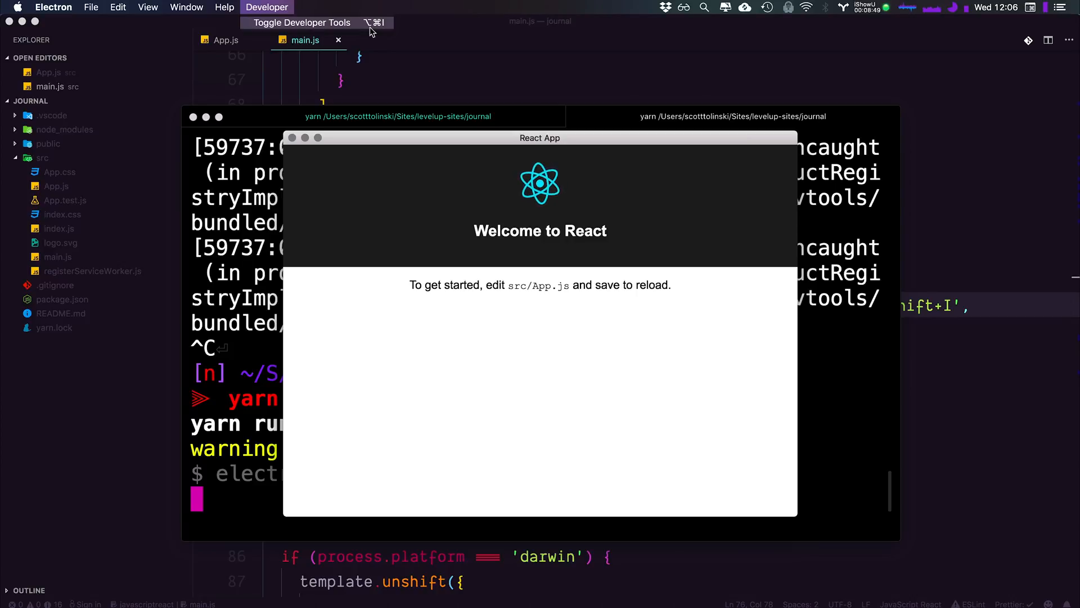
mouse_move(393, 338)
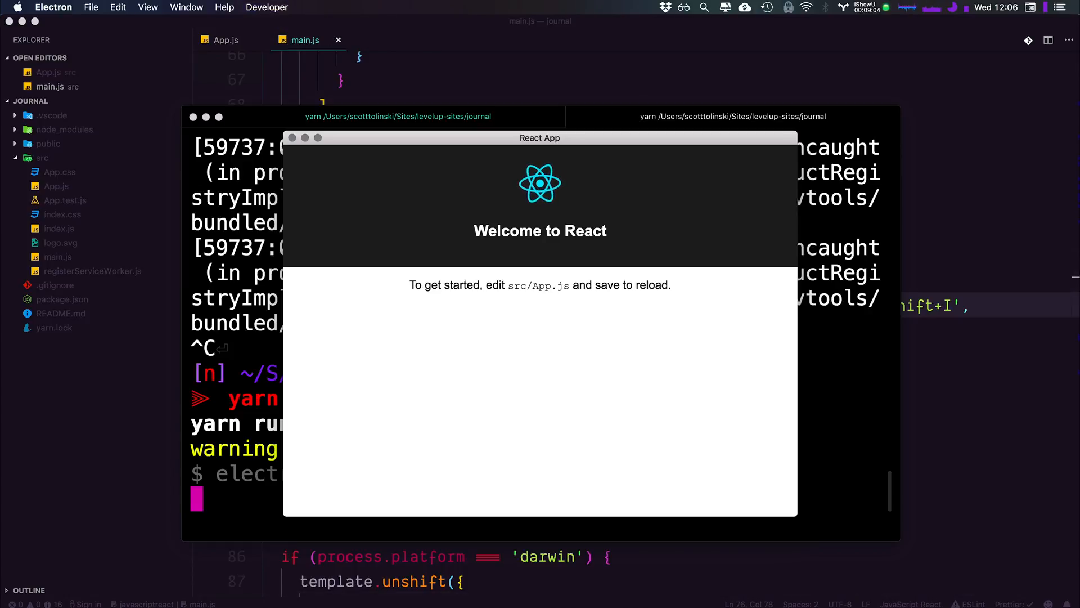
click(268, 6)
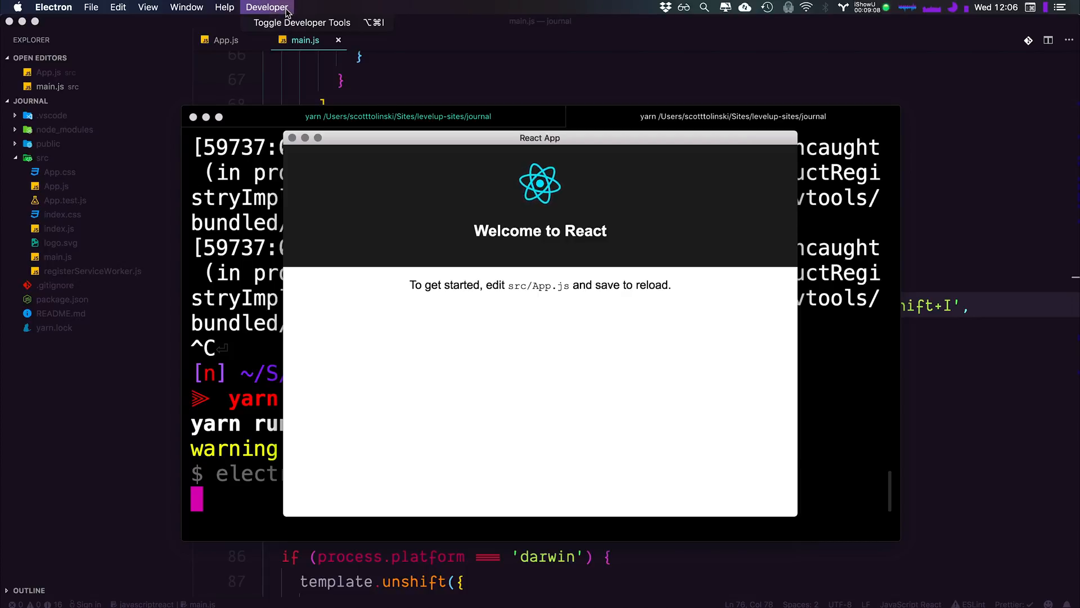
click(405, 319)
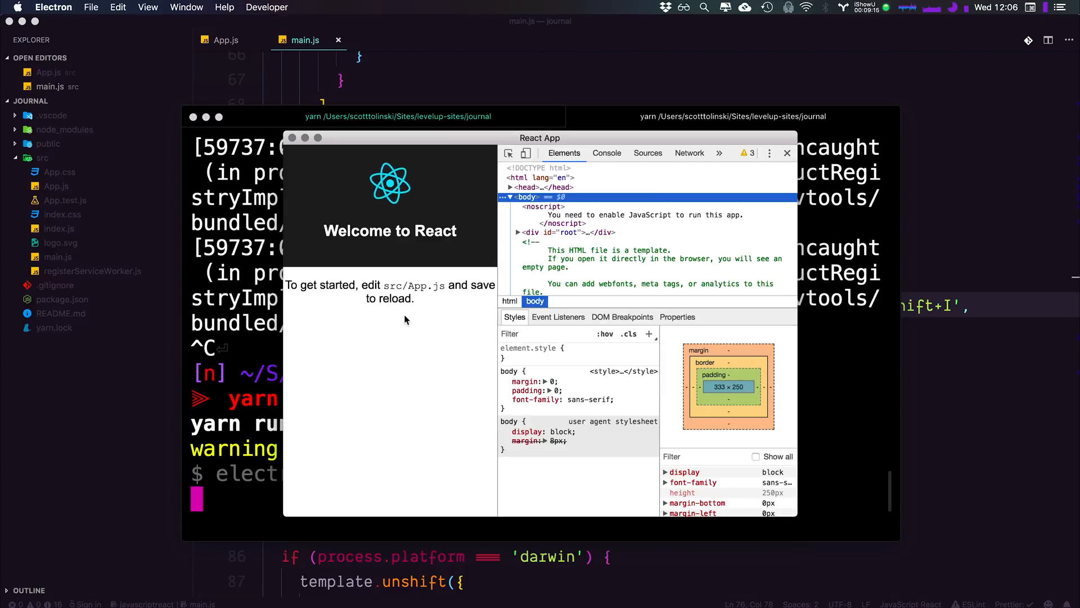
mouse_move(627, 260)
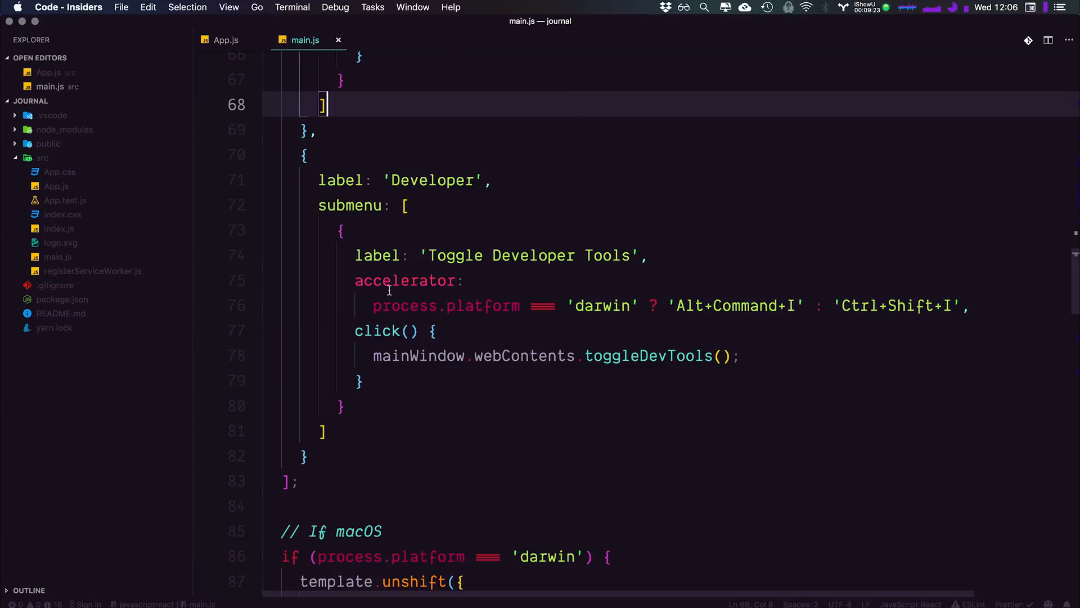
click(417, 281)
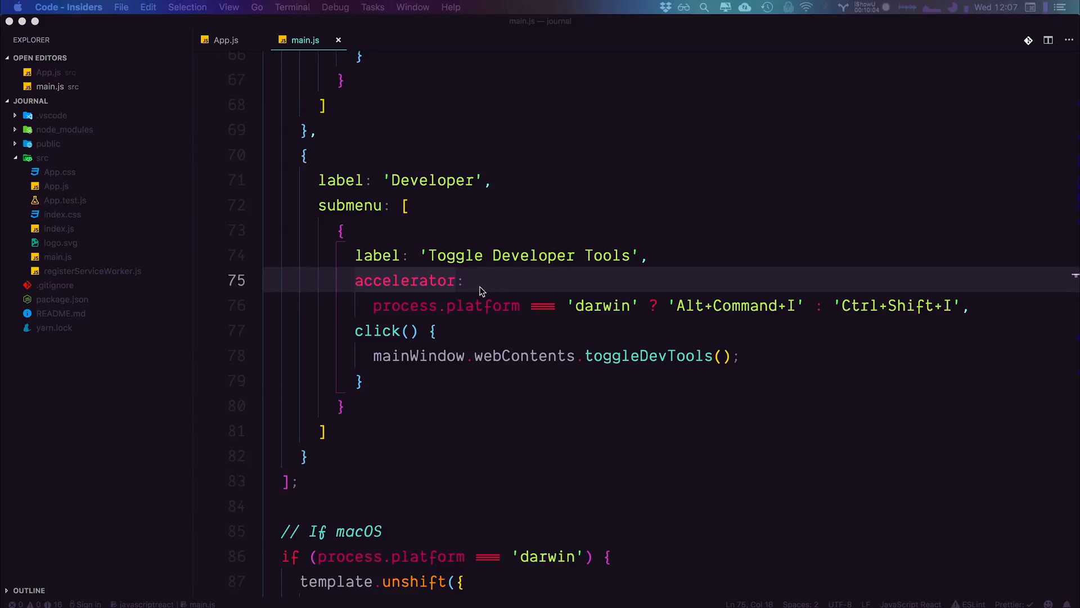
mouse_move(474, 288)
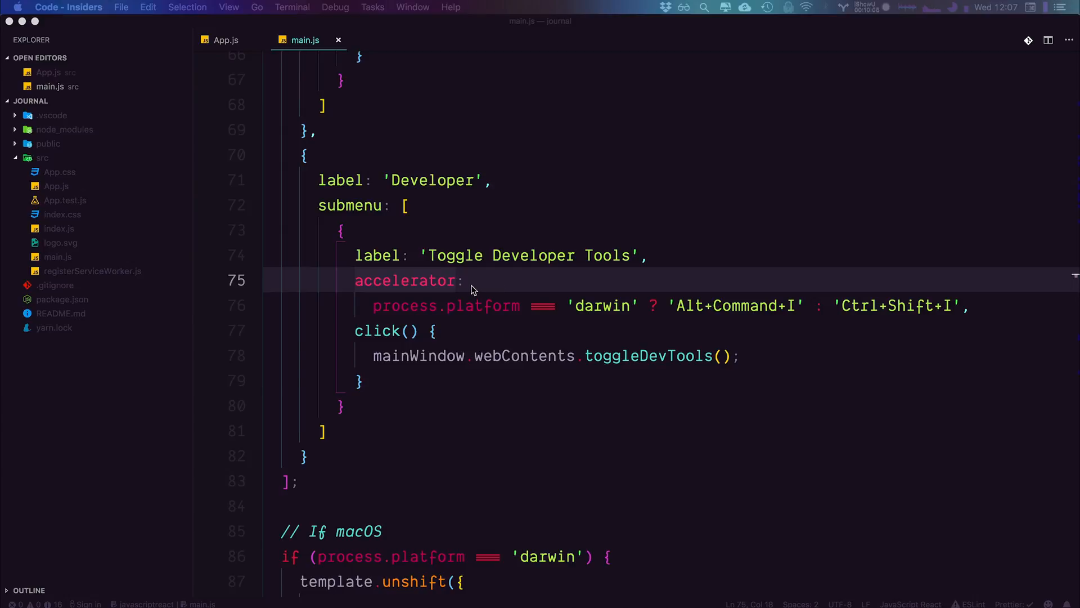
mouse_move(632, 370)
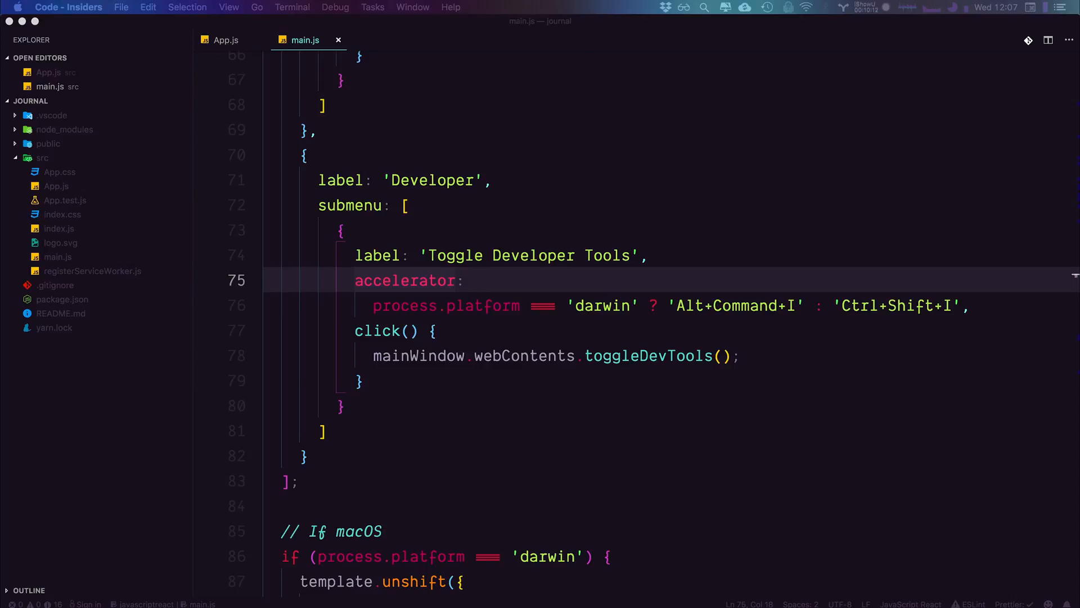
mouse_move(932, 76)
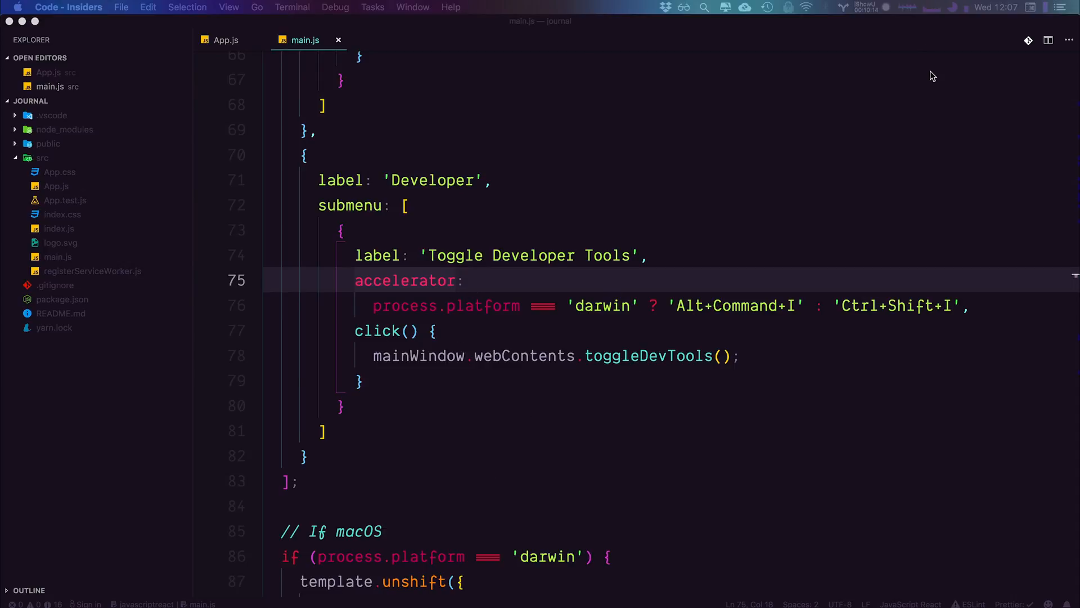
mouse_move(756, 352)
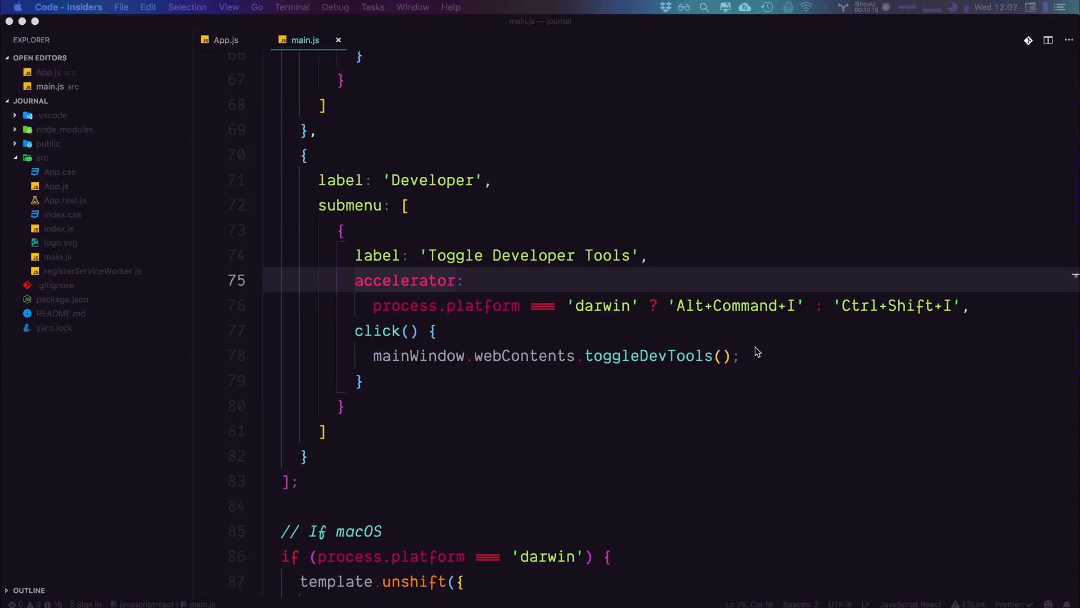
mouse_move(550, 306)
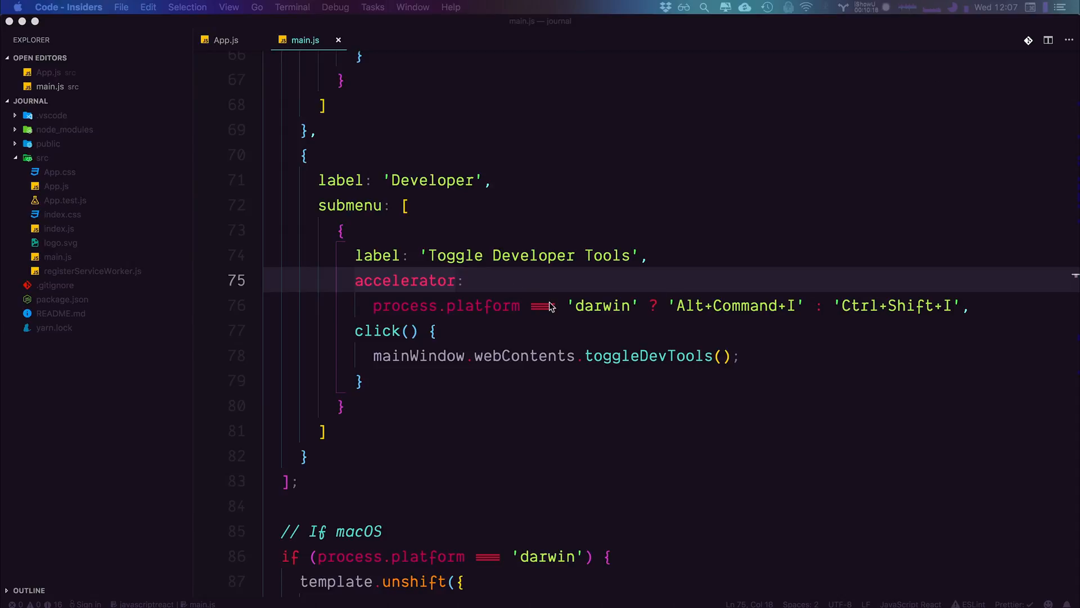
mouse_move(559, 337)
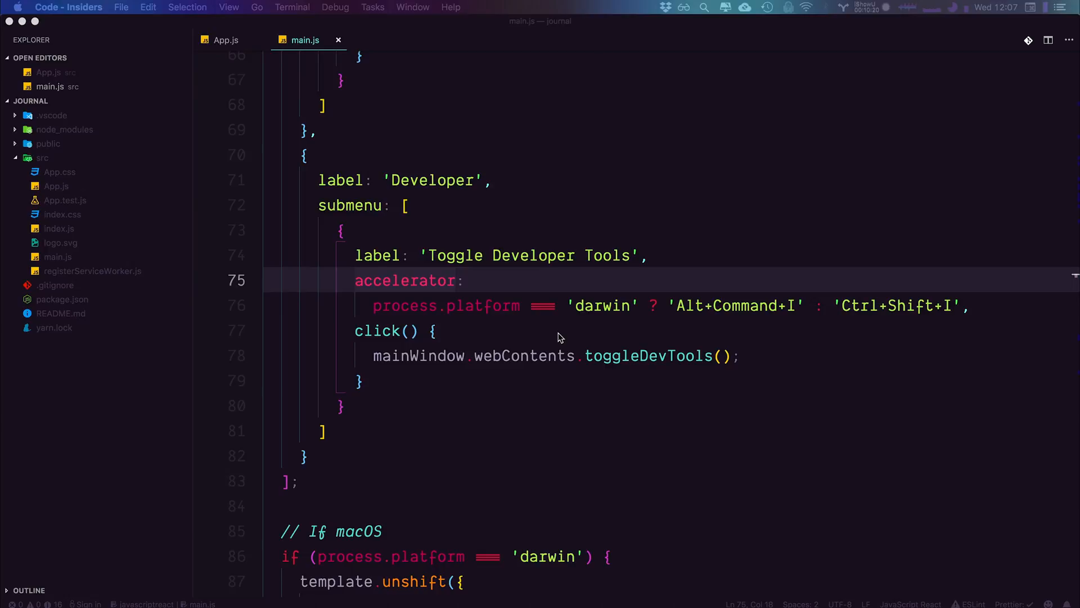
mouse_move(541, 363)
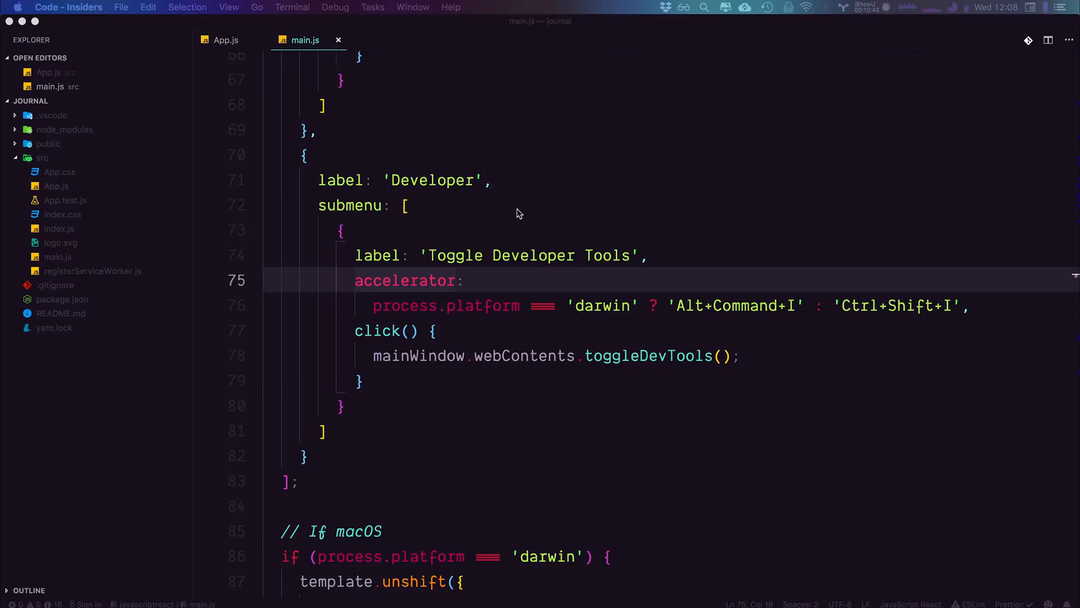
mouse_move(526, 278)
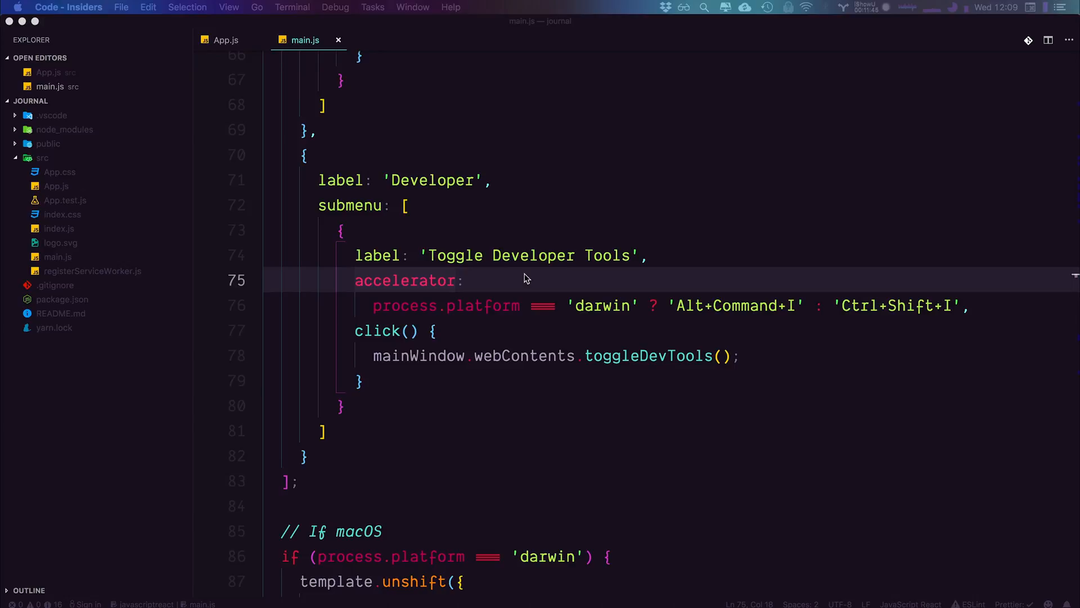
mouse_move(402, 385)
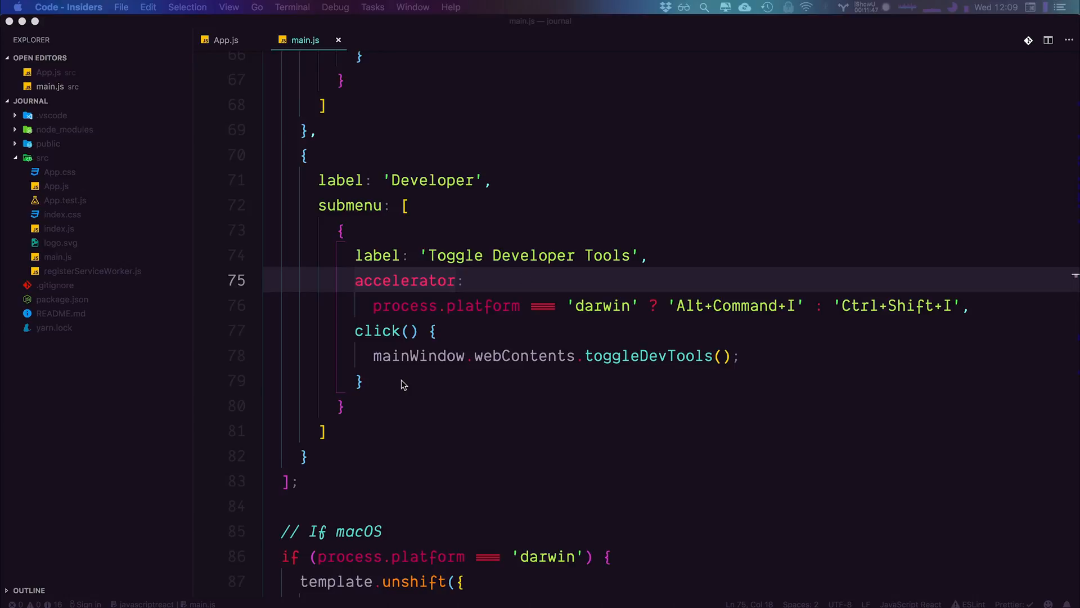